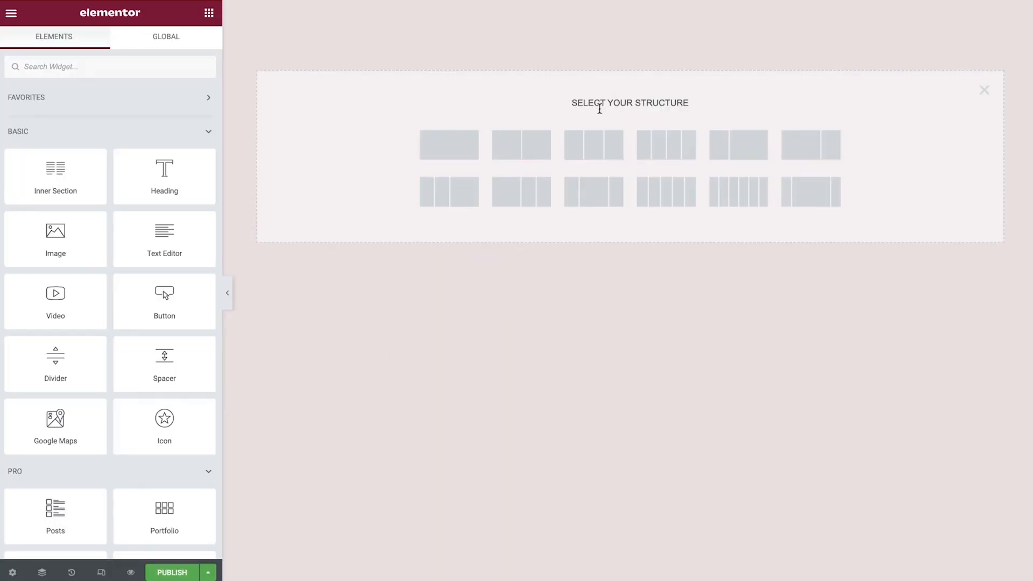
Create a one-column section with no column gap, fit-to-screen height and stretched column position.
click(449, 144)
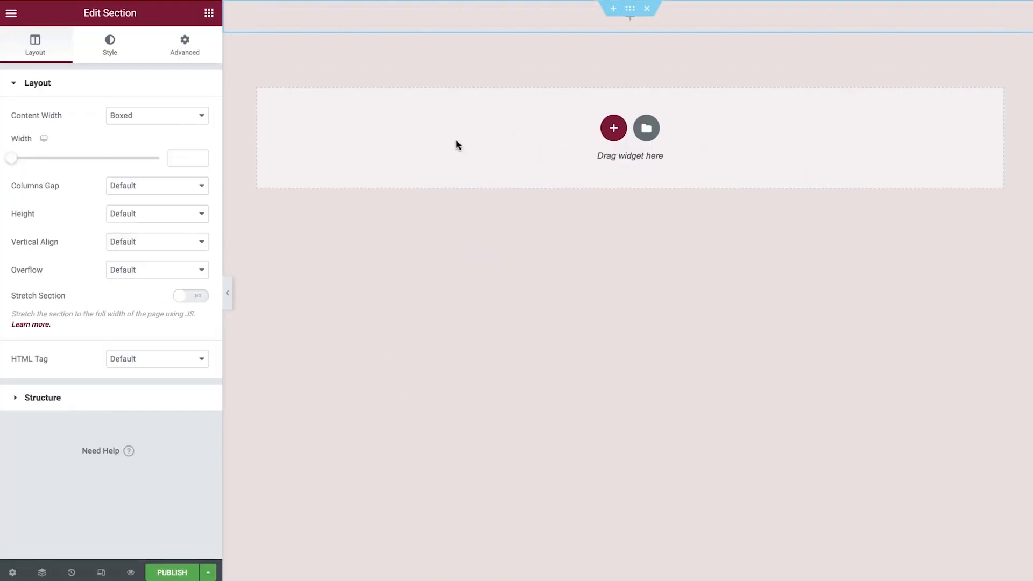
click(156, 186)
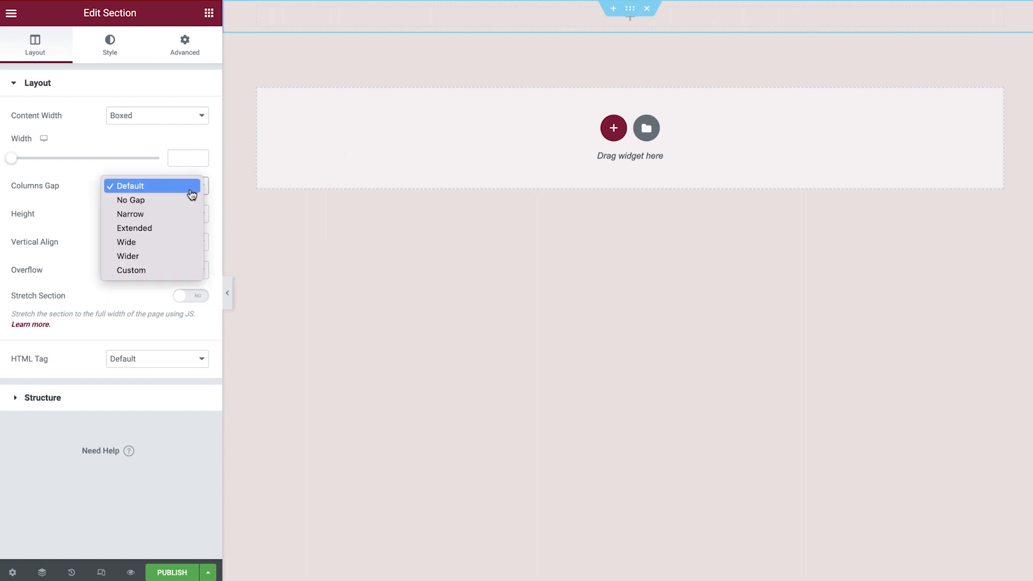
click(130, 200)
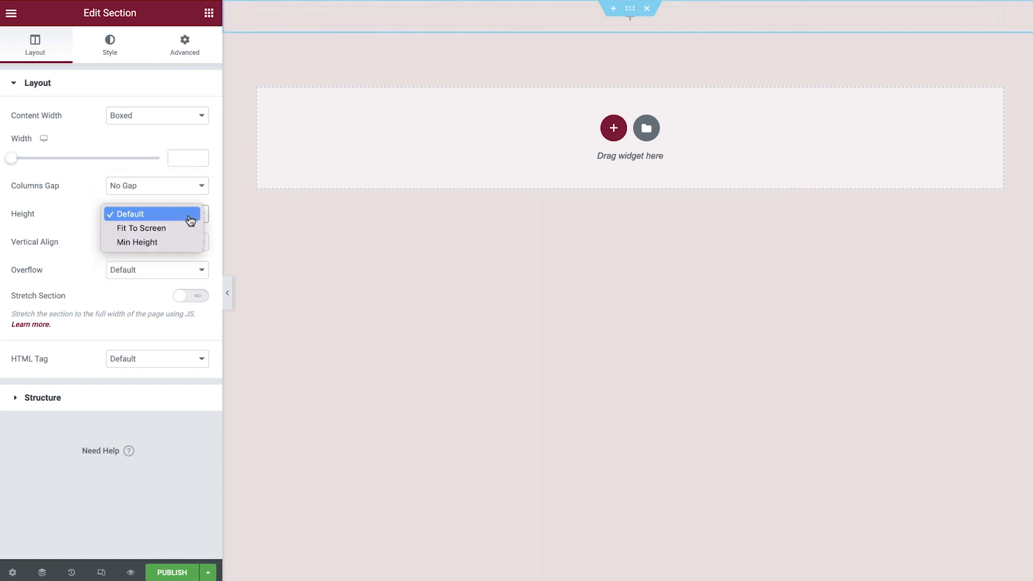
click(141, 229)
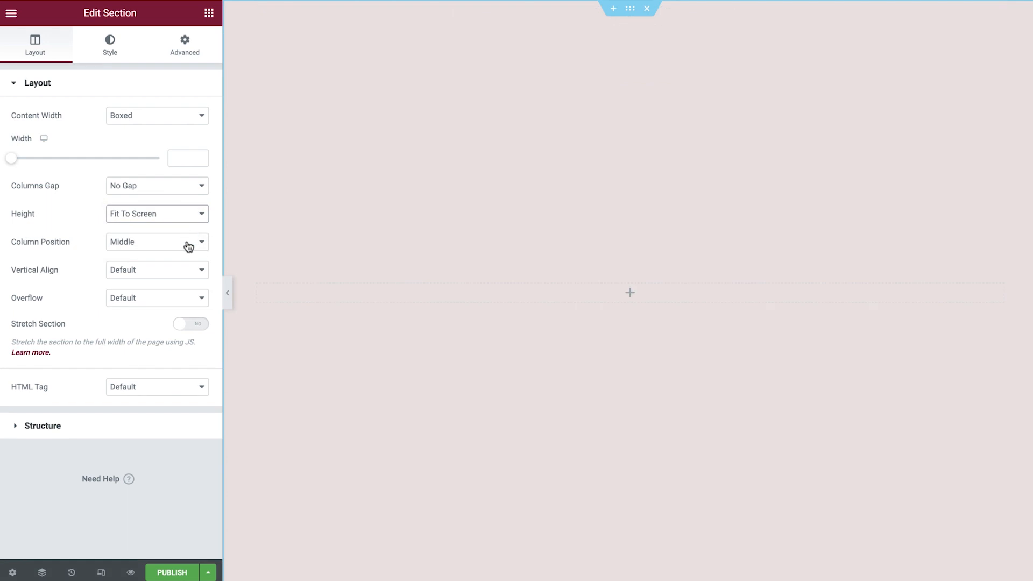
click(157, 241)
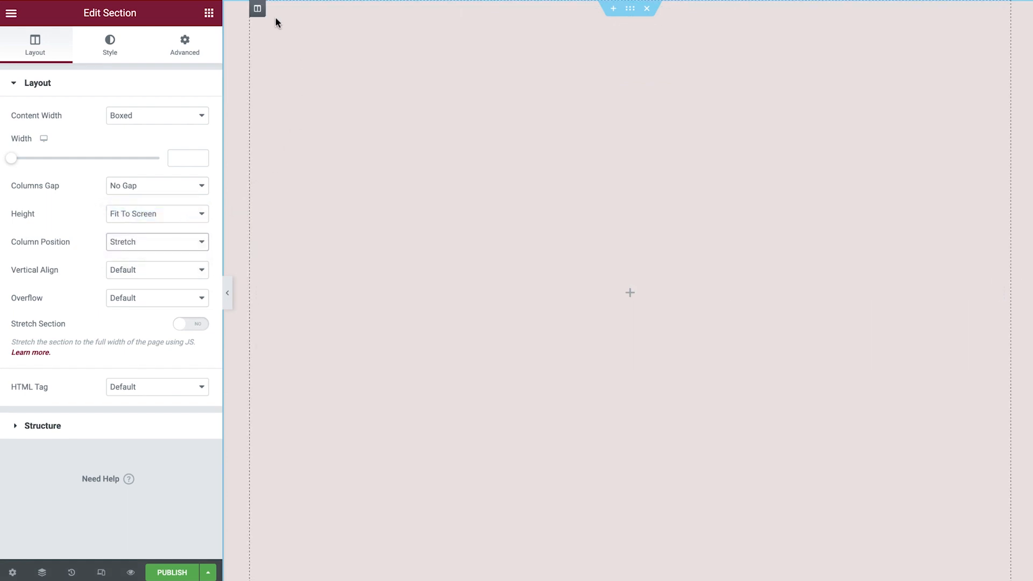
Align the column's content to the middle vertically and centre horizontally.
click(257, 8)
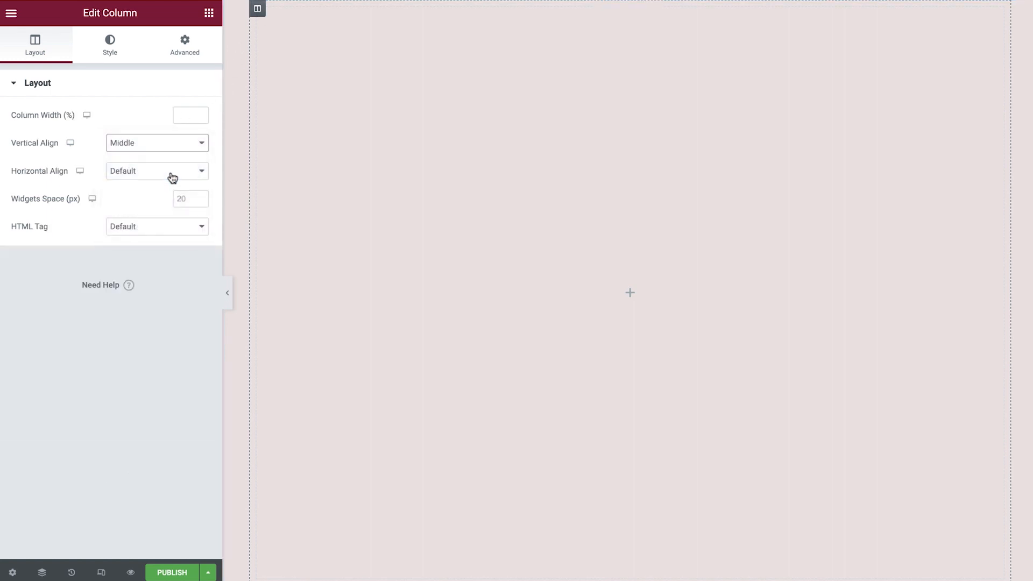
click(156, 171)
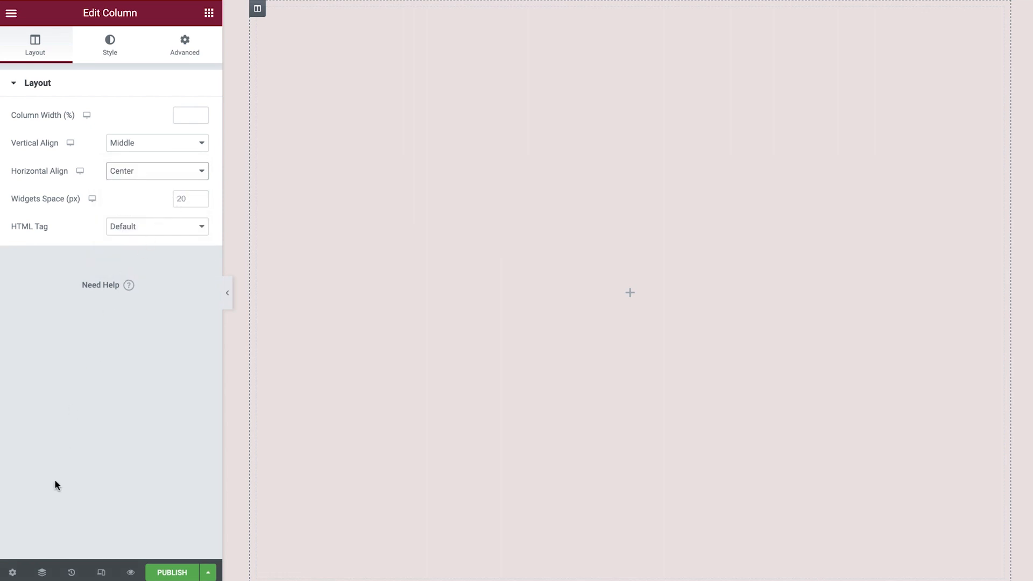
click(41, 572)
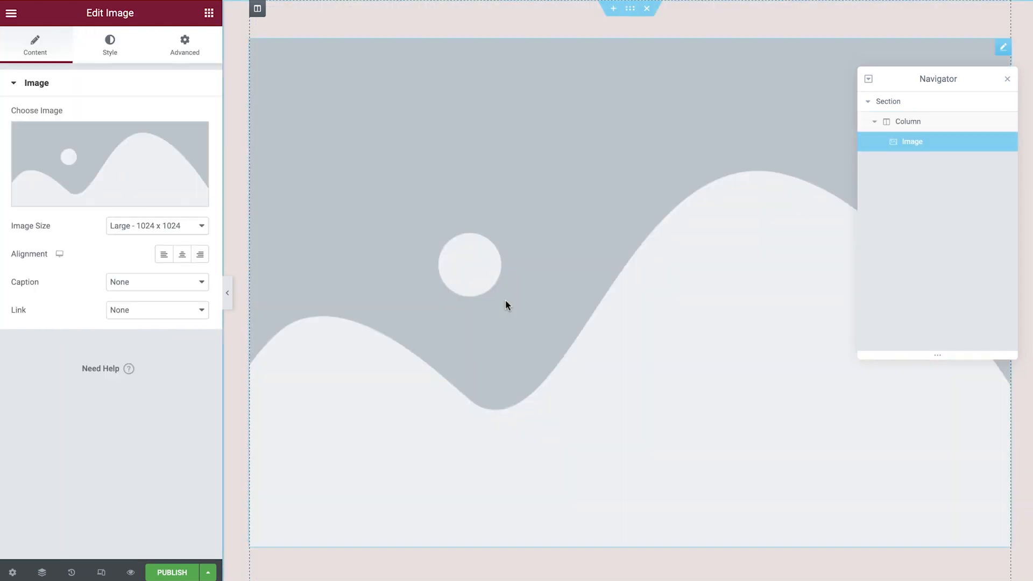
Insert 'The Face' image from the Media Library into the column's image widget.
click(109, 163)
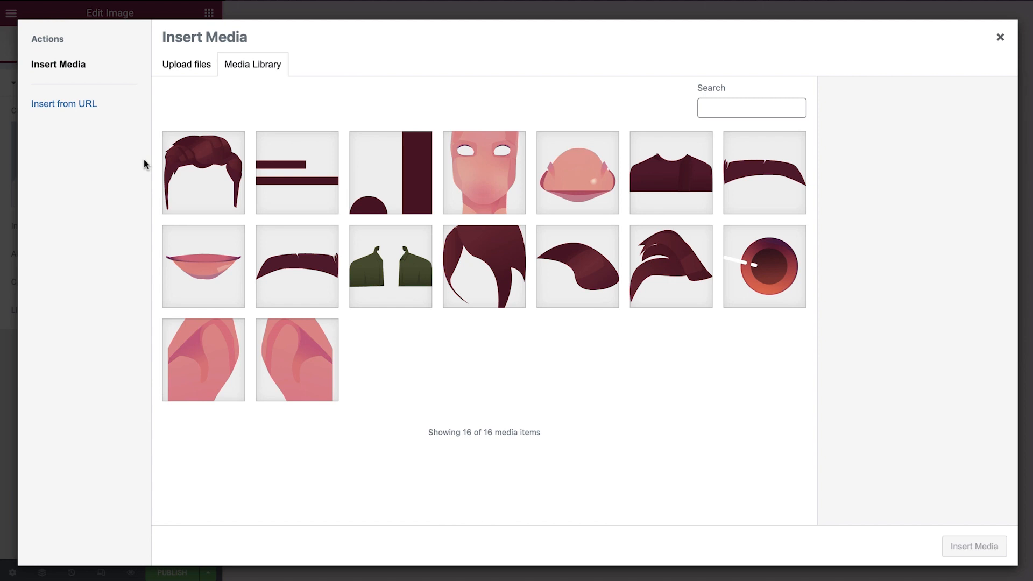
click(484, 172)
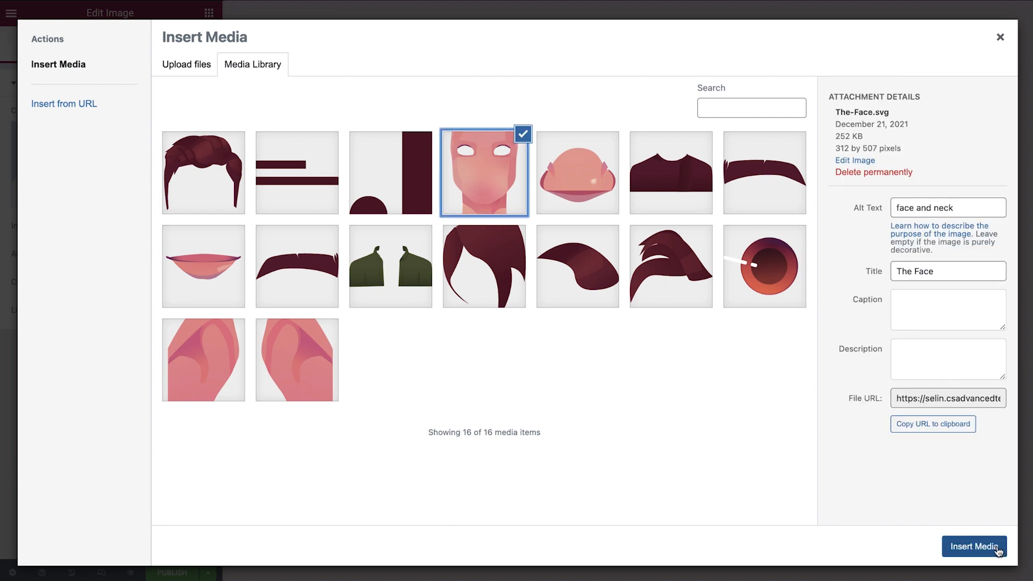
click(974, 546)
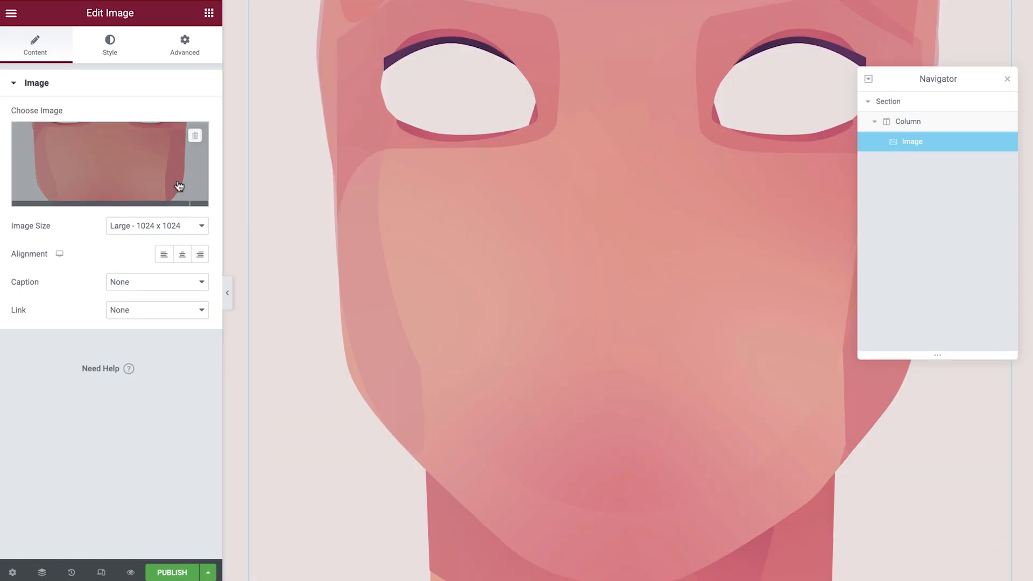
Set the face image to 500 px wide, absolute position, bottom orientation, offset -50.
click(109, 45)
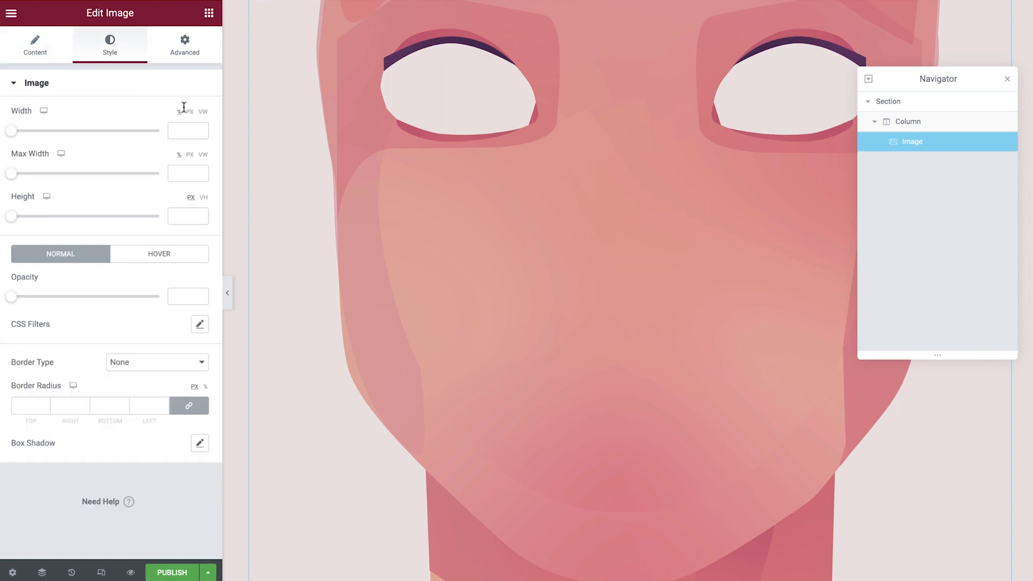
text(500)
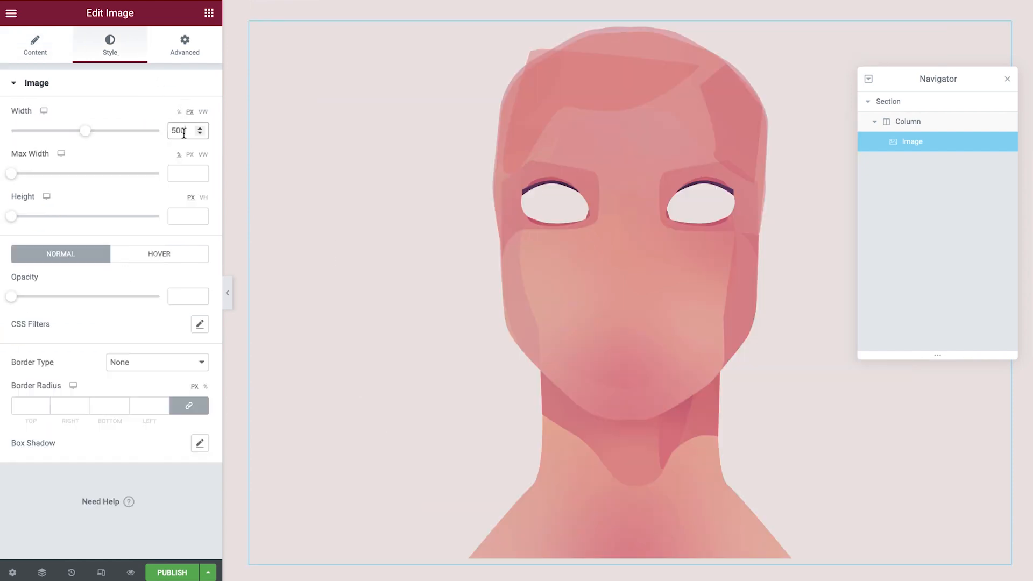
click(185, 44)
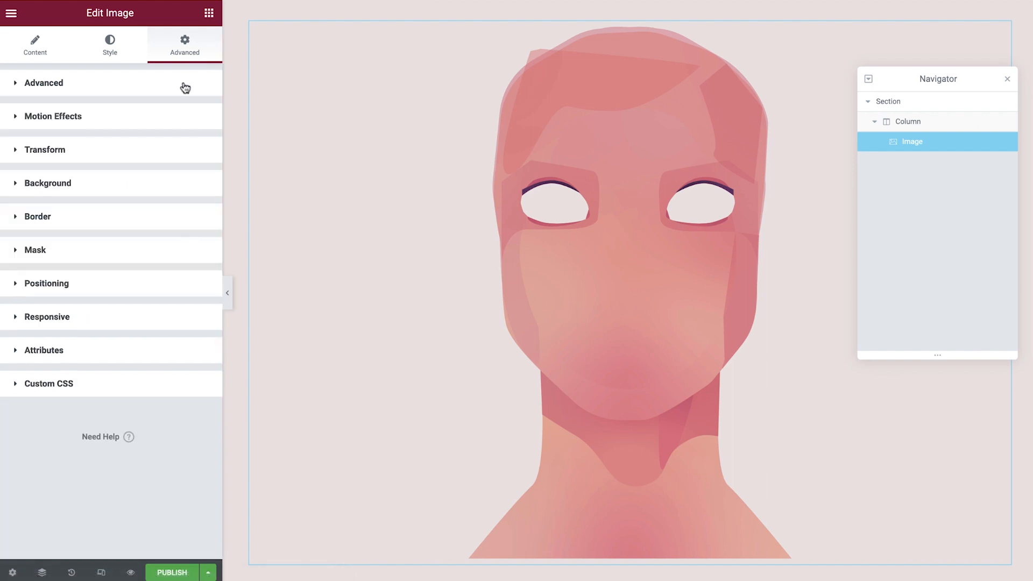
click(46, 283)
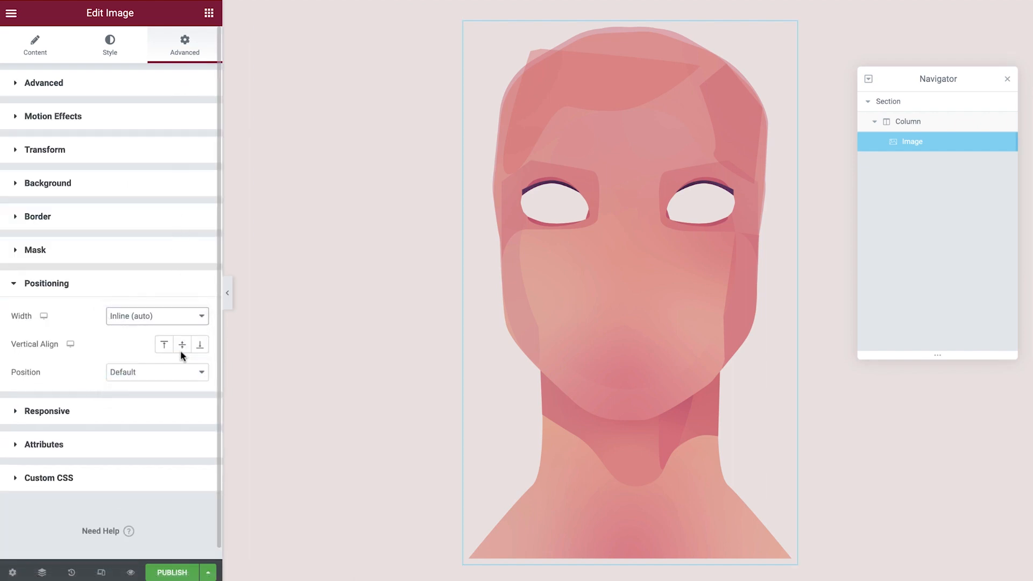
click(157, 372)
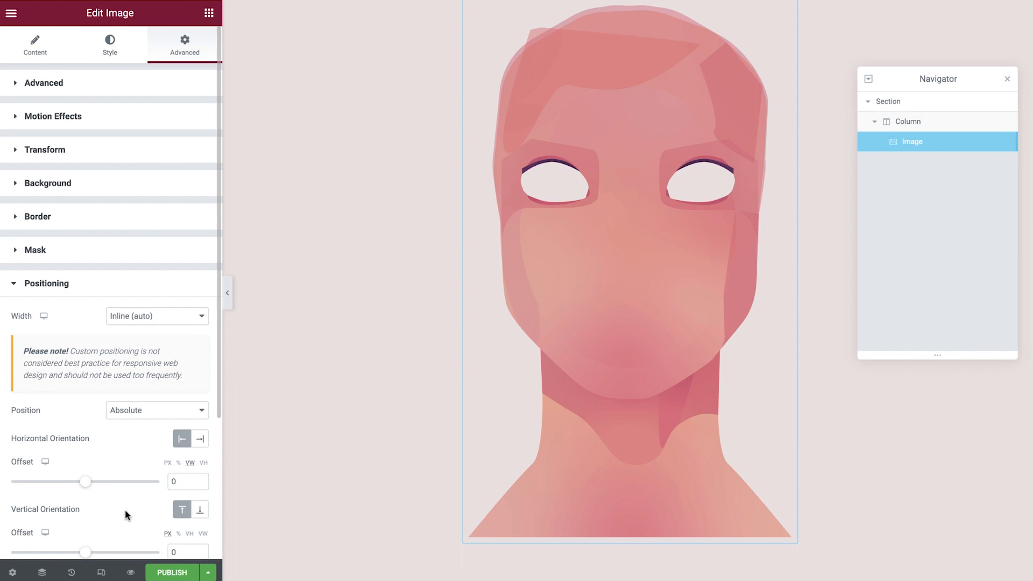
scroll(down, 3)
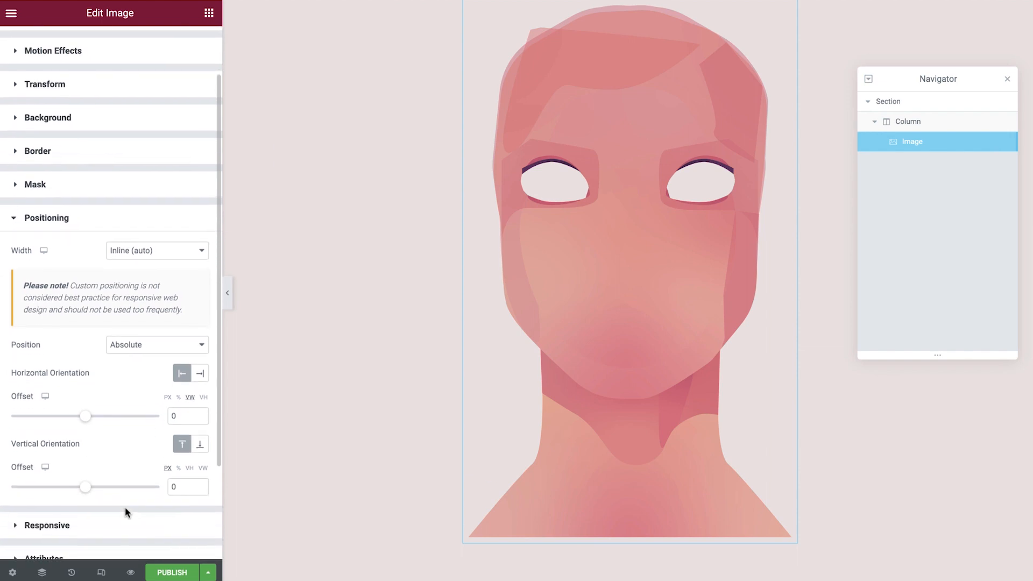
click(200, 444)
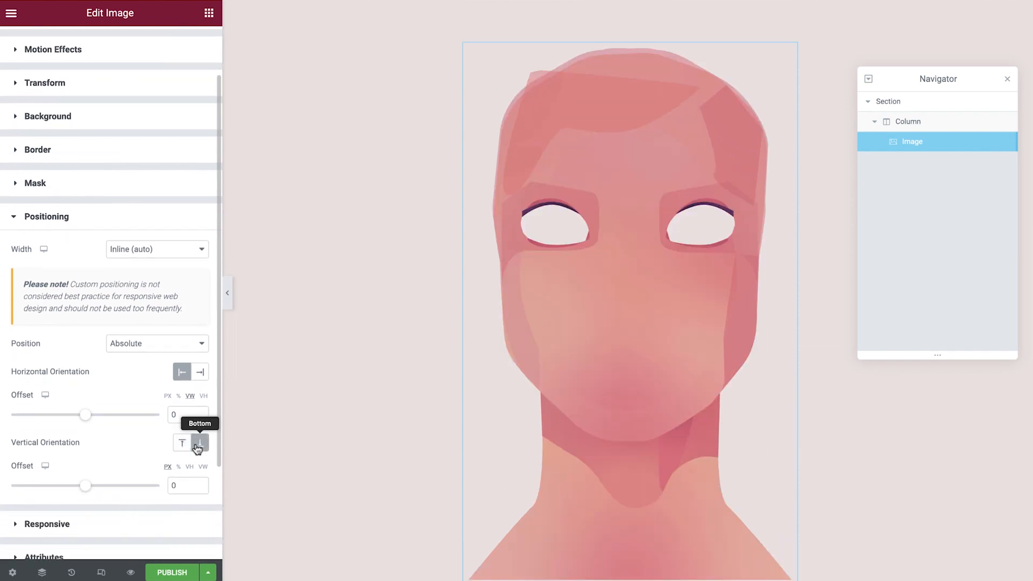
click(199, 443)
text(50)
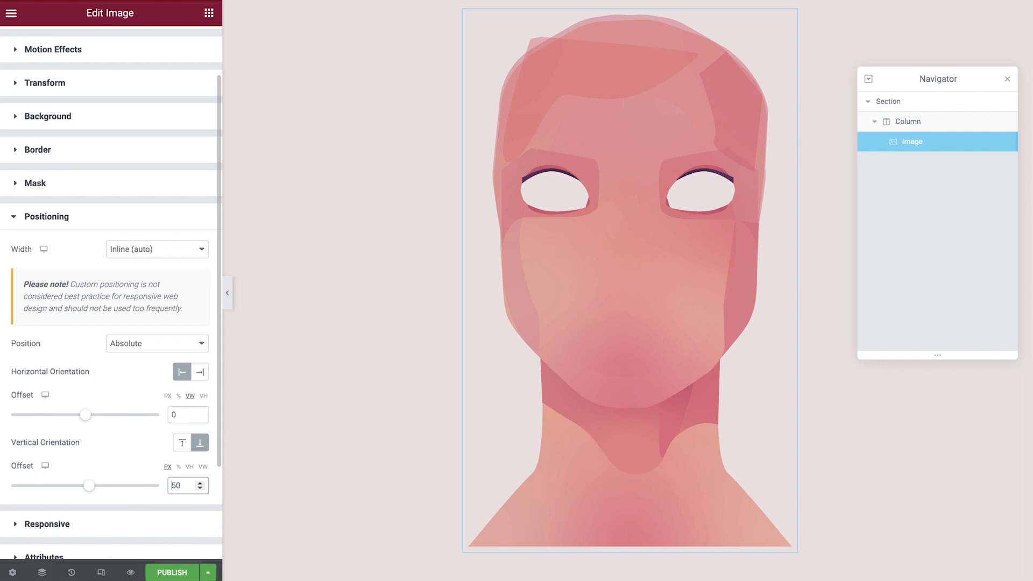
text(-50)
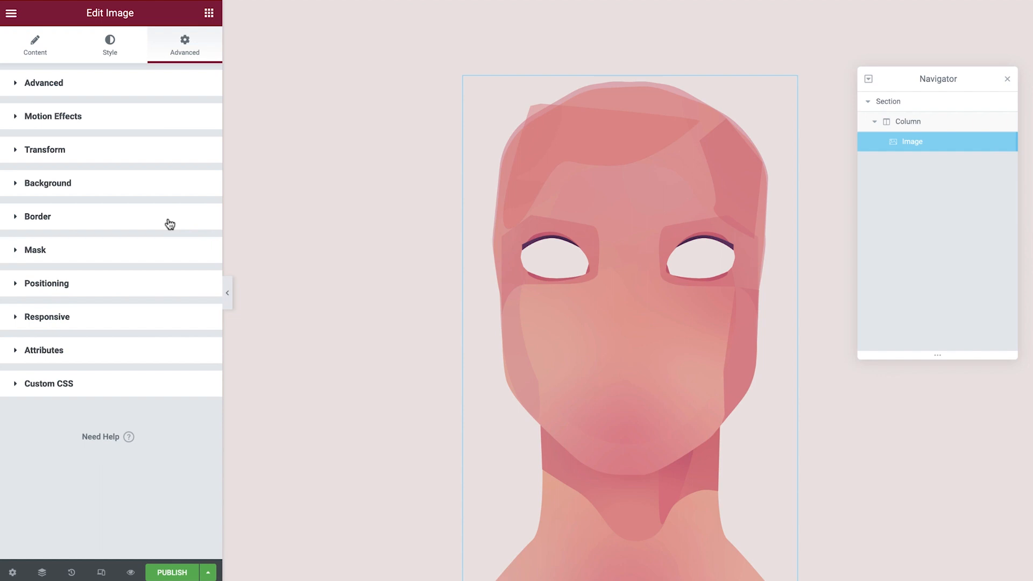
Enable opposite-direction mouse tracking at speed 0.02 on the face image and name it Face.
click(53, 117)
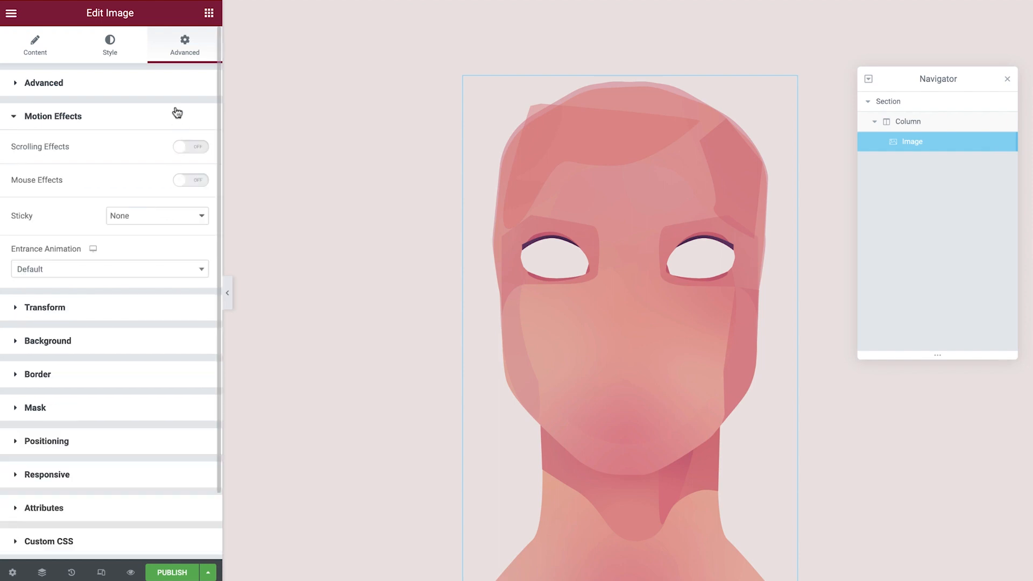
click(191, 180)
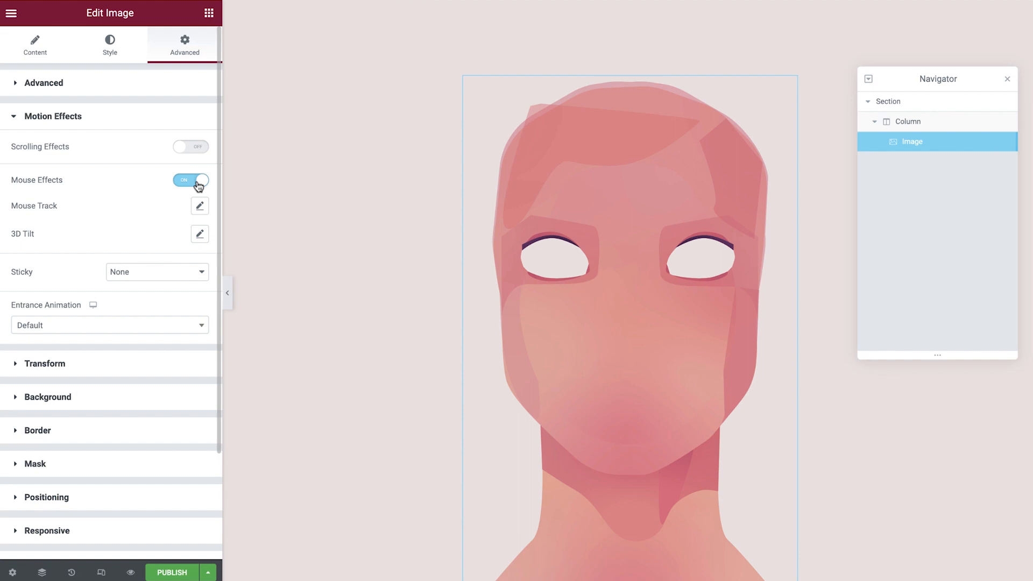
click(199, 206)
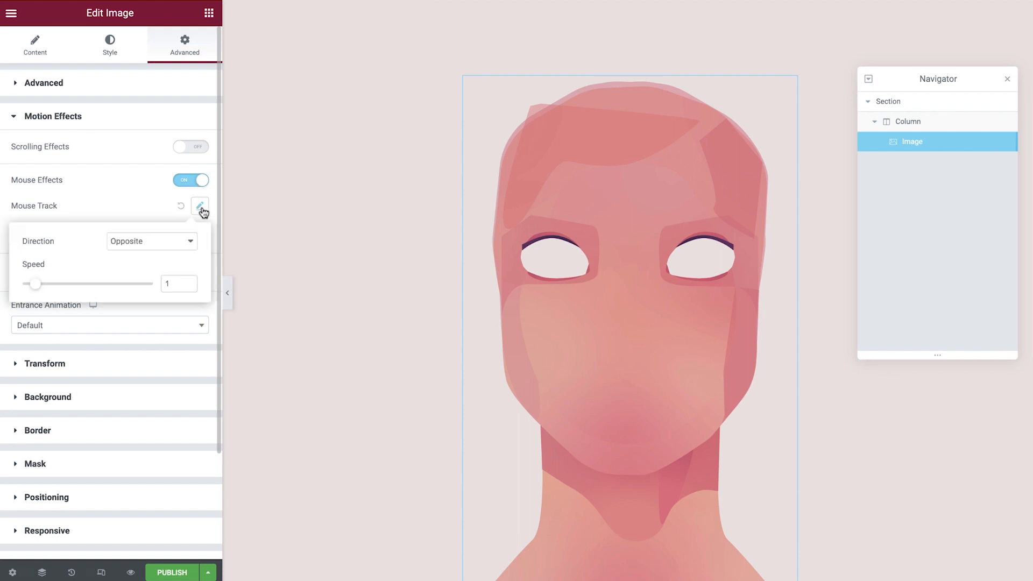
click(179, 283)
text(0.02)
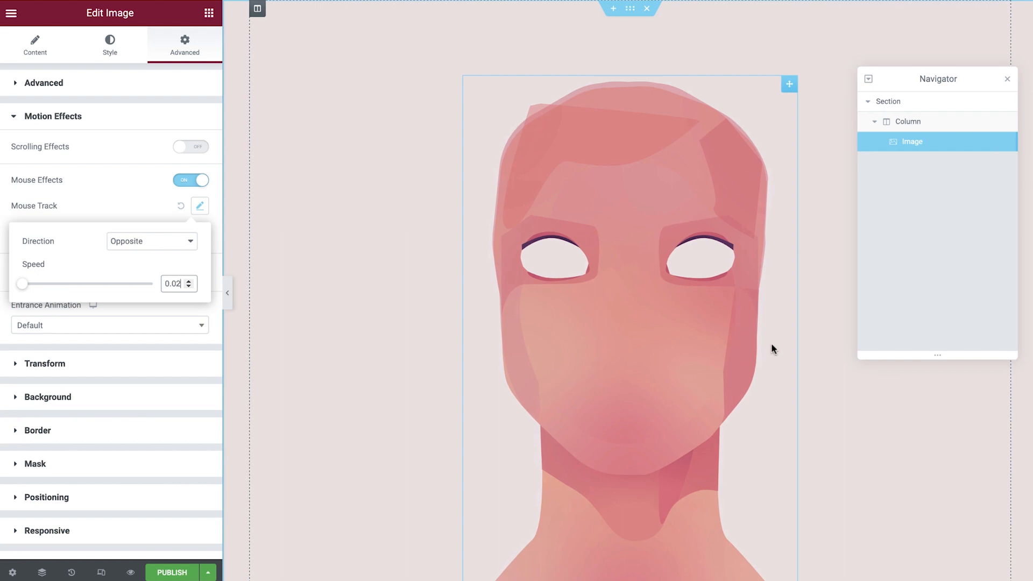
mouse_move(830, 373)
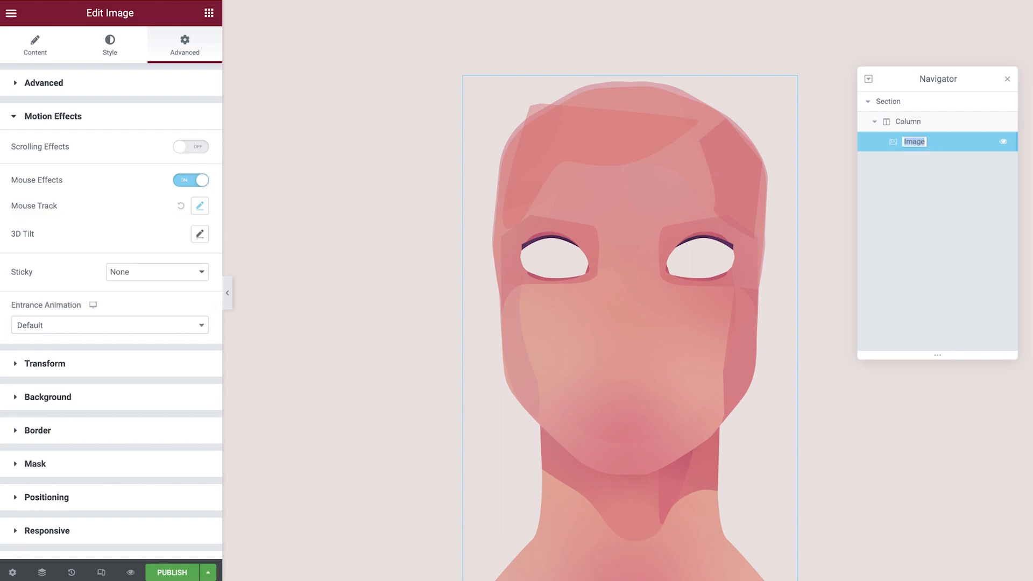
text(Face)
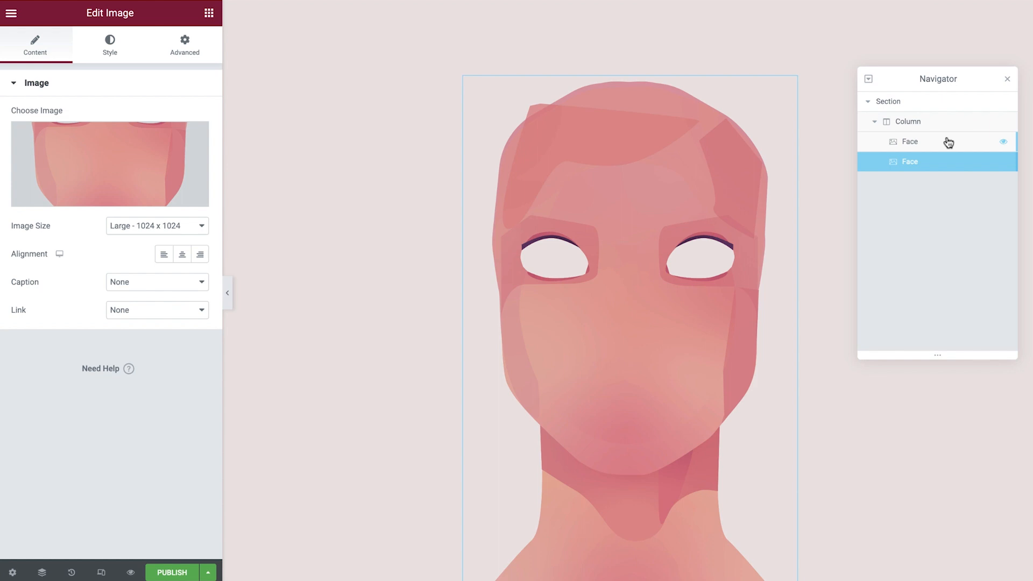
Rename the duplicated layer to T-shirt and insert the T-shirt image.
double_click(910, 162)
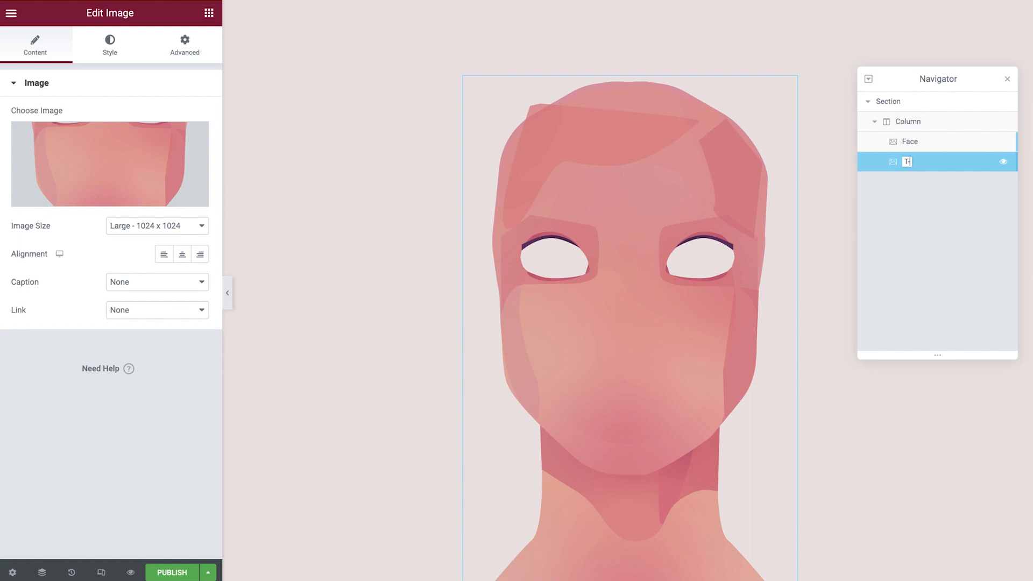
text(T-shirt)
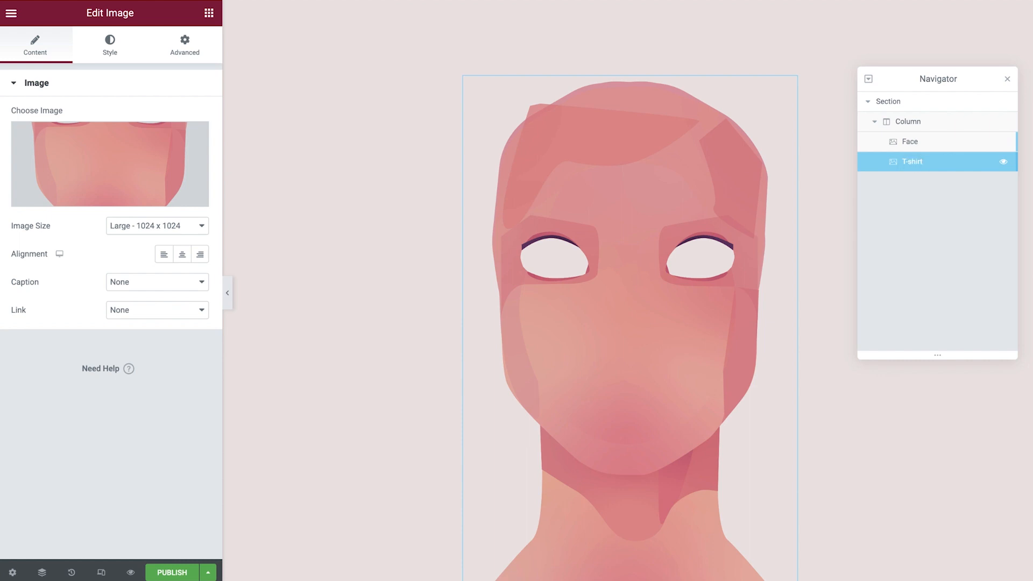
mouse_move(89, 150)
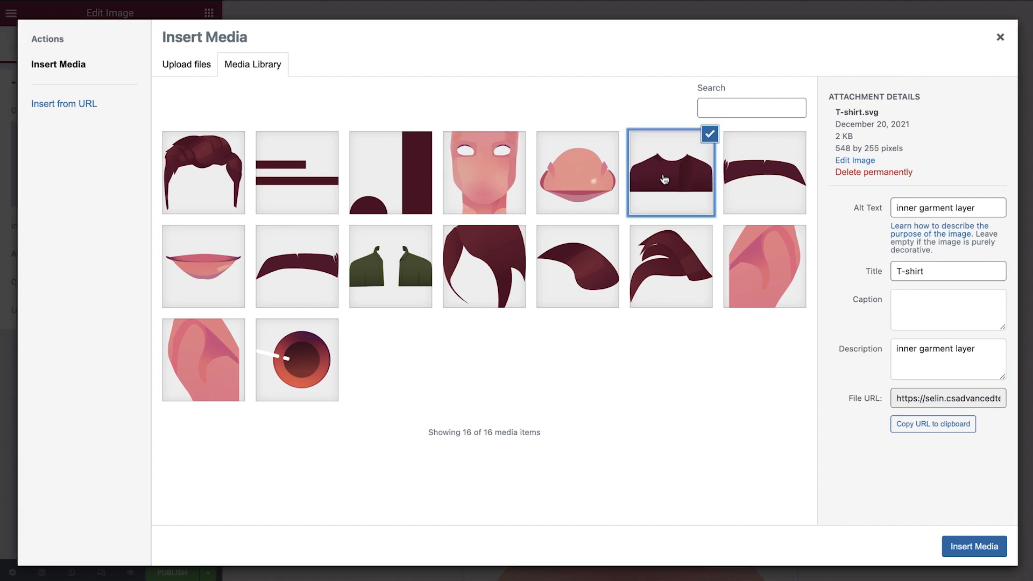
click(974, 547)
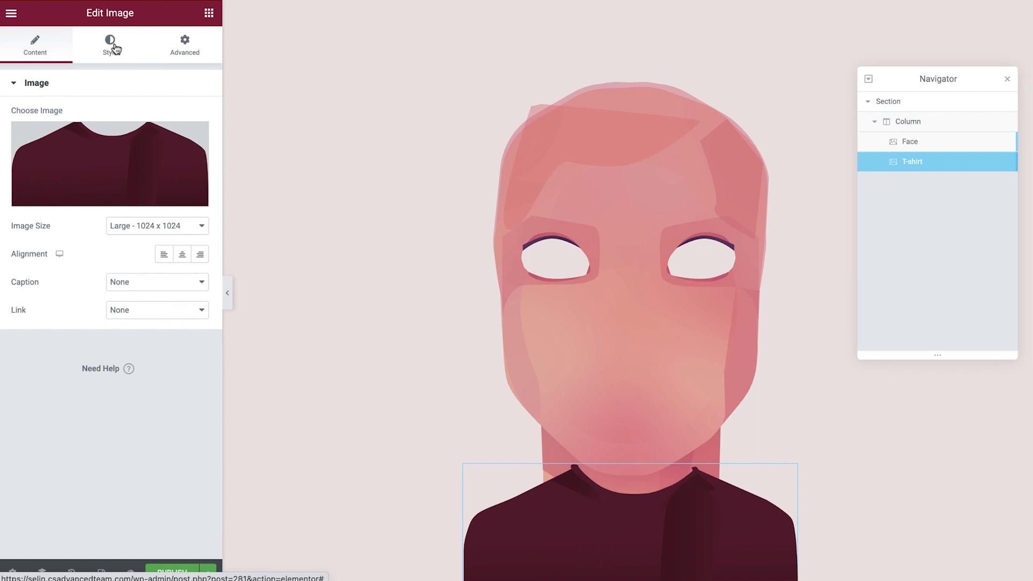
Set the T-shirt's vertical offset to -323 and its left margin to -16.
click(109, 45)
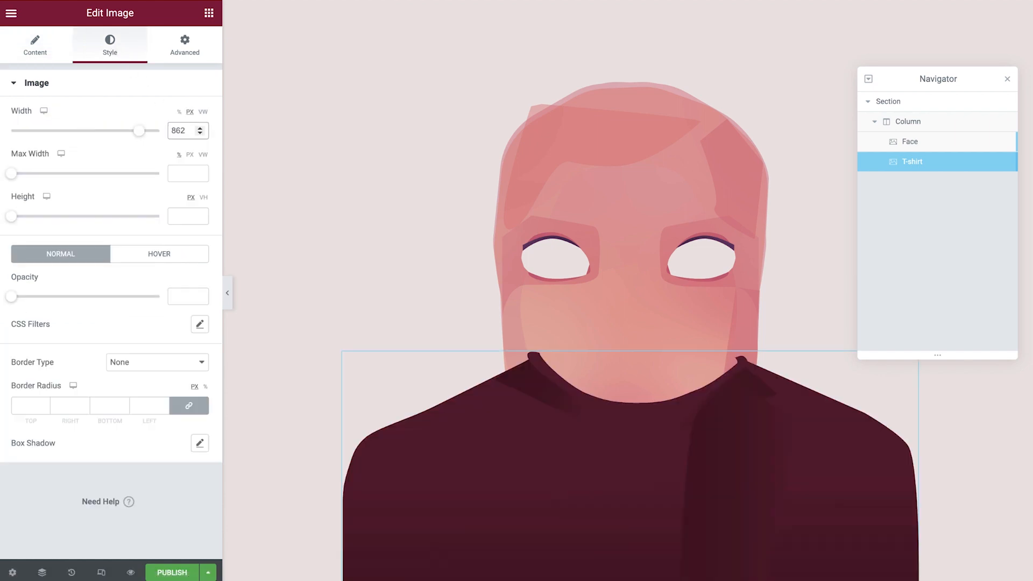
click(184, 44)
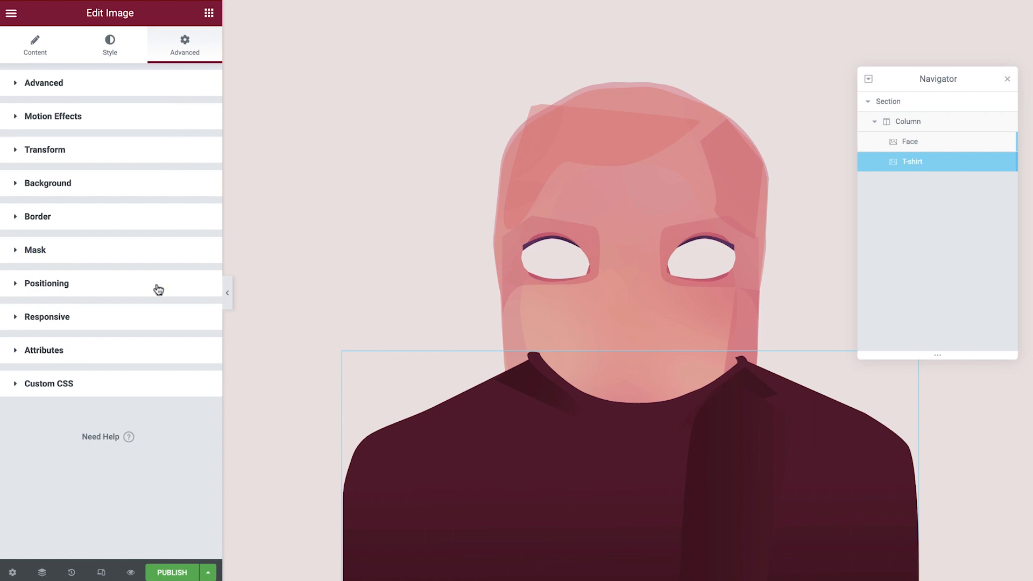
click(45, 284)
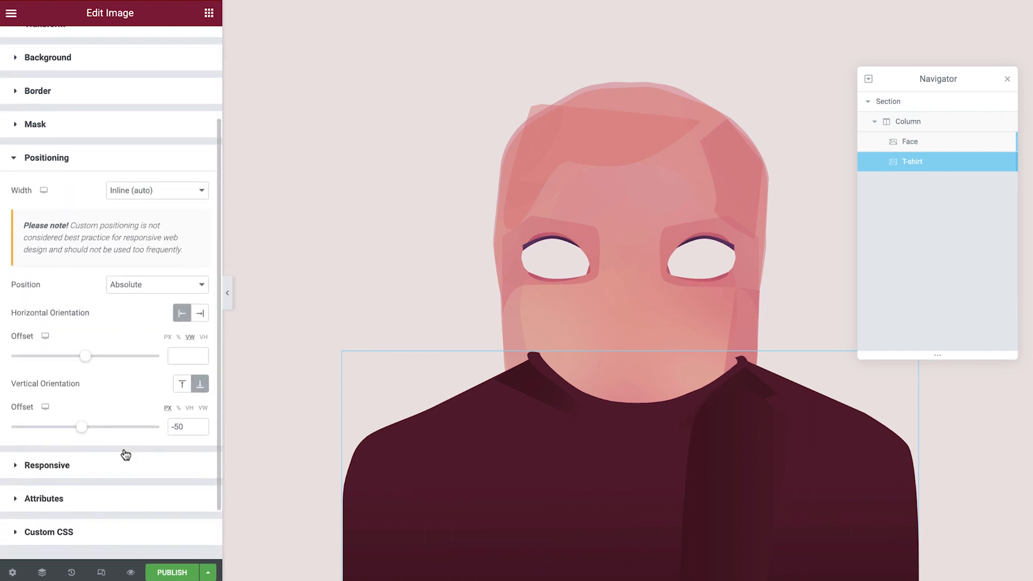
click(188, 404)
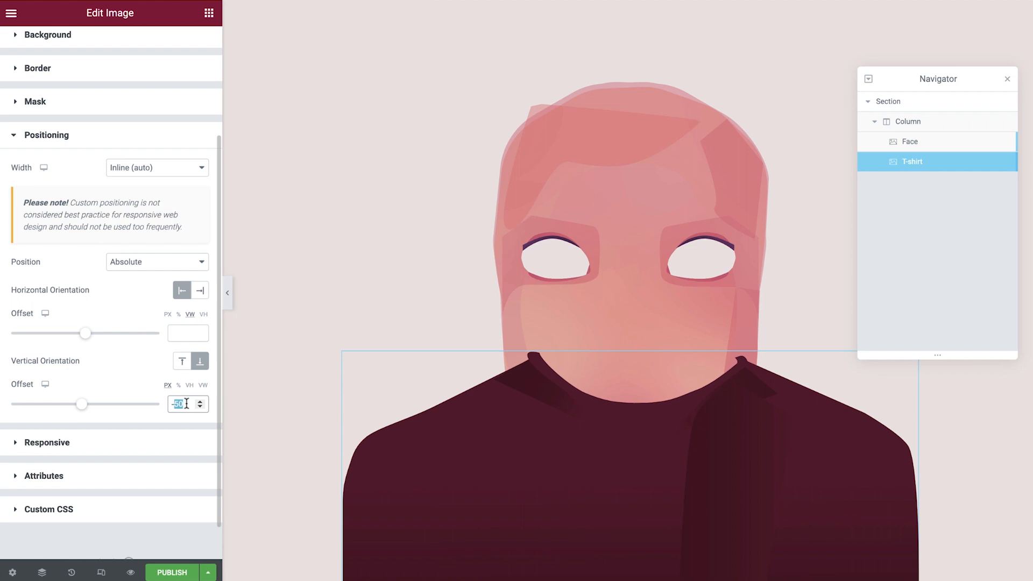
text(-323)
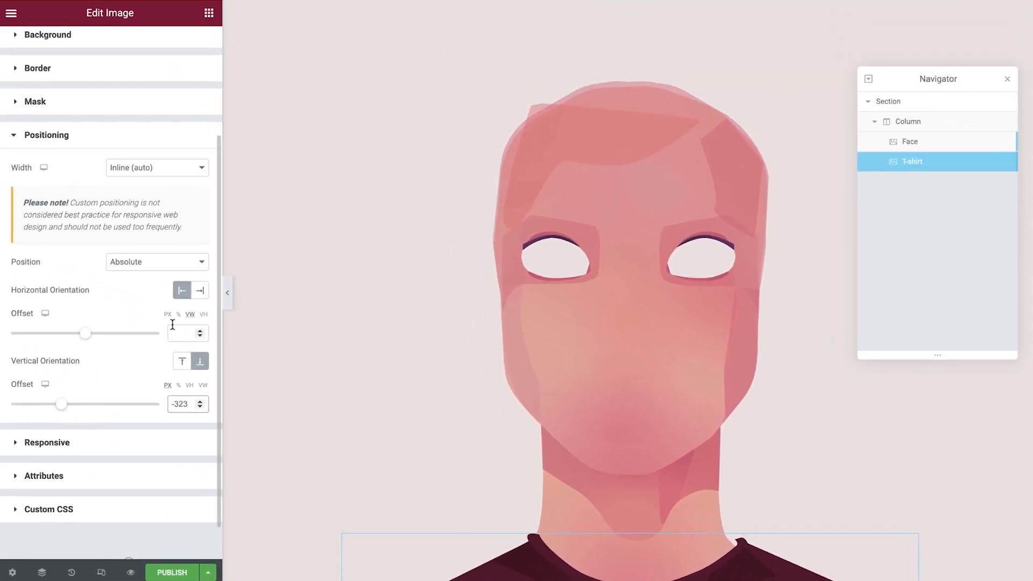
scroll(down, 3)
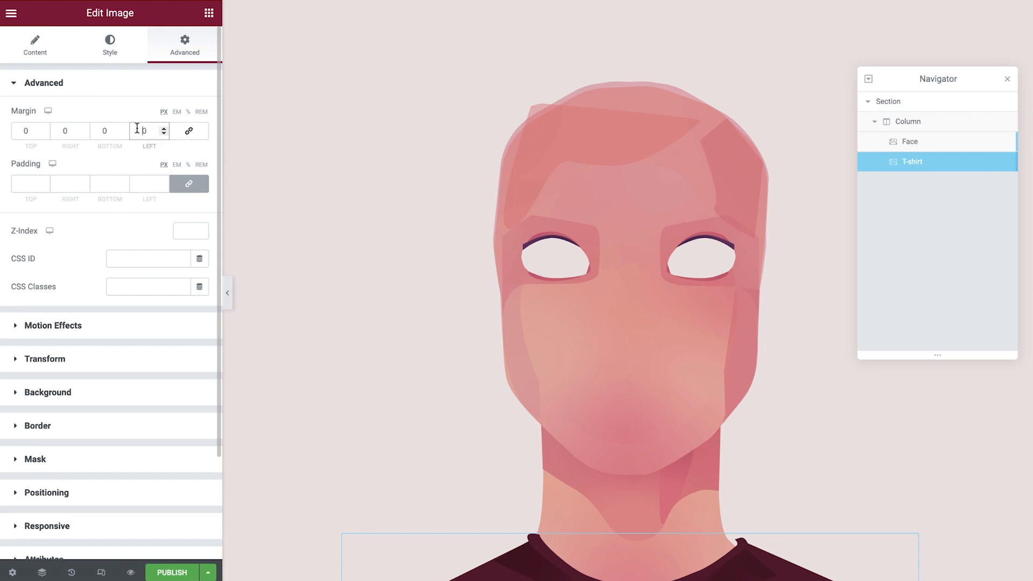
text(16)
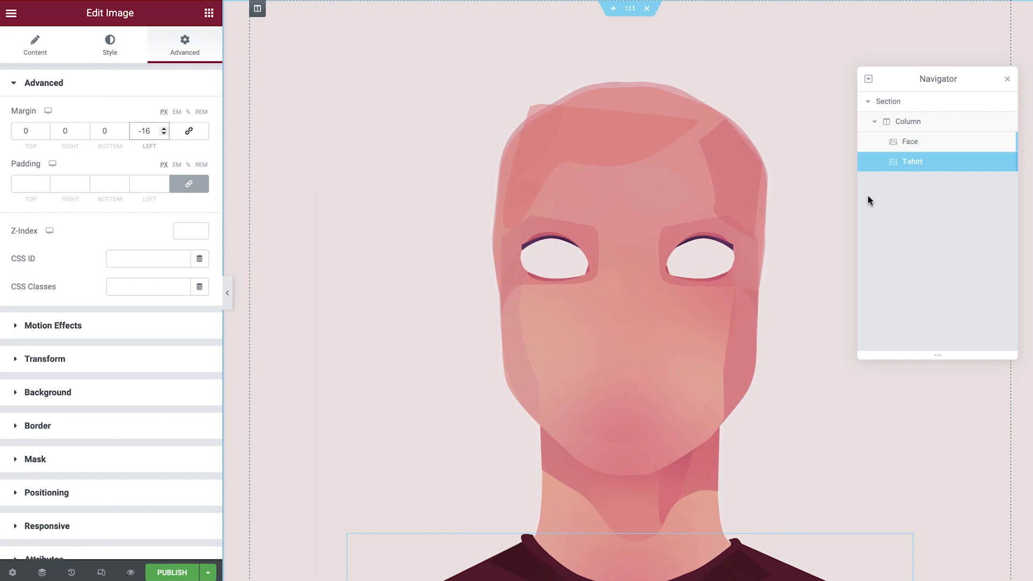
Add a Jacket image layer showing Jacket.svg from the Media Library.
click(912, 161)
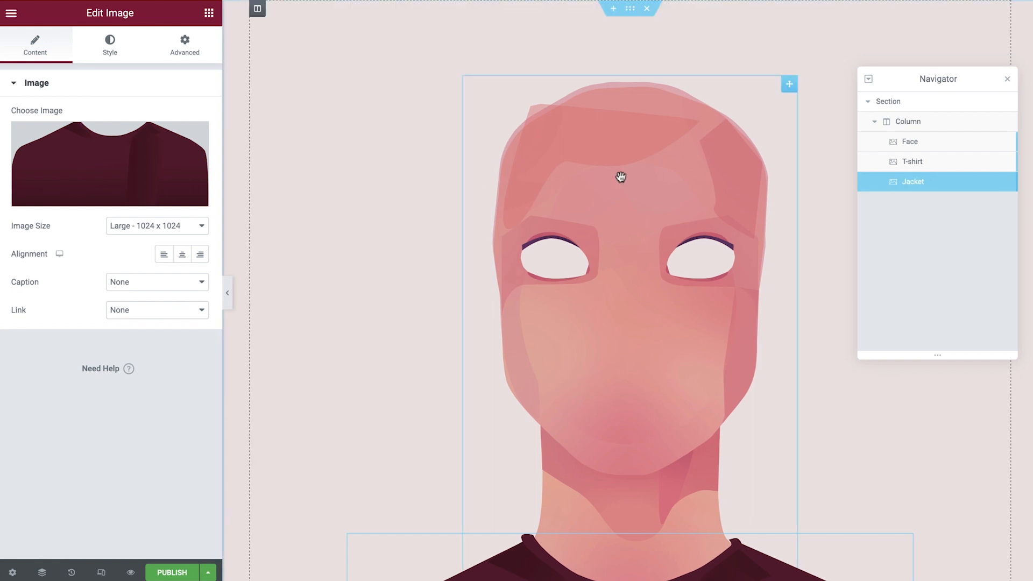
click(109, 163)
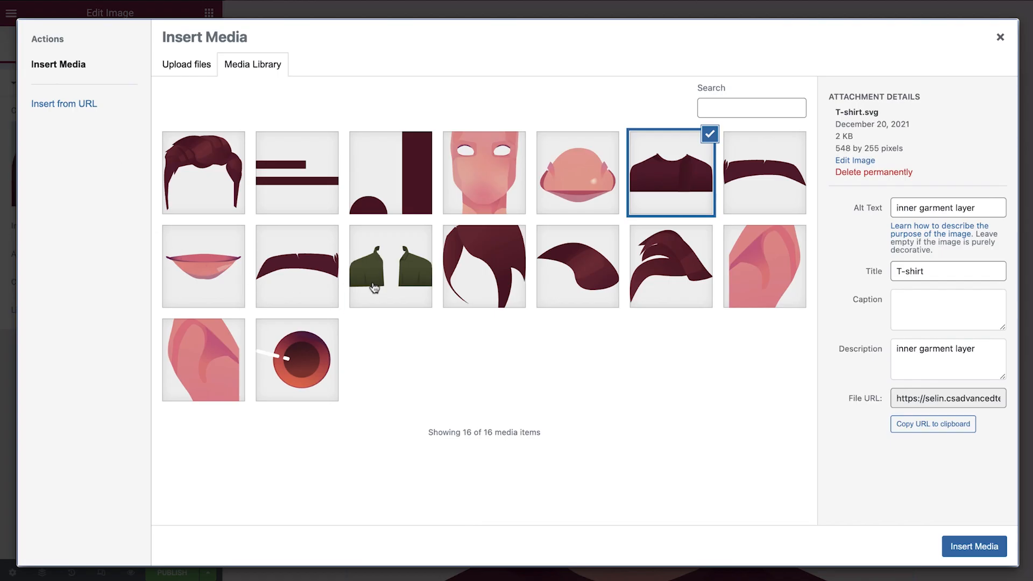
click(975, 546)
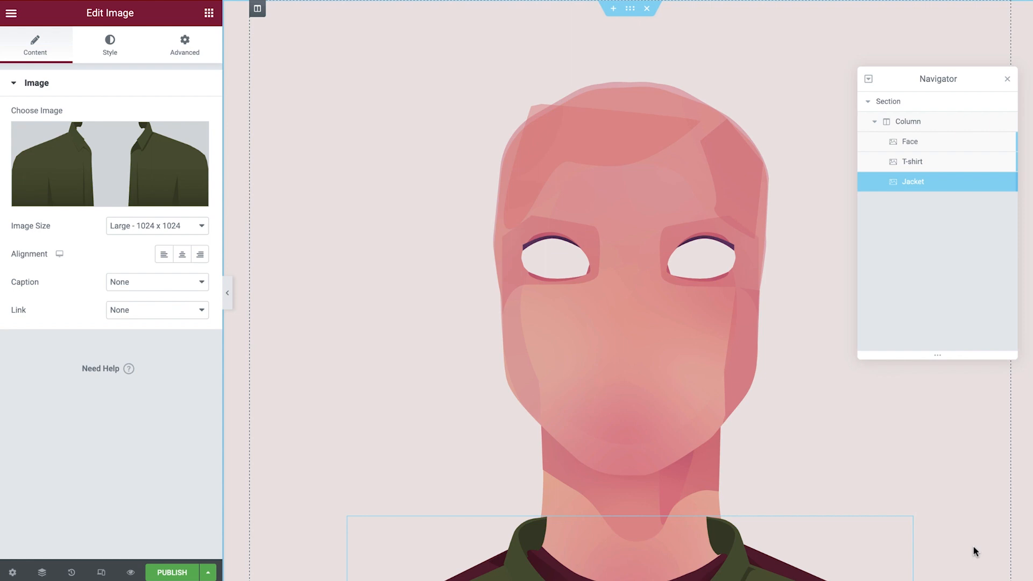
Give the jacket width 933, z-index 5 and vertical offset -335.
click(109, 44)
text(933)
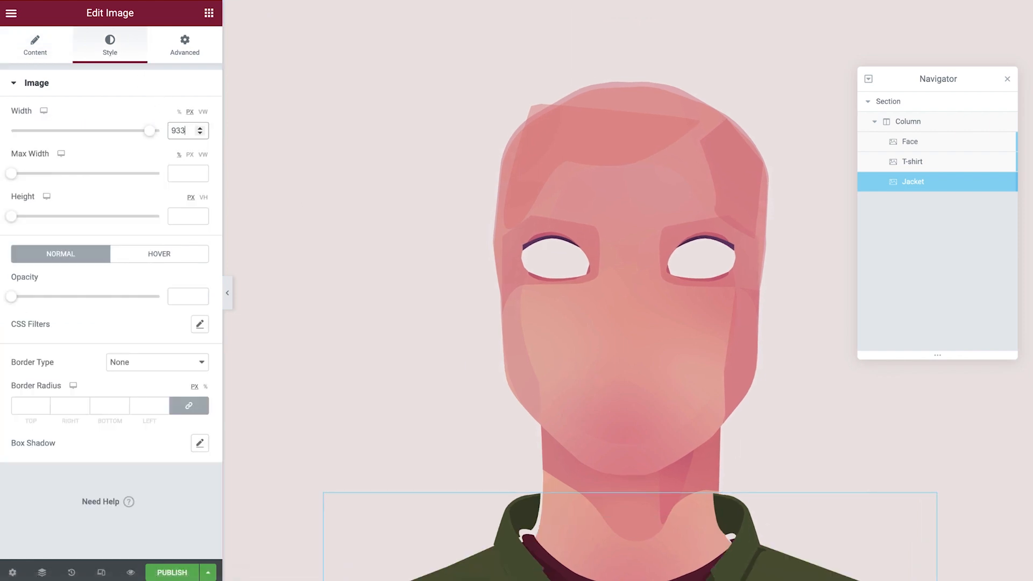
click(185, 44)
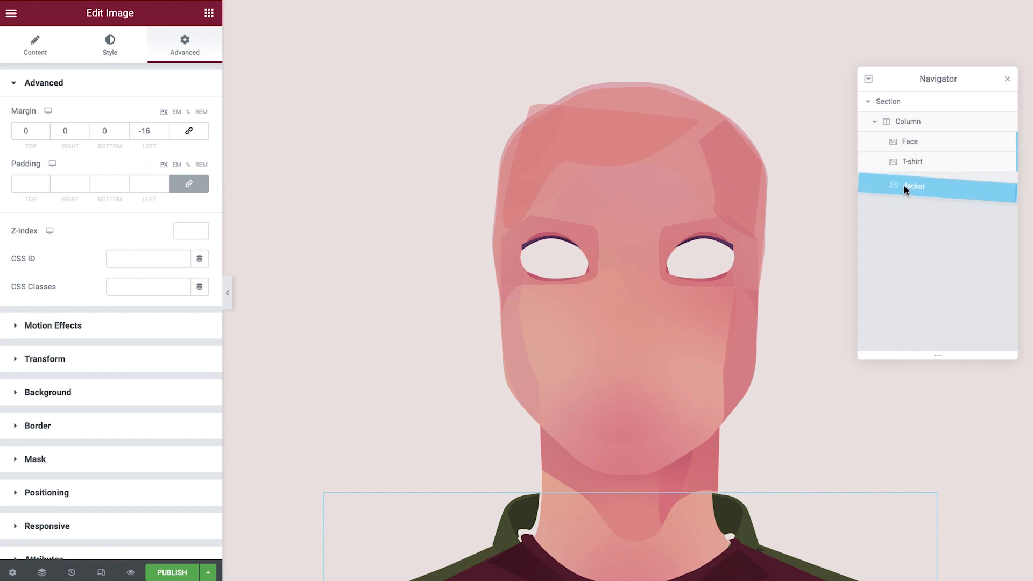
click(913, 185)
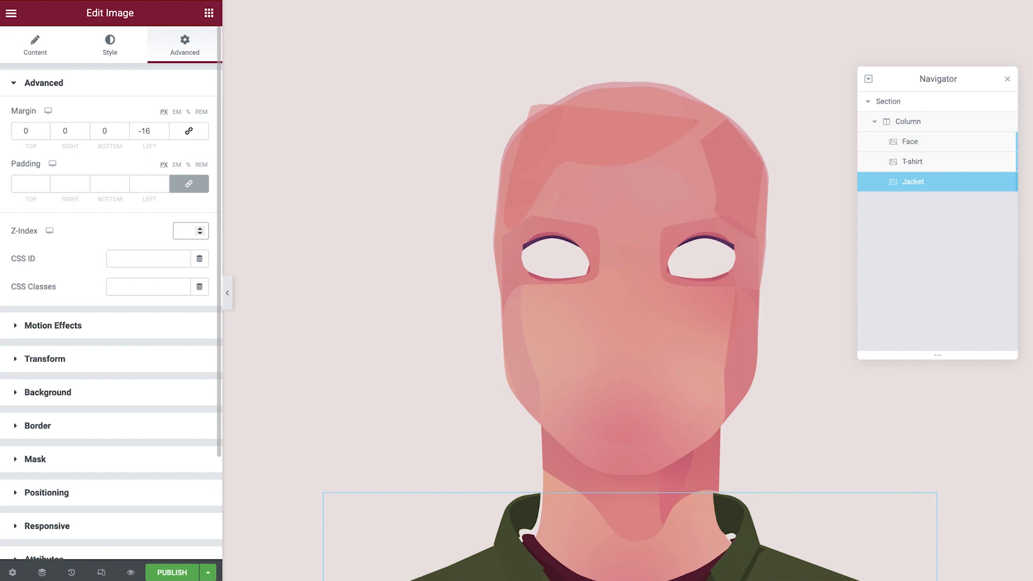
text(5)
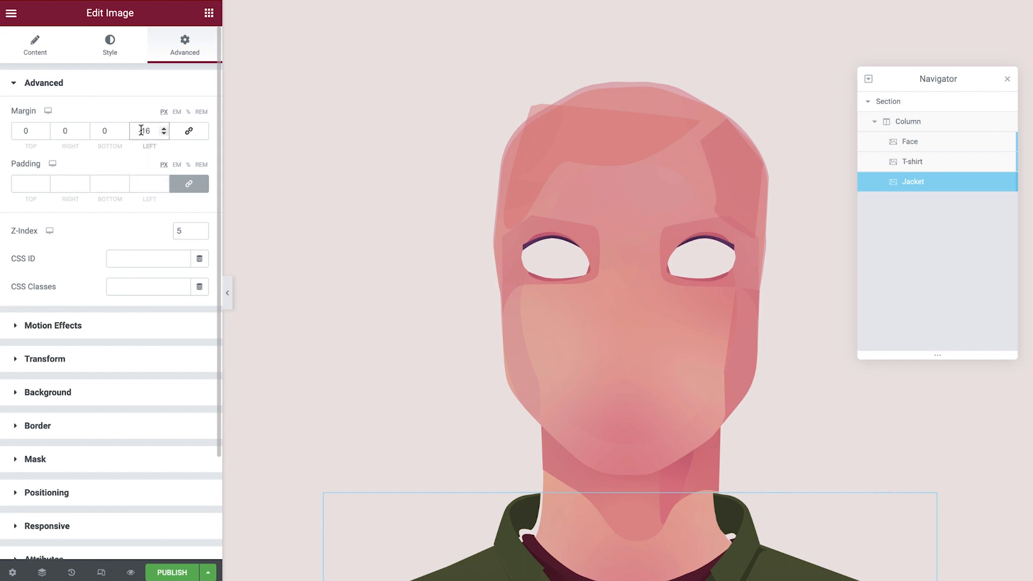
click(43, 82)
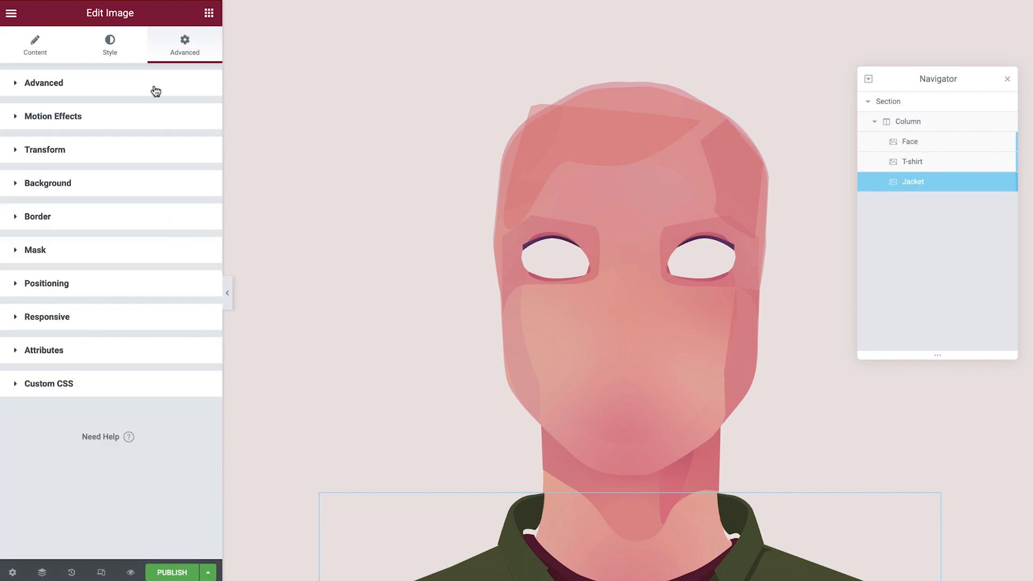
click(47, 288)
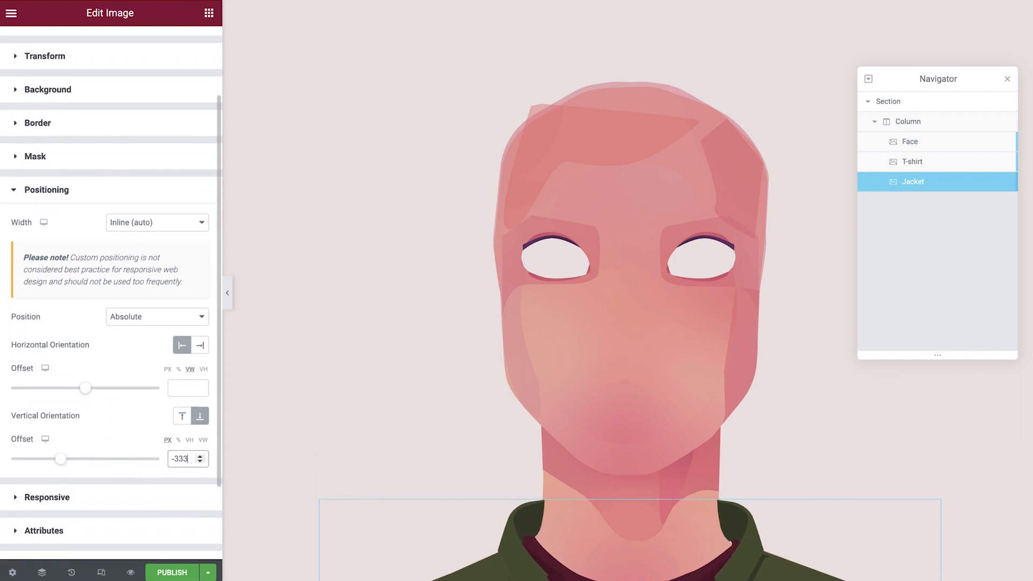
click(200, 463)
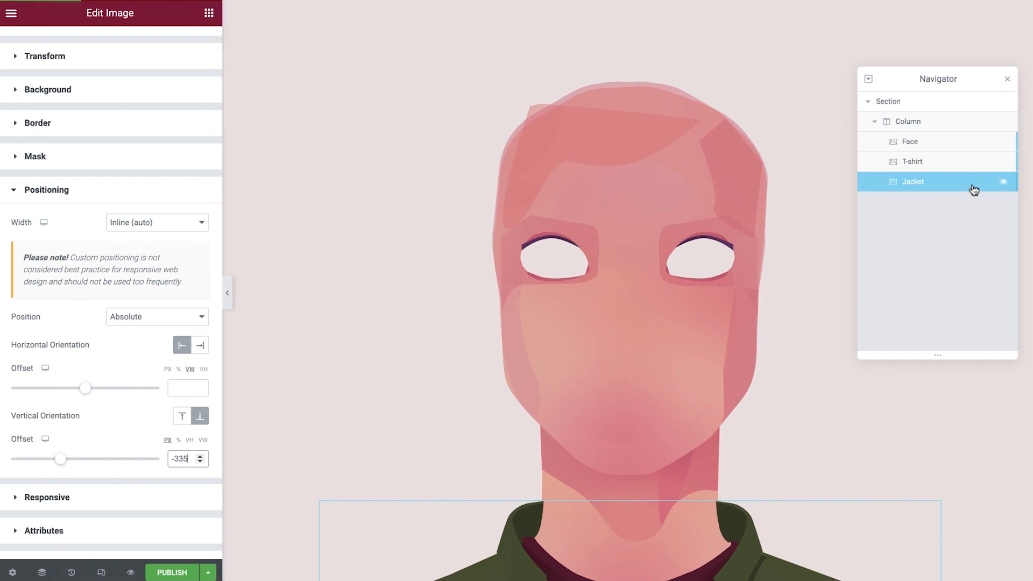
Add a Left Ear image layer showing the Ear-Left.svg graphic.
click(912, 201)
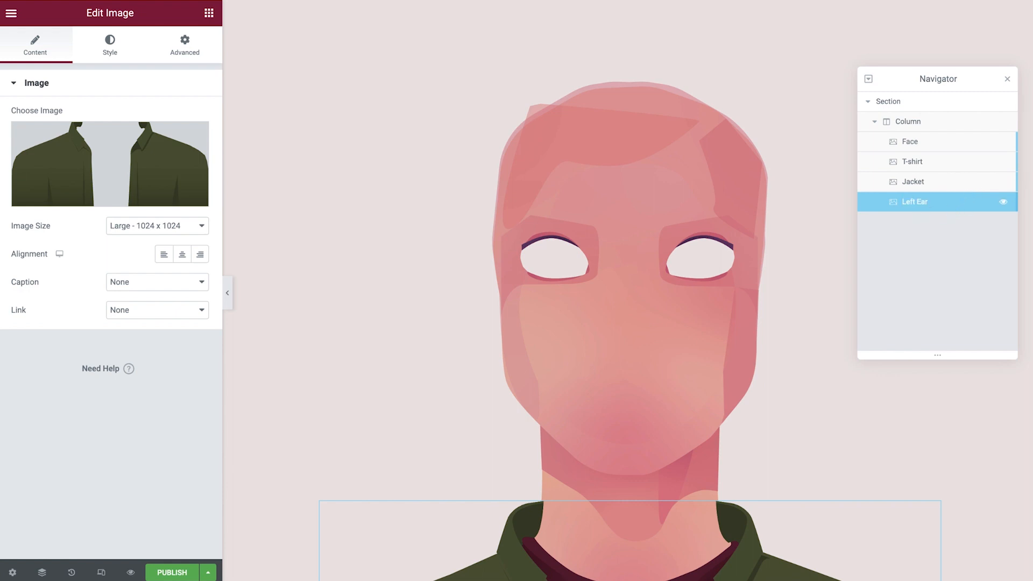
click(109, 164)
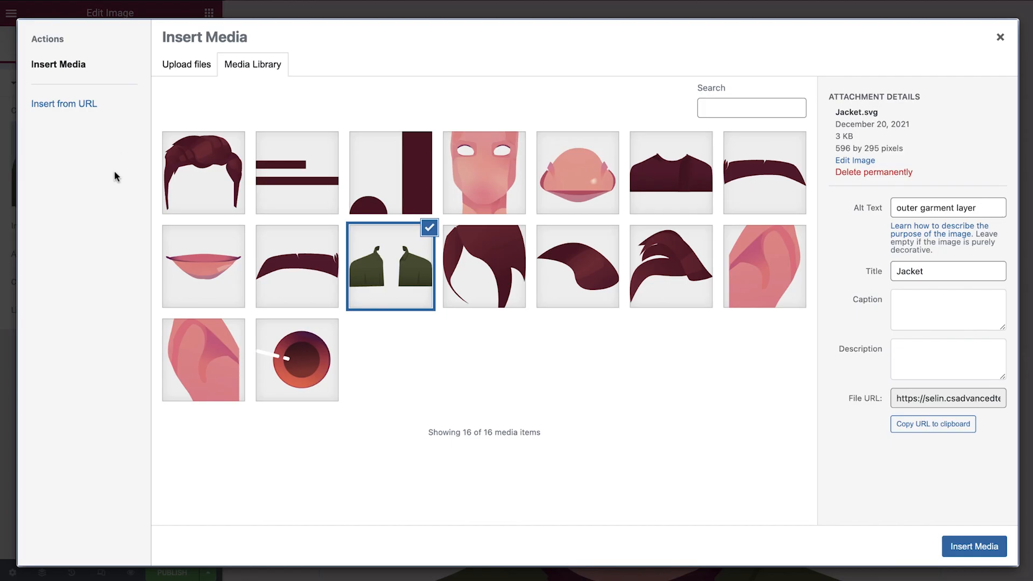
click(203, 358)
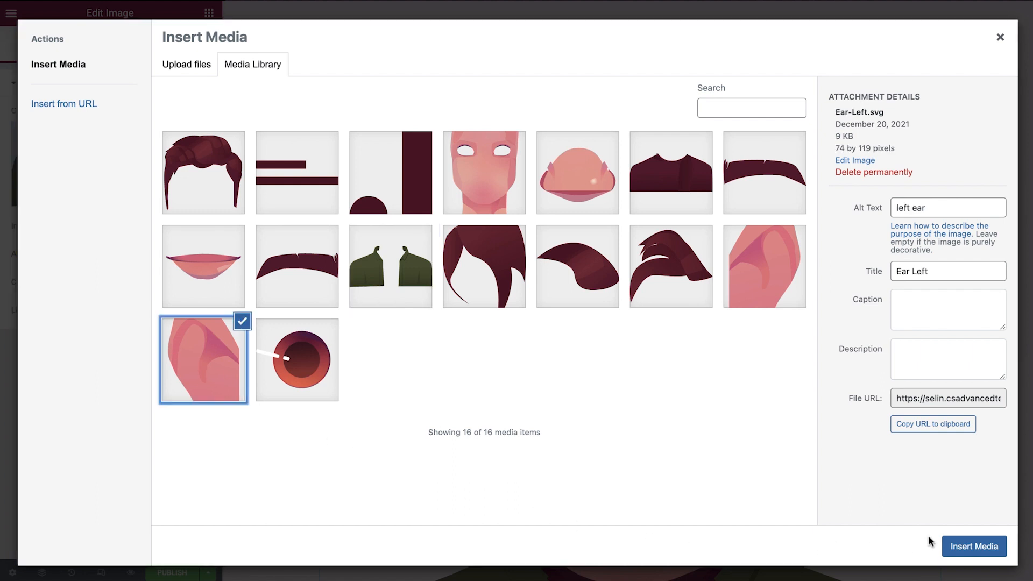
click(974, 546)
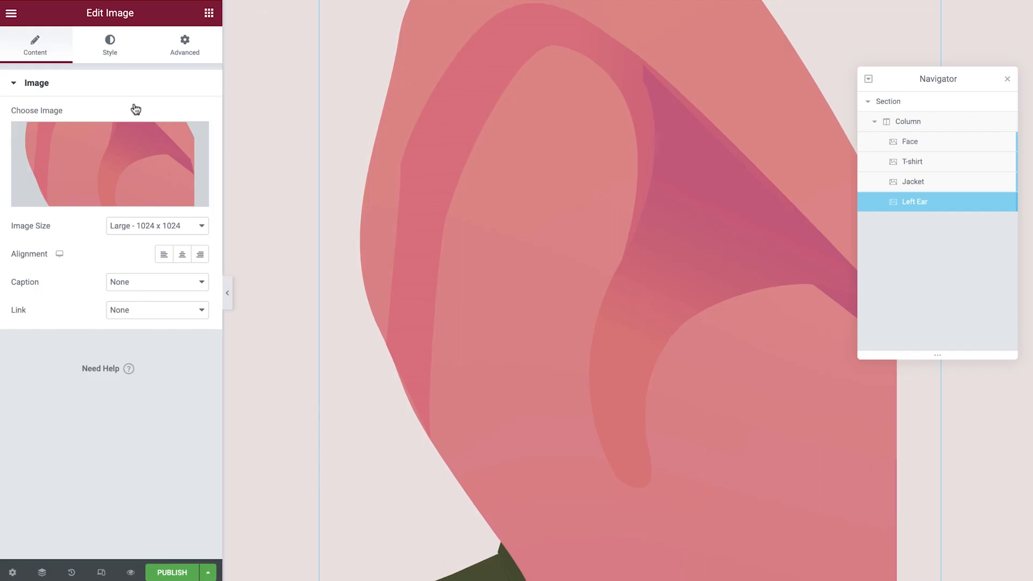
Set the left ear to 135 px wide, left margin -450, with z-index cleared.
click(110, 44)
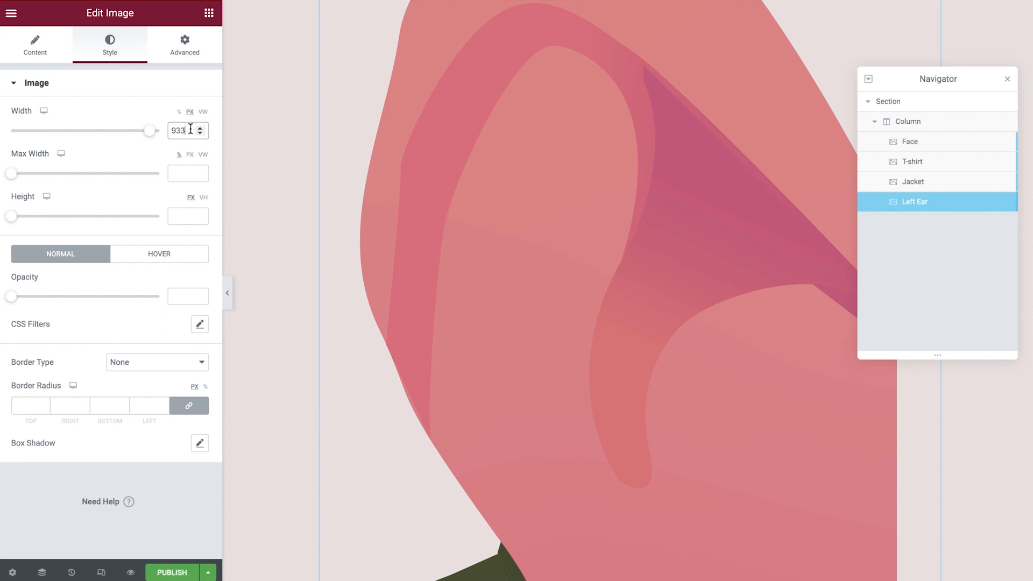
text(135)
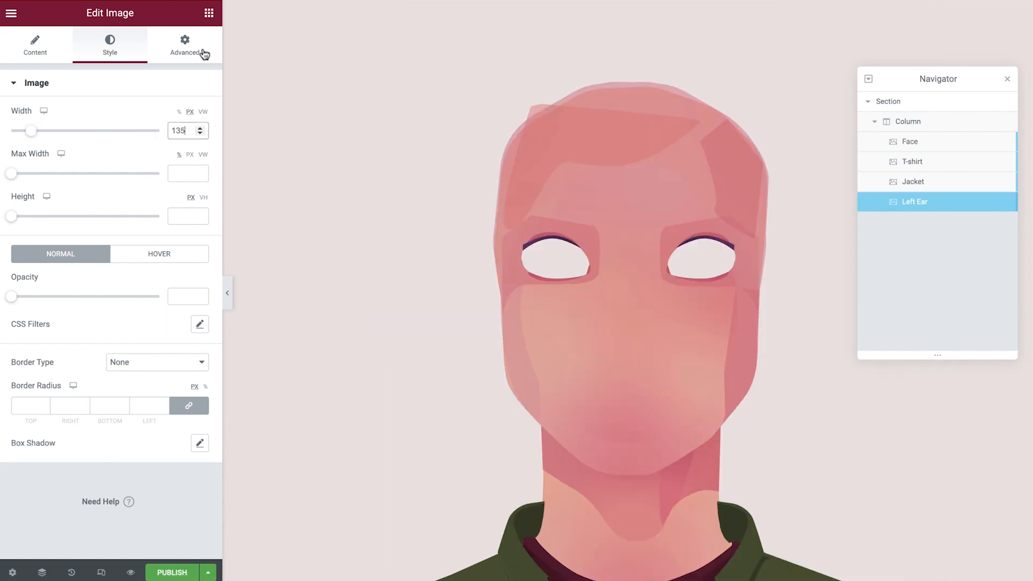
click(184, 45)
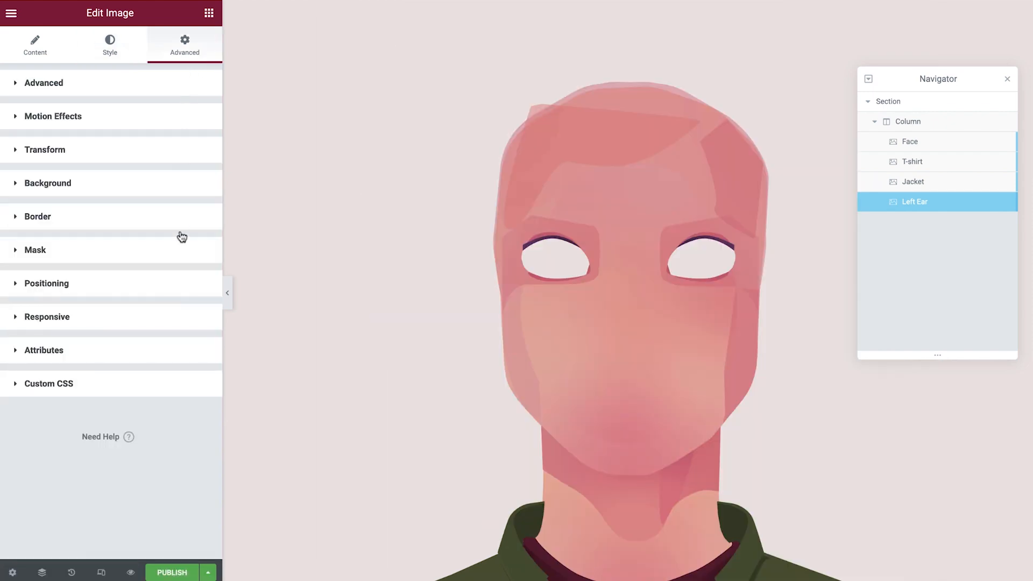
click(47, 283)
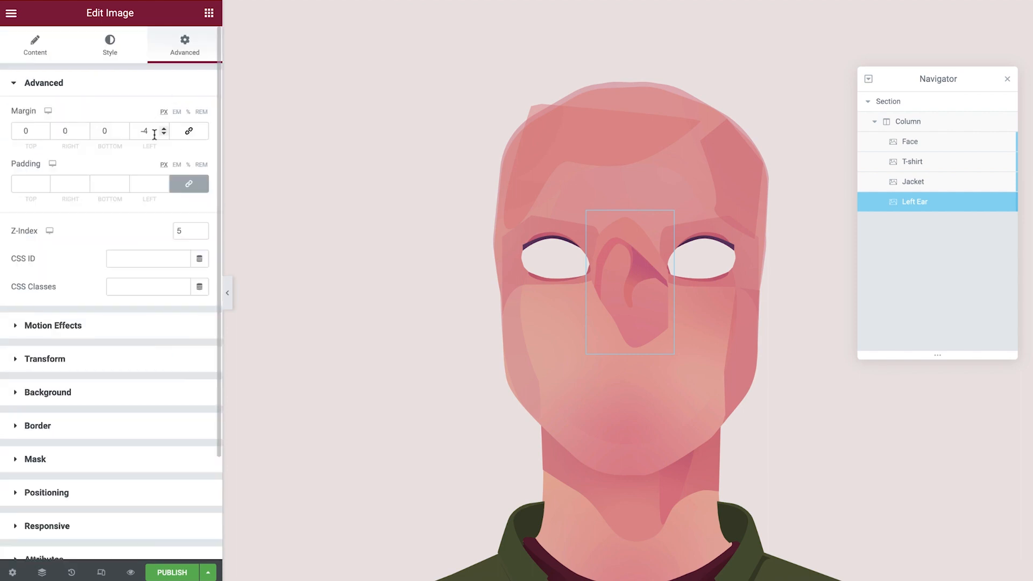
text(-450)
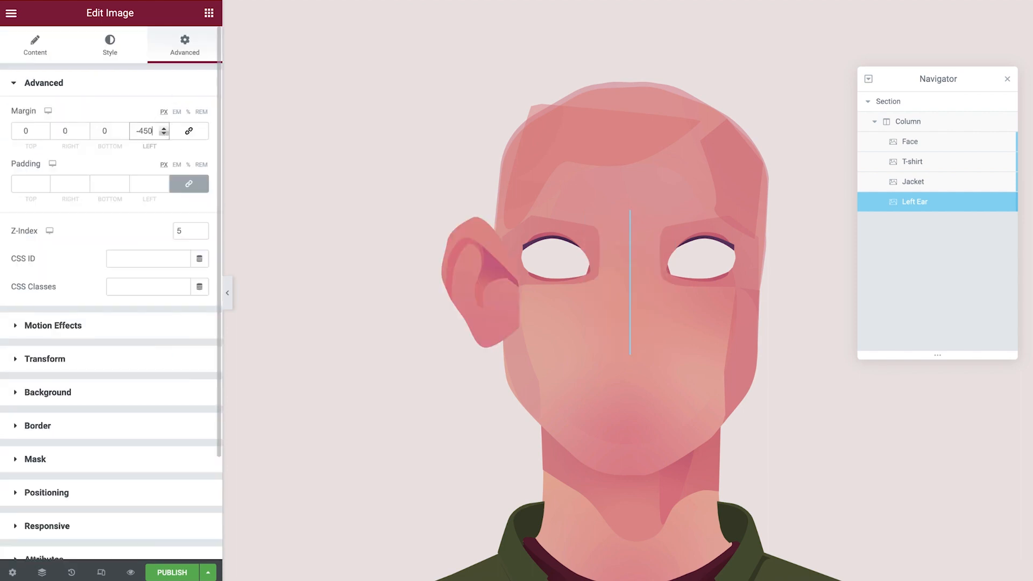
click(186, 231)
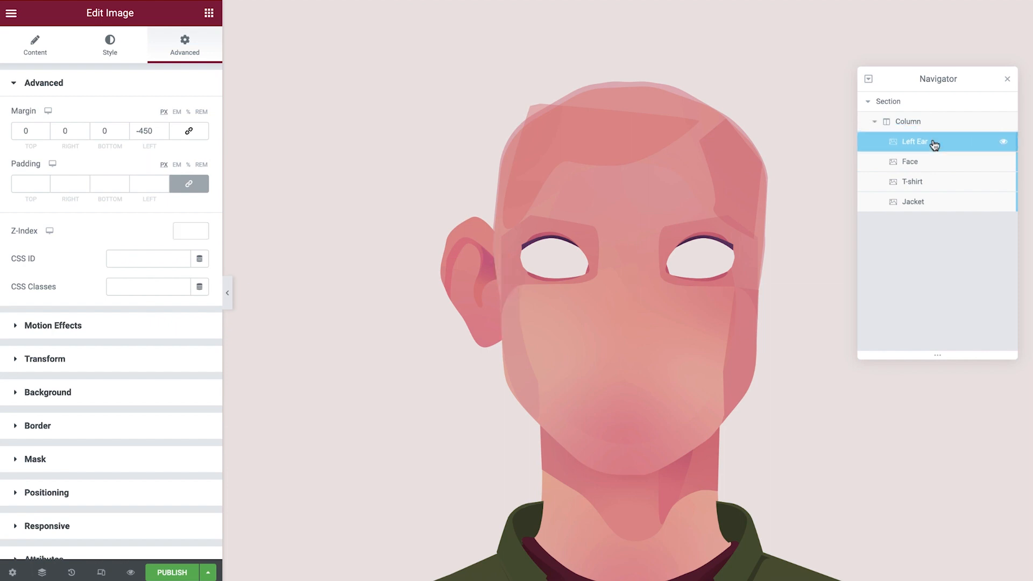
mouse_move(910, 158)
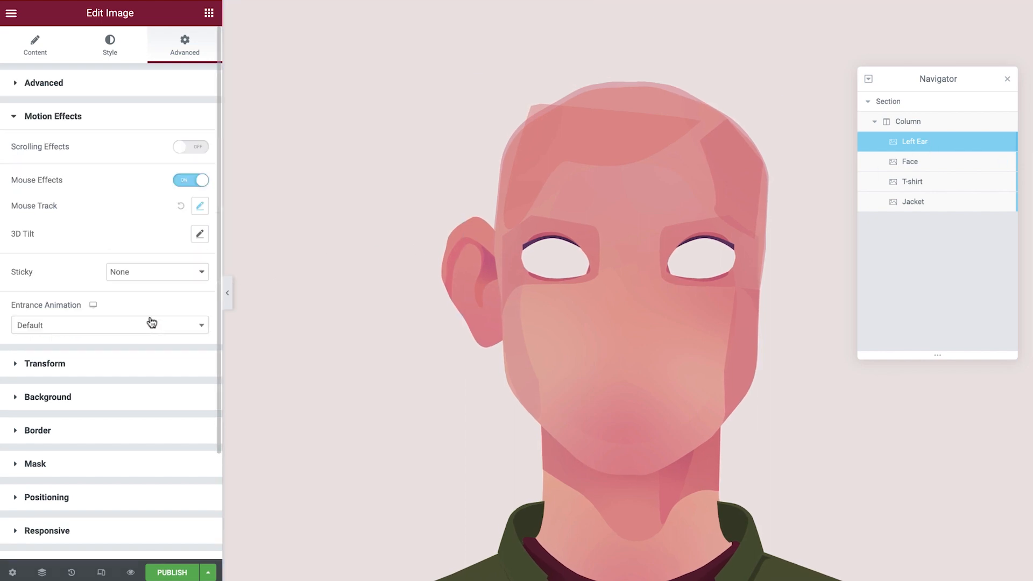
Set the left ear's Mouse Track to opposite direction at speed 0.05.
click(199, 205)
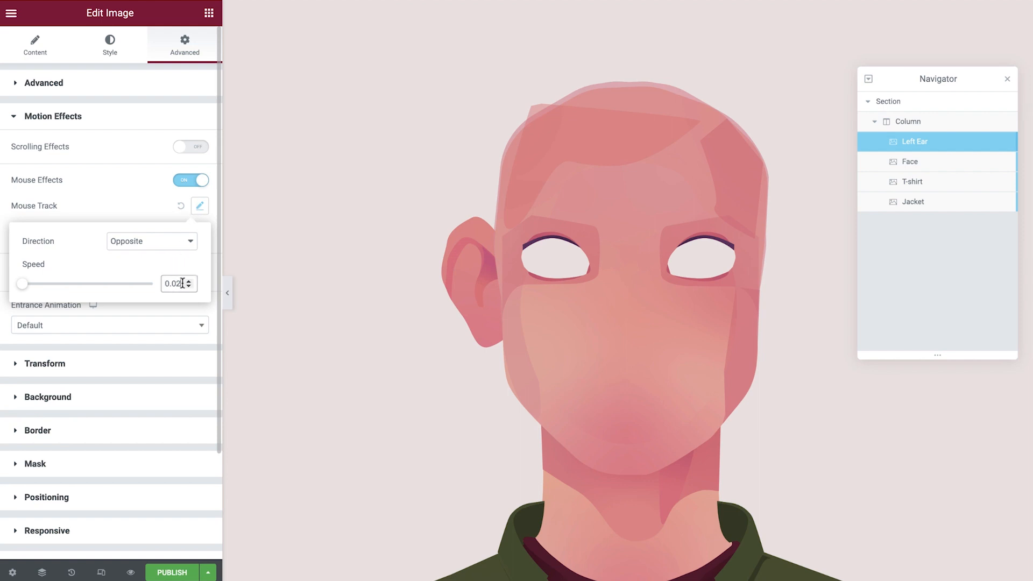
text(0.05)
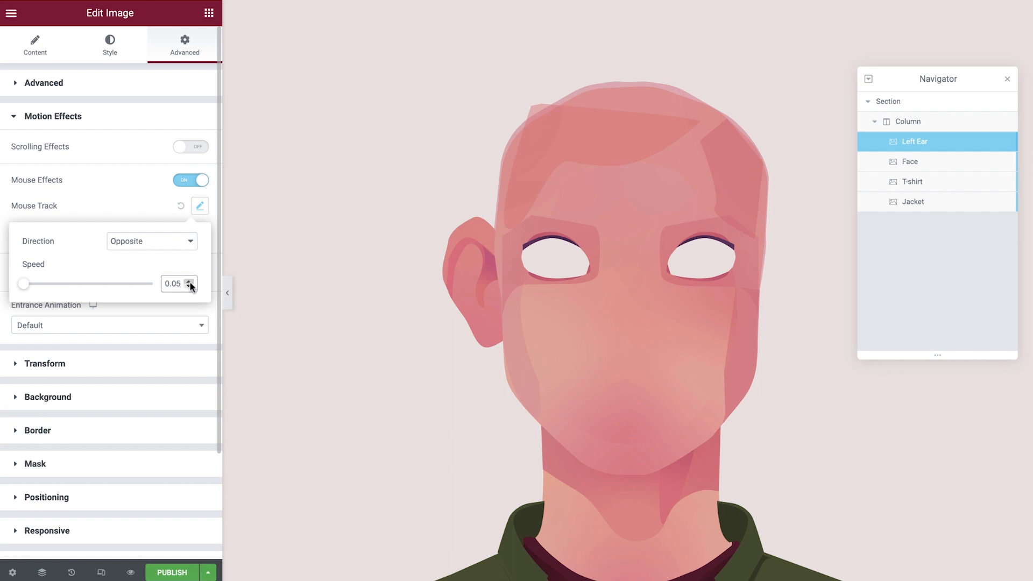
right_click(915, 141)
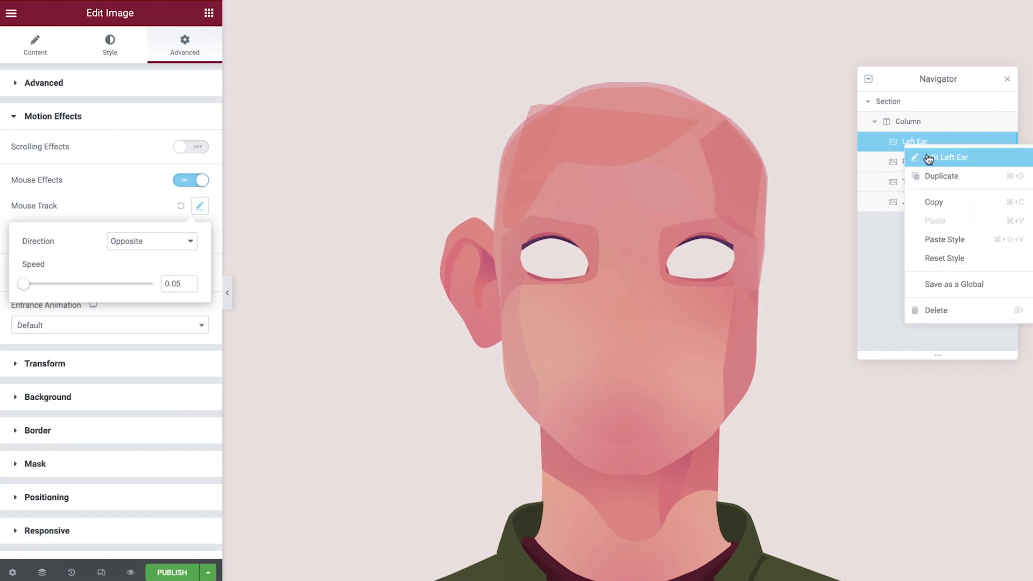
Duplicate the ear layer, insert the Ear-Right graphic, and set its right margin to -450.
click(947, 157)
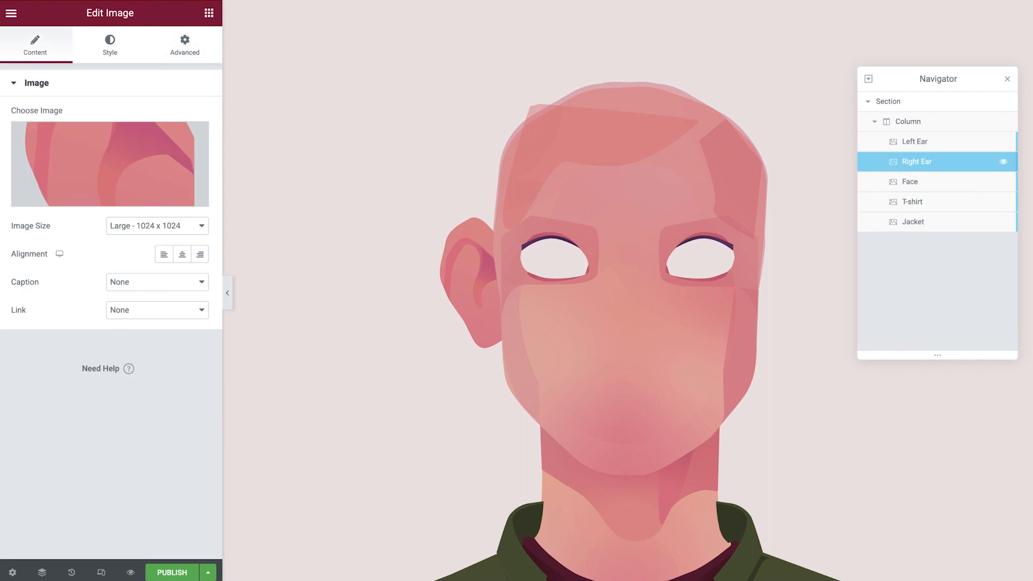
click(109, 163)
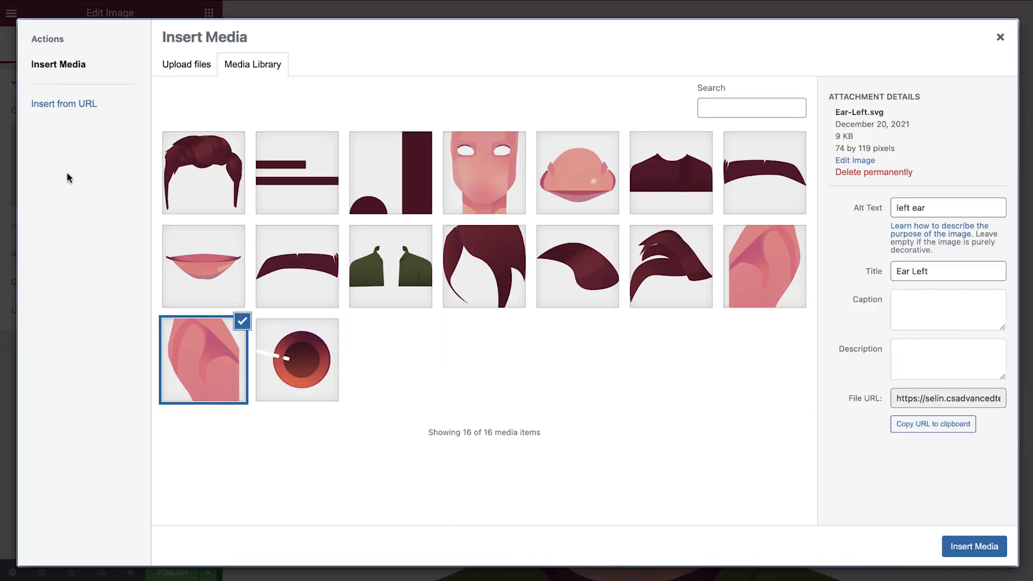
click(764, 266)
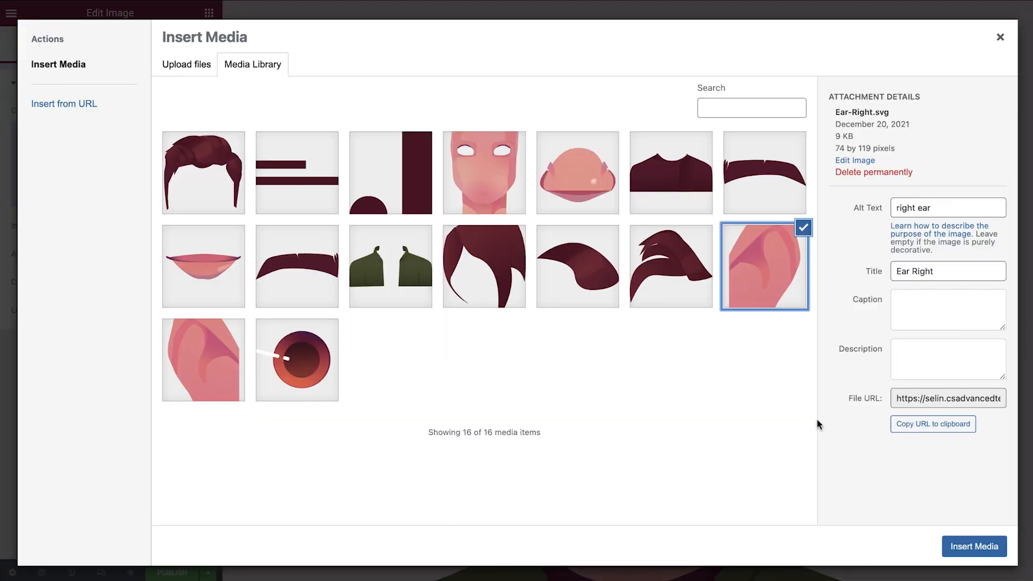
click(973, 546)
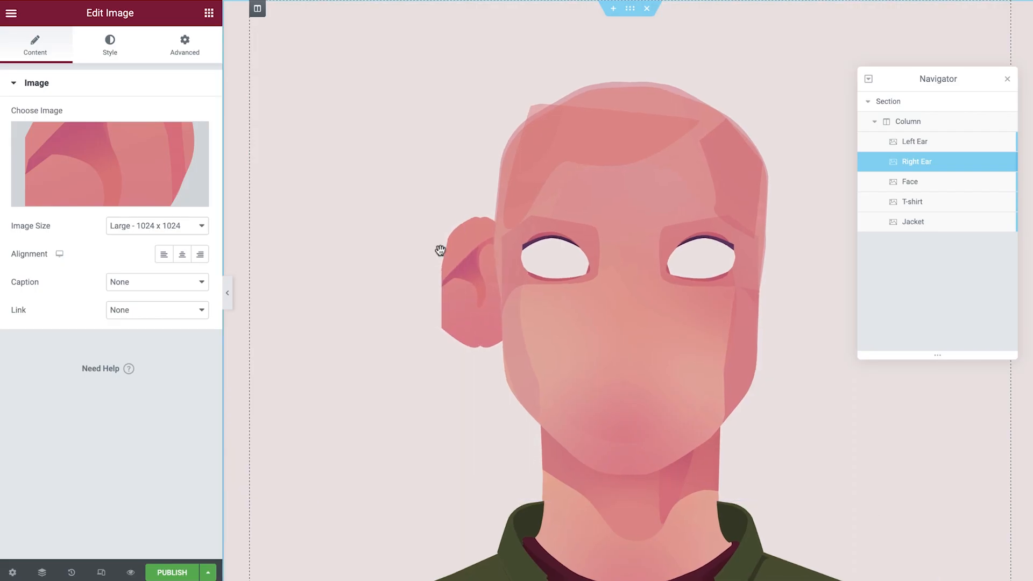
click(184, 44)
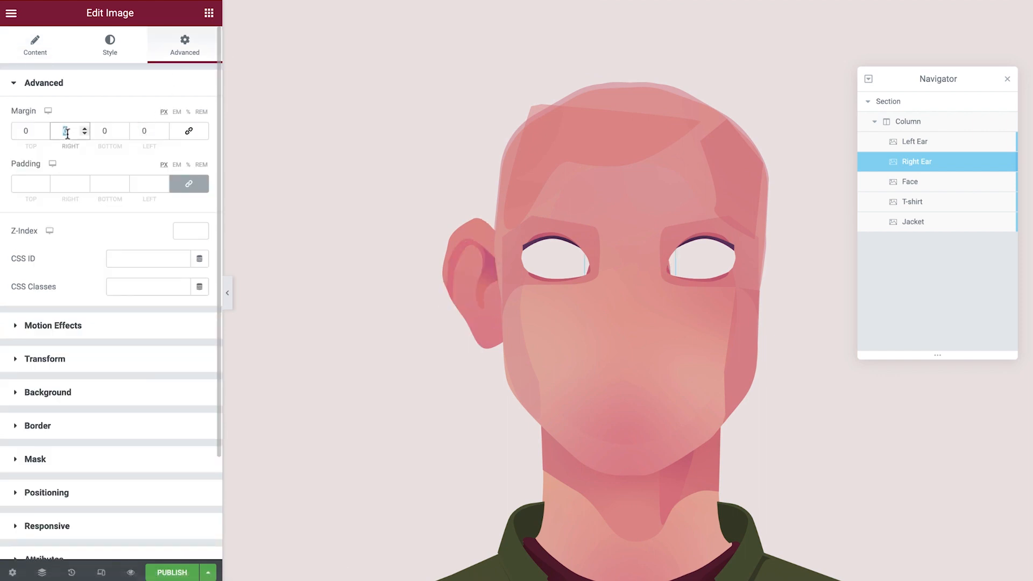
text(-450)
text(Nose)
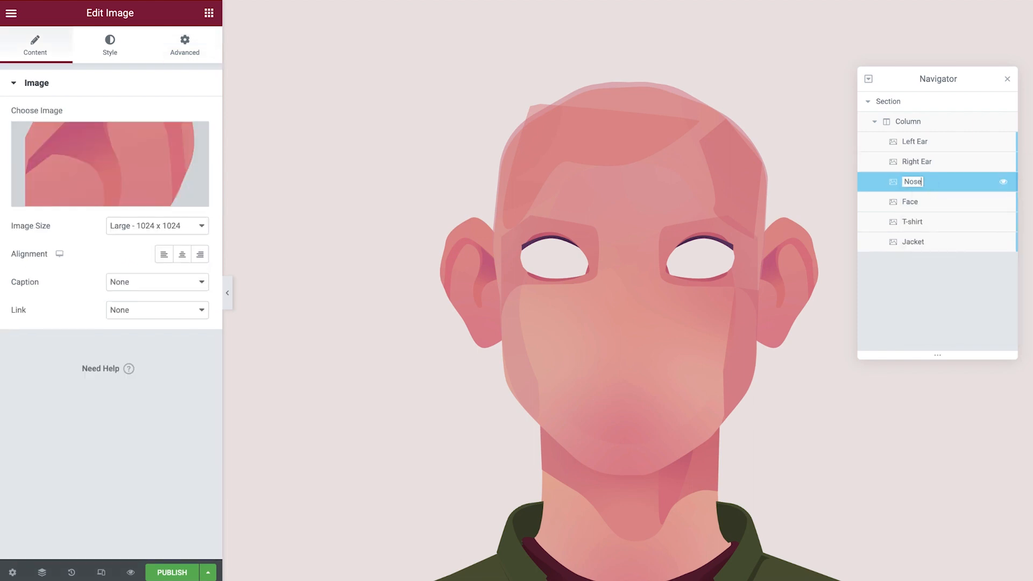
Move the Nose layer below Face, insert the Big Nose graphic and reset margin to 0.
drag(913, 182, 913, 205)
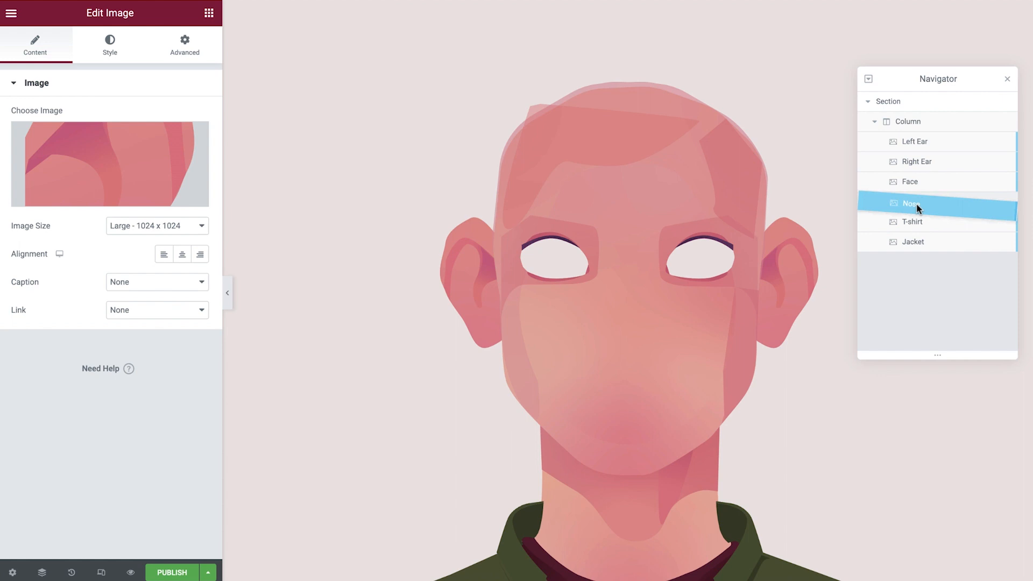
click(910, 202)
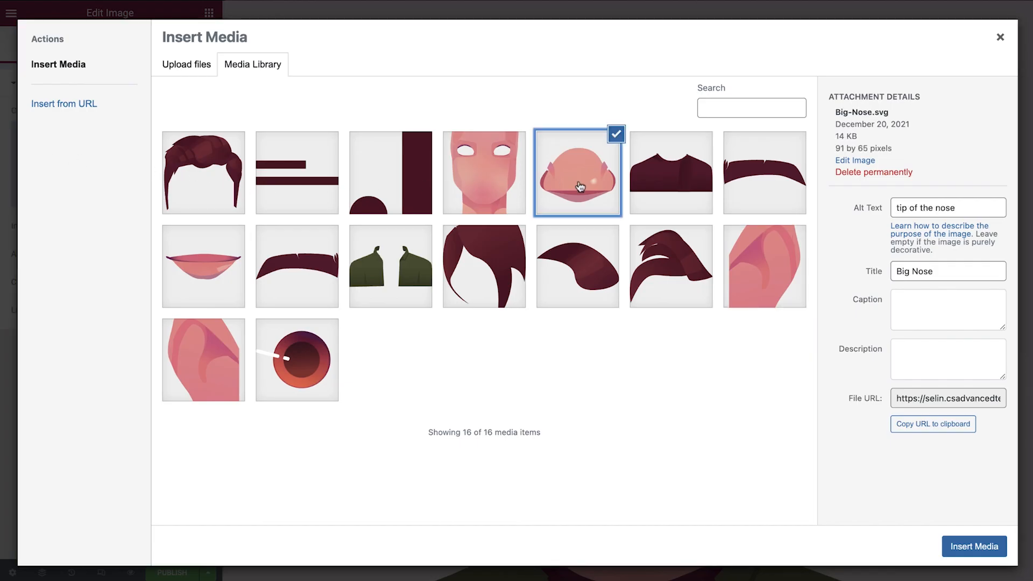
click(974, 546)
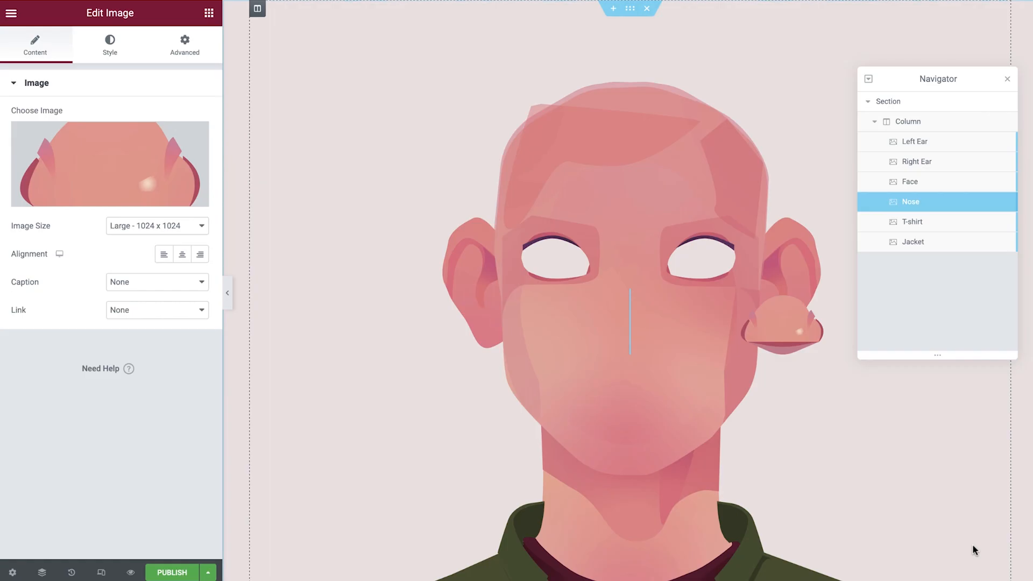
click(109, 45)
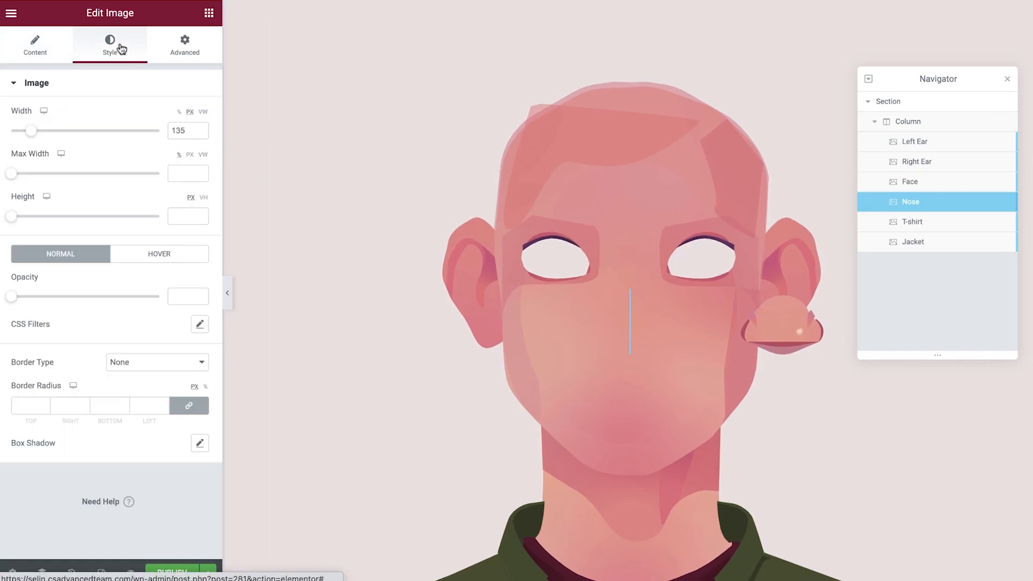
click(188, 130)
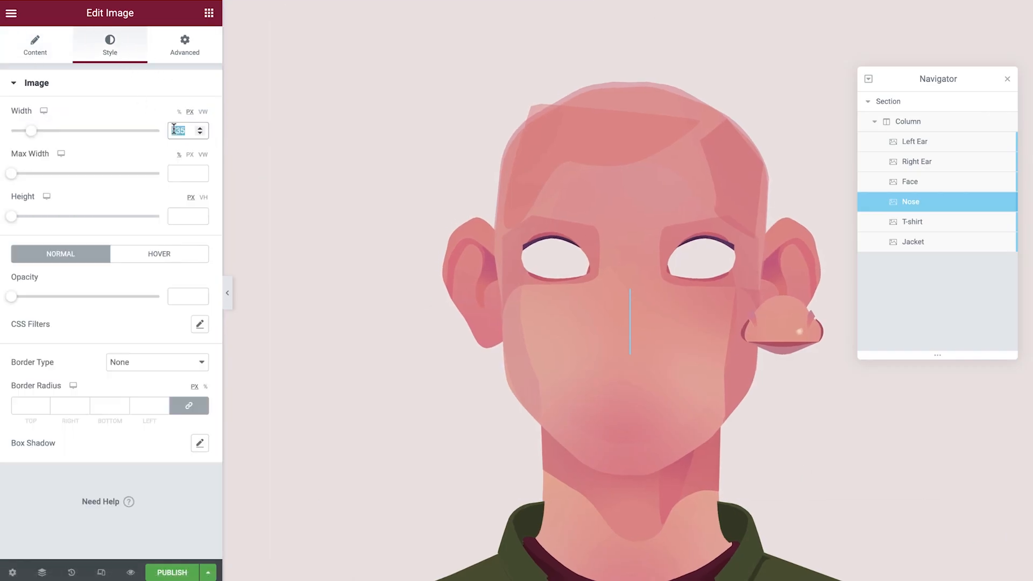
click(184, 44)
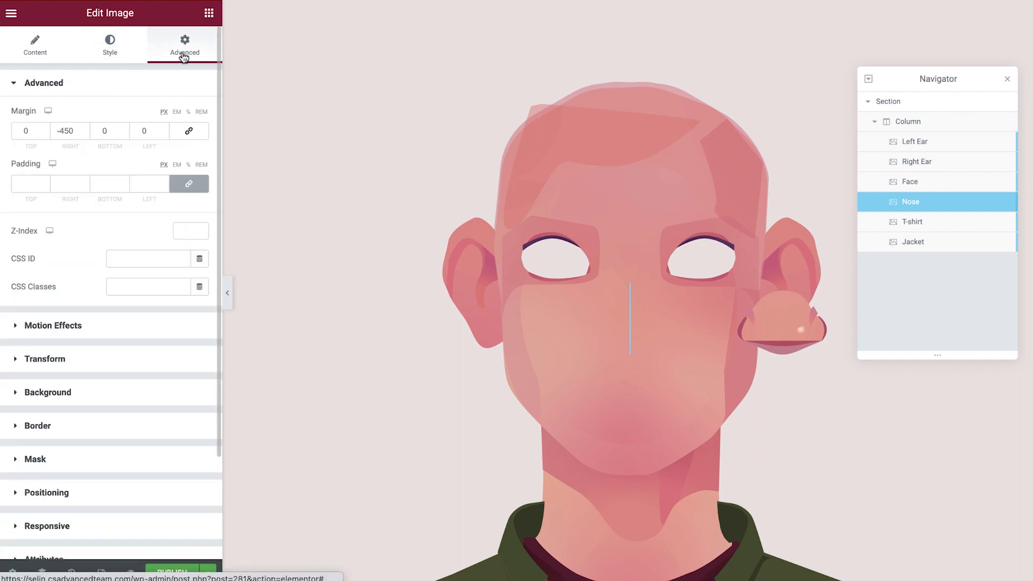
text(0)
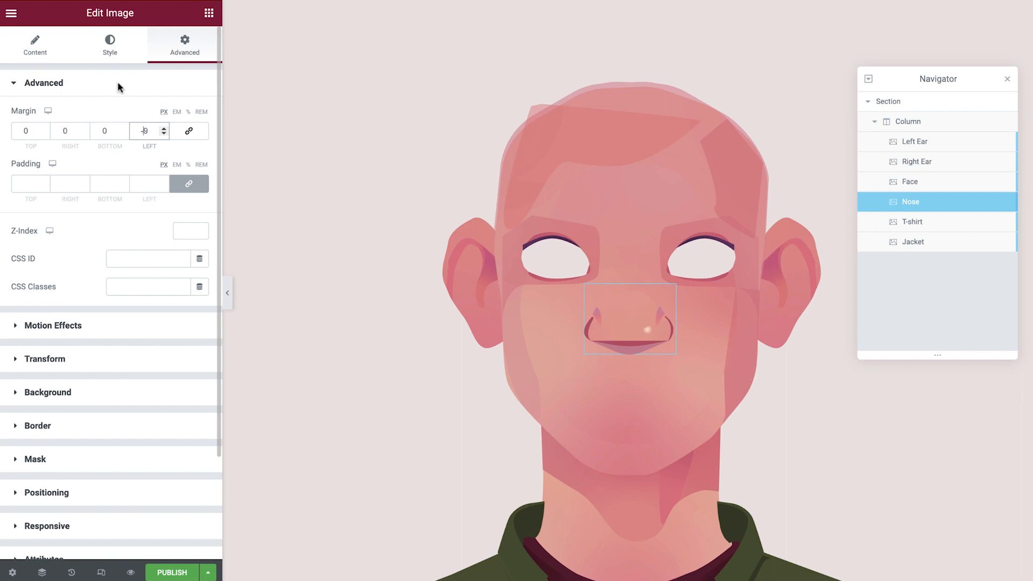
Set the nose's Mouse Track direction to Direct.
click(44, 82)
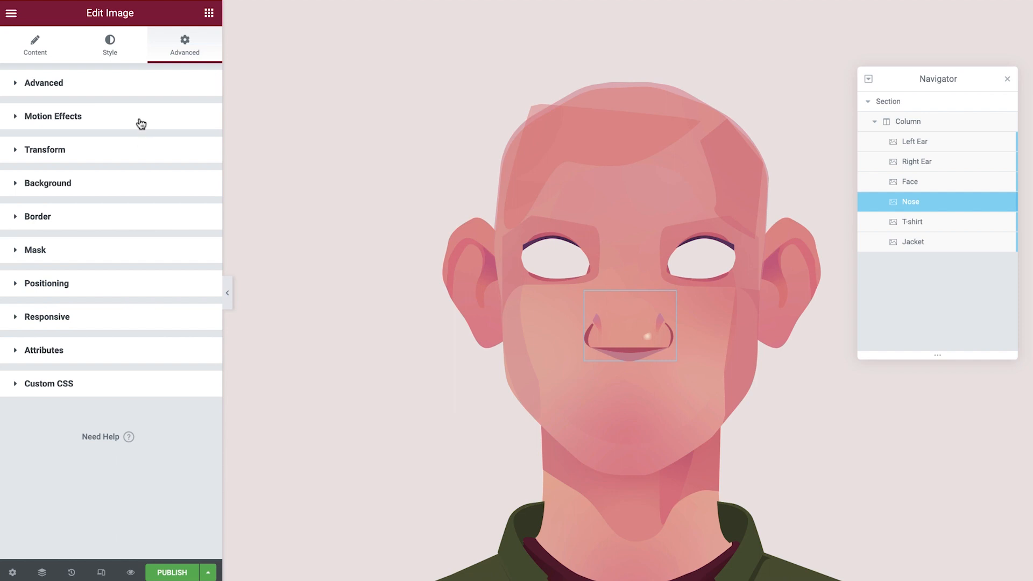
click(52, 116)
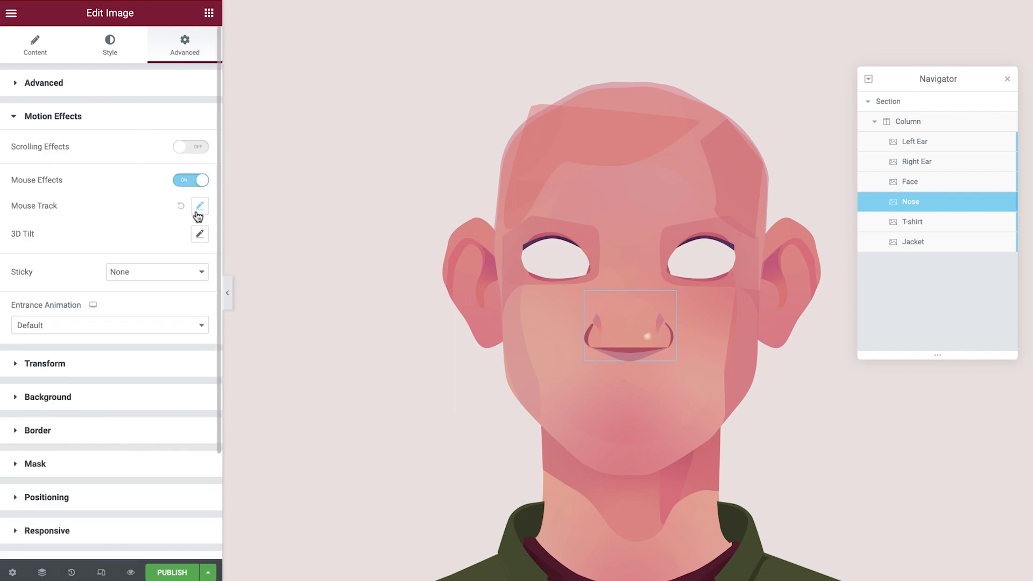
click(199, 205)
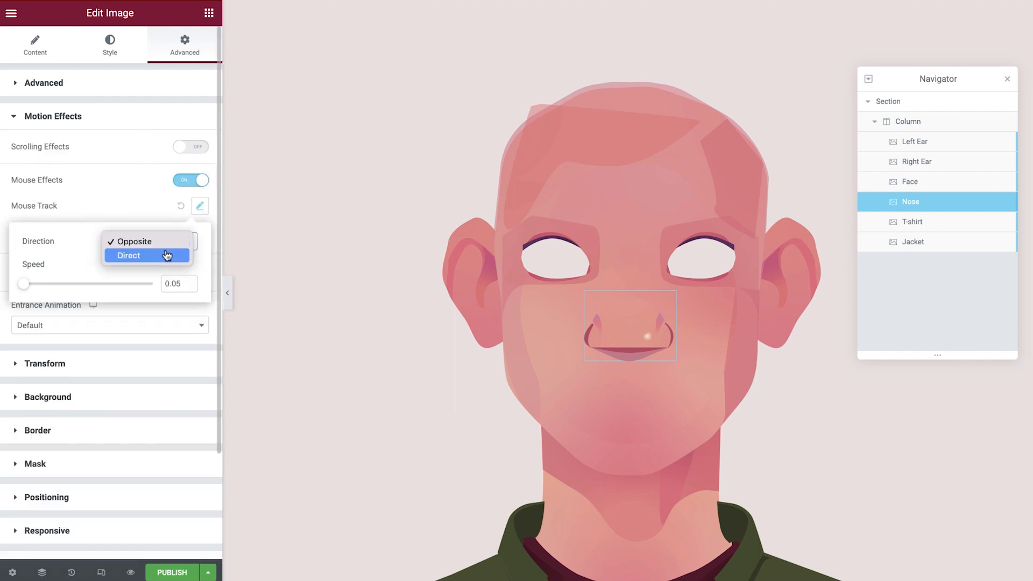
click(128, 255)
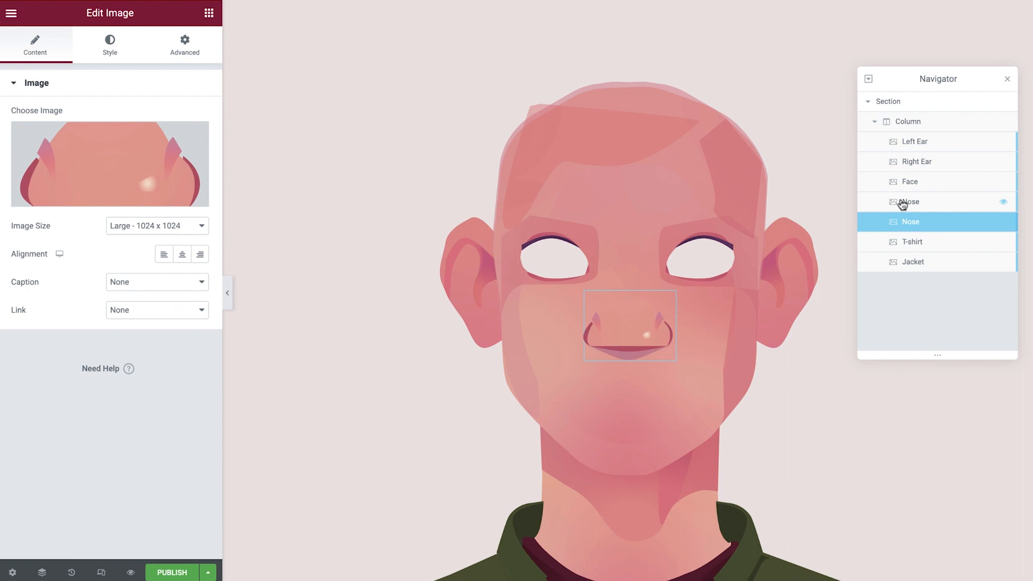
Rename the copied nose layer to Mouth and insert the Mouth graphic.
click(912, 221)
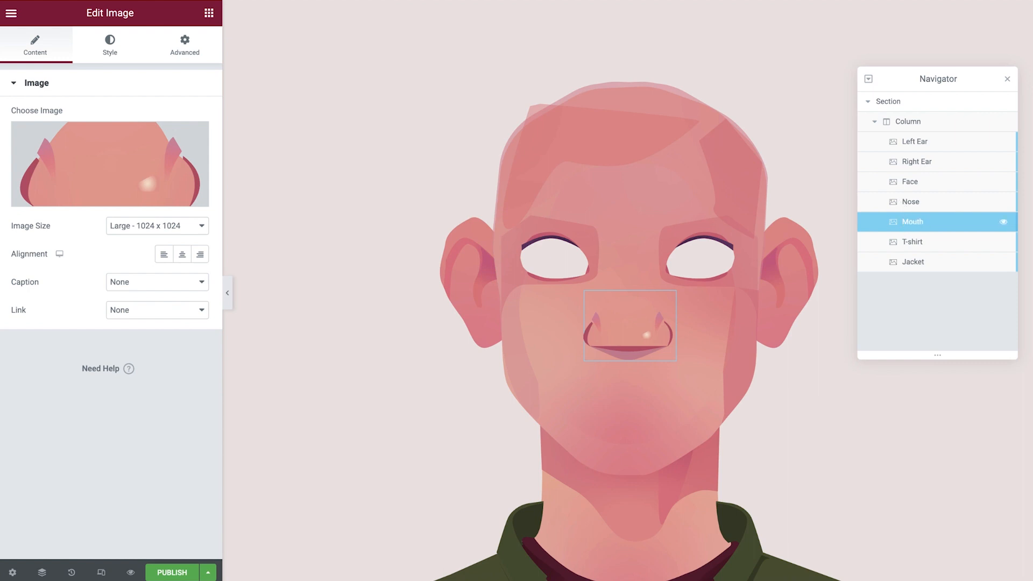
click(109, 164)
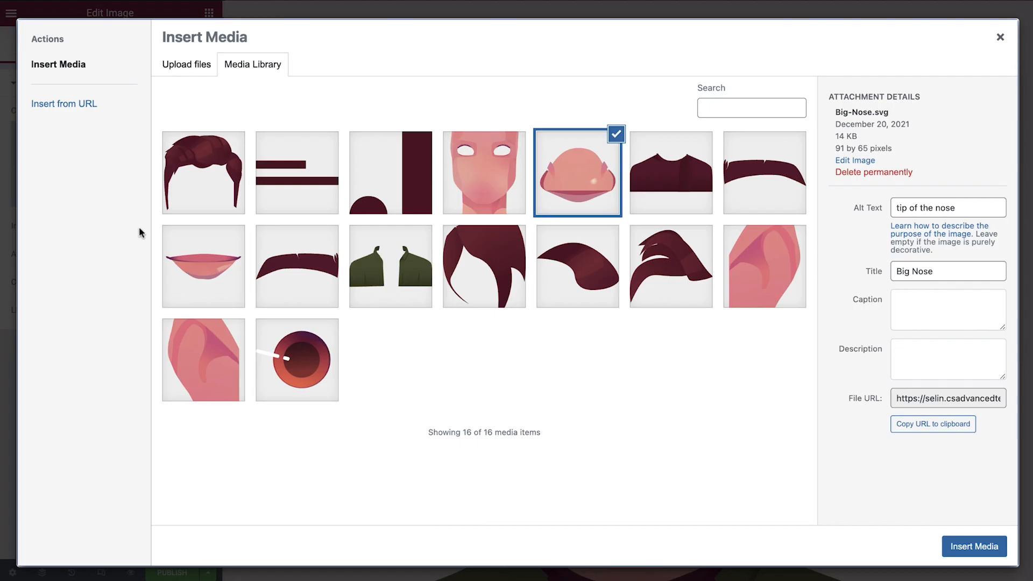
click(203, 266)
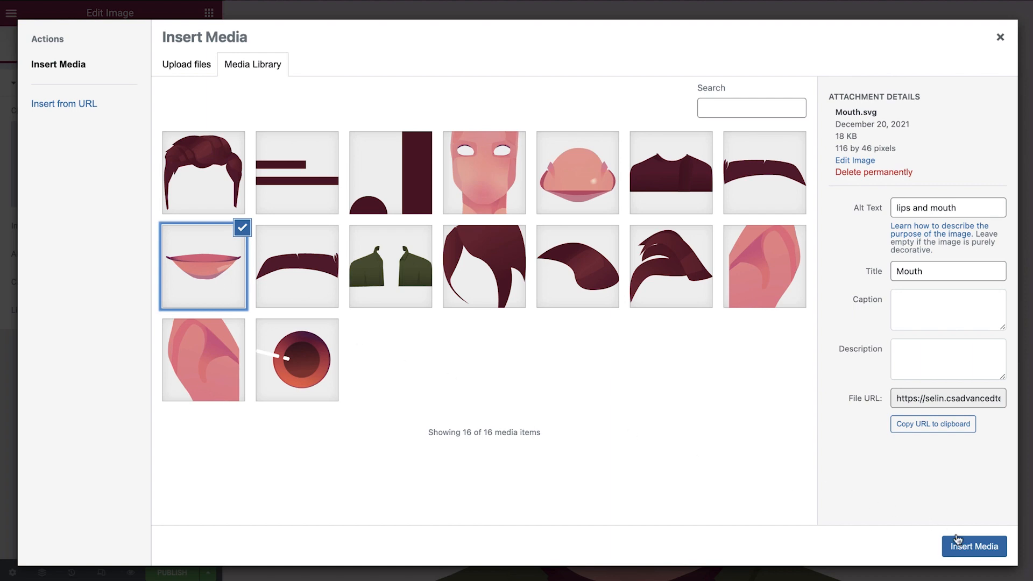
click(973, 546)
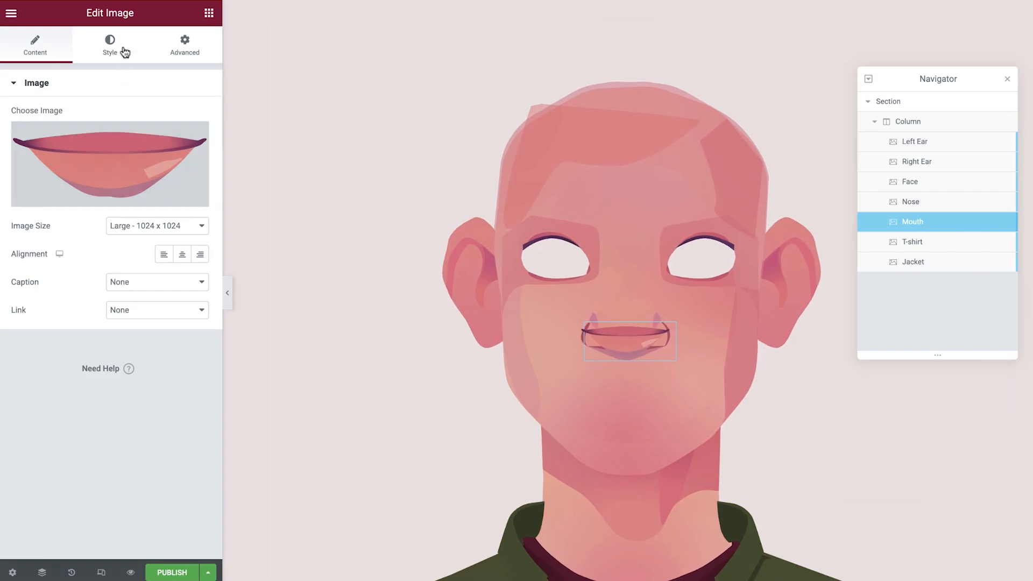
Widen the Mouth, set vertical offset 244, left margin -5, and direct mouse tracking.
click(110, 45)
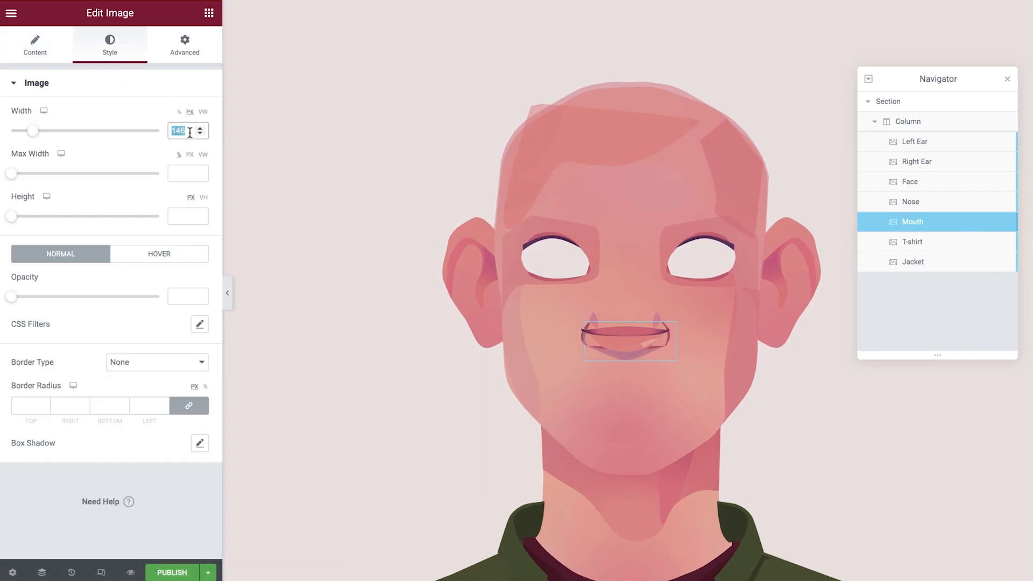
click(185, 45)
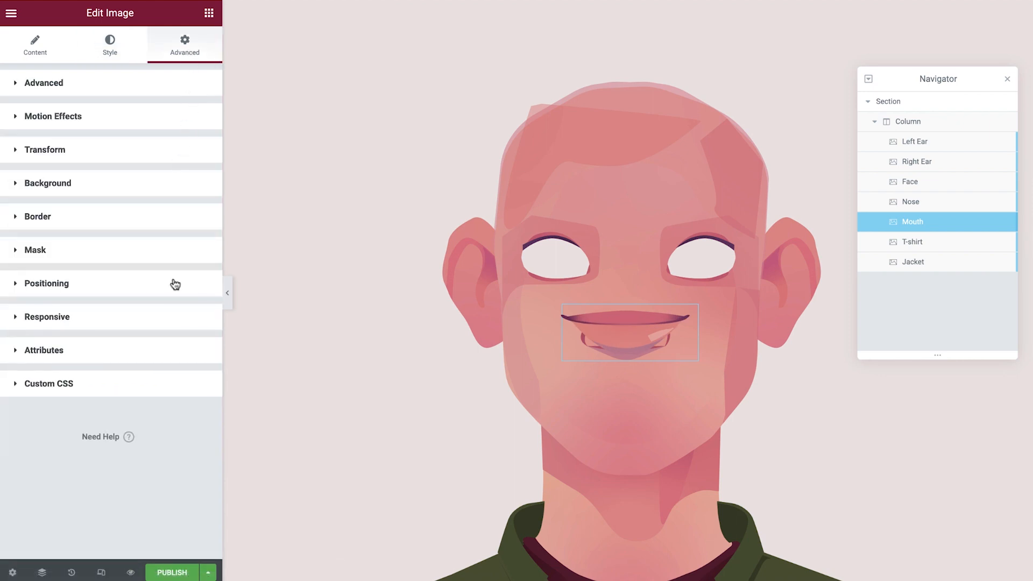
click(47, 284)
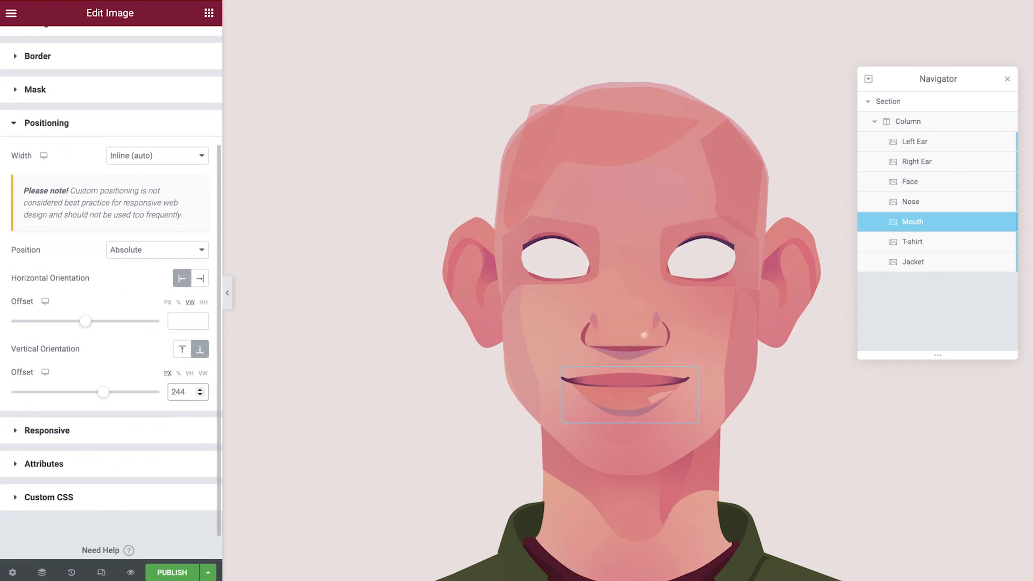
click(183, 391)
text(-5)
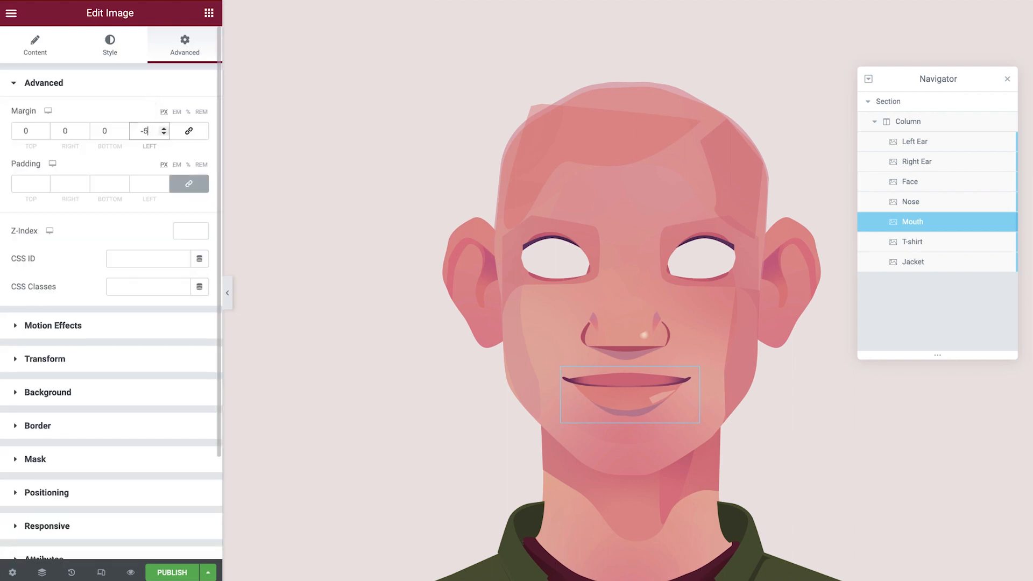
click(163, 128)
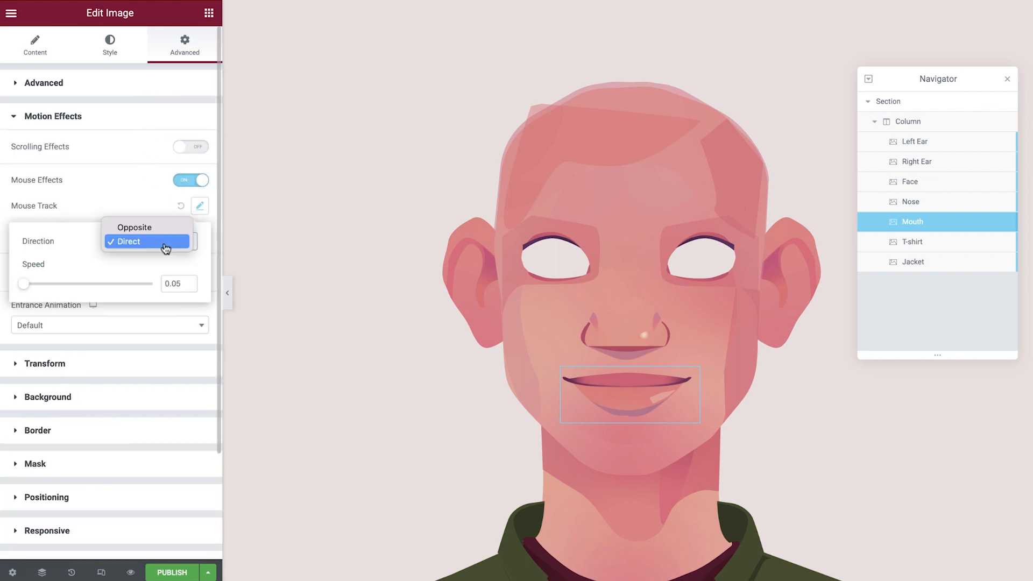
click(134, 227)
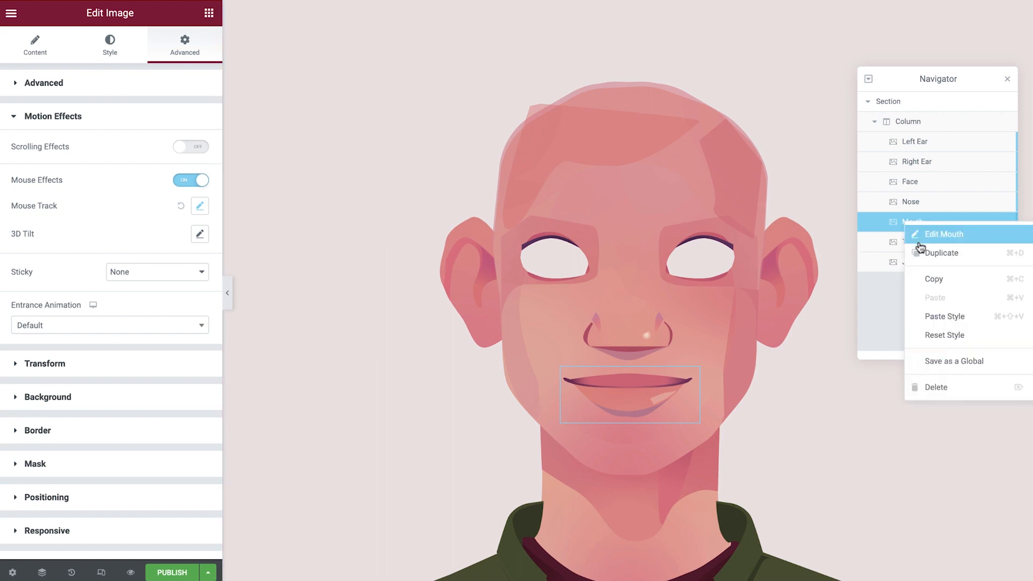
Duplicate the Mouth layer and insert the Hair Base graphic.
click(943, 234)
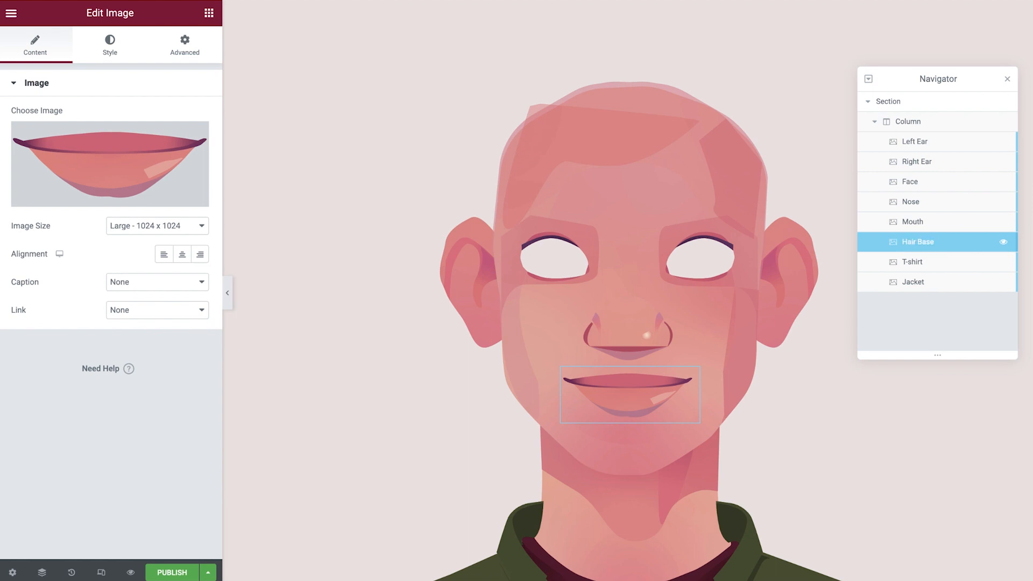
mouse_move(136, 170)
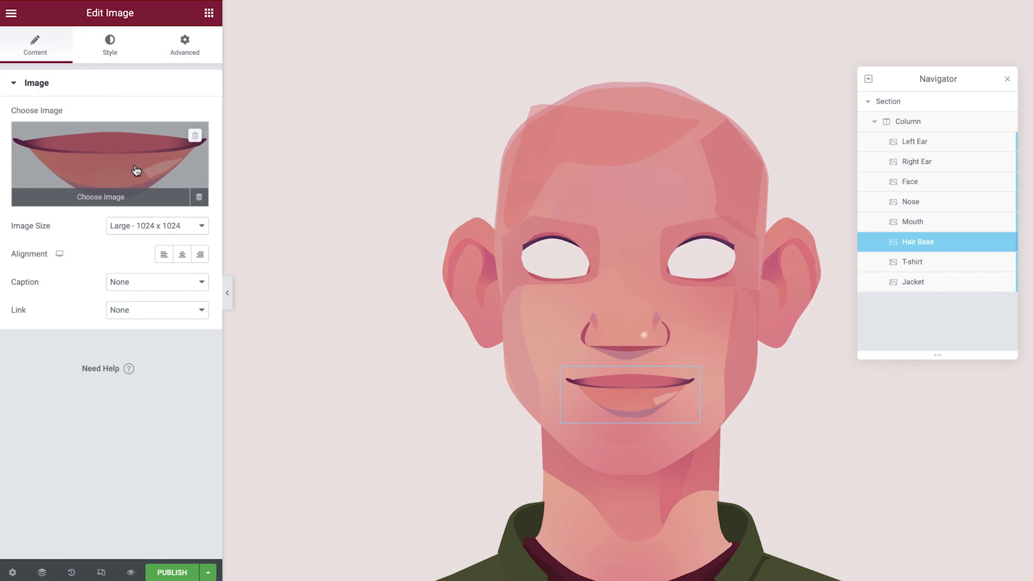
click(110, 163)
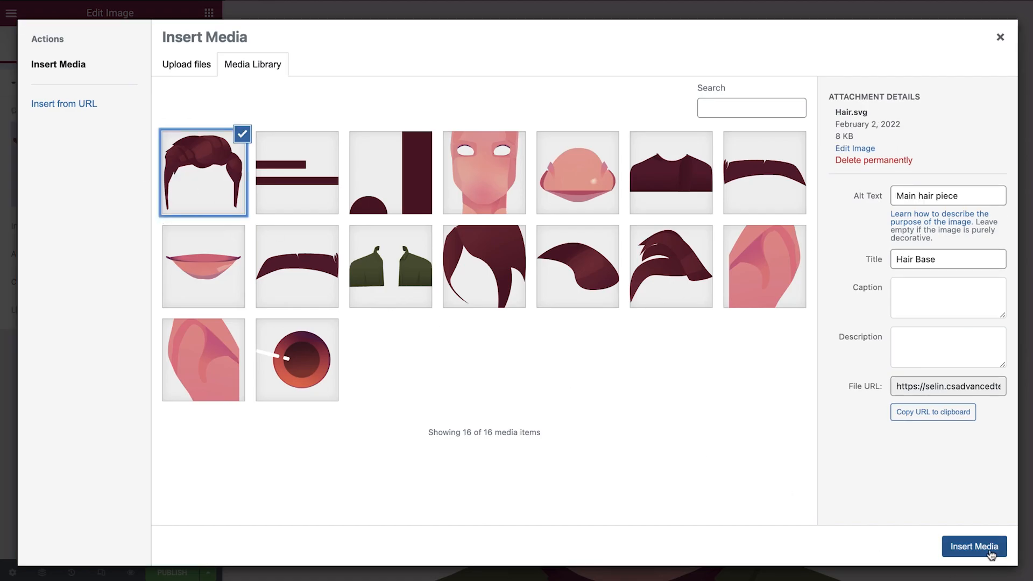
click(974, 546)
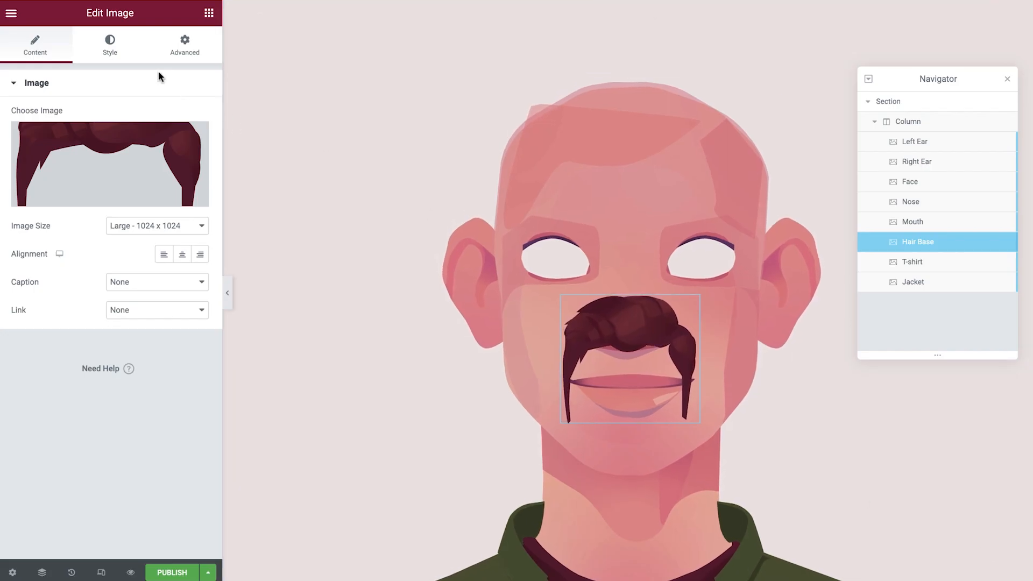
Set the Hair Base width and raise its vertical offset over the top of the head.
click(110, 45)
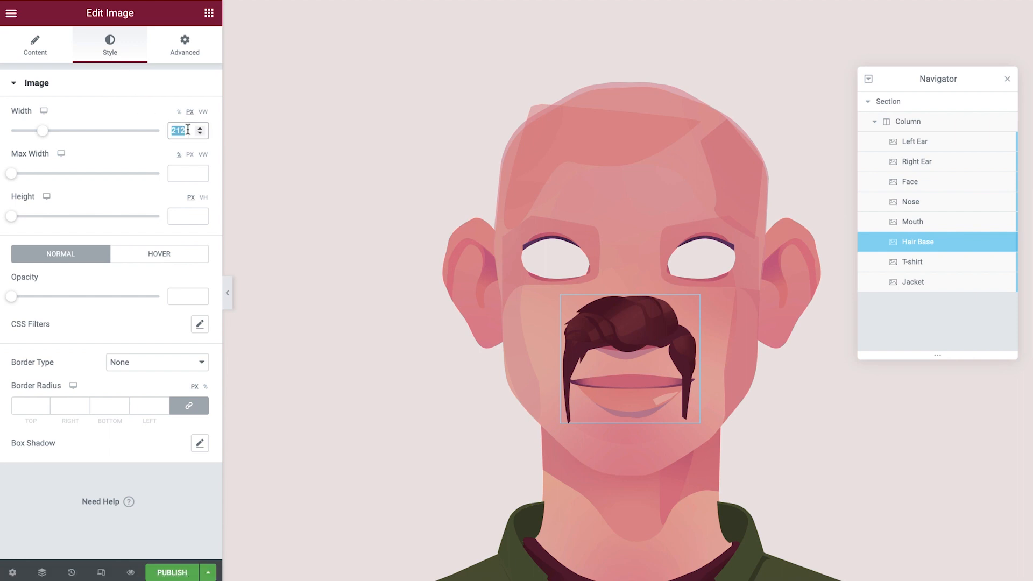
click(185, 44)
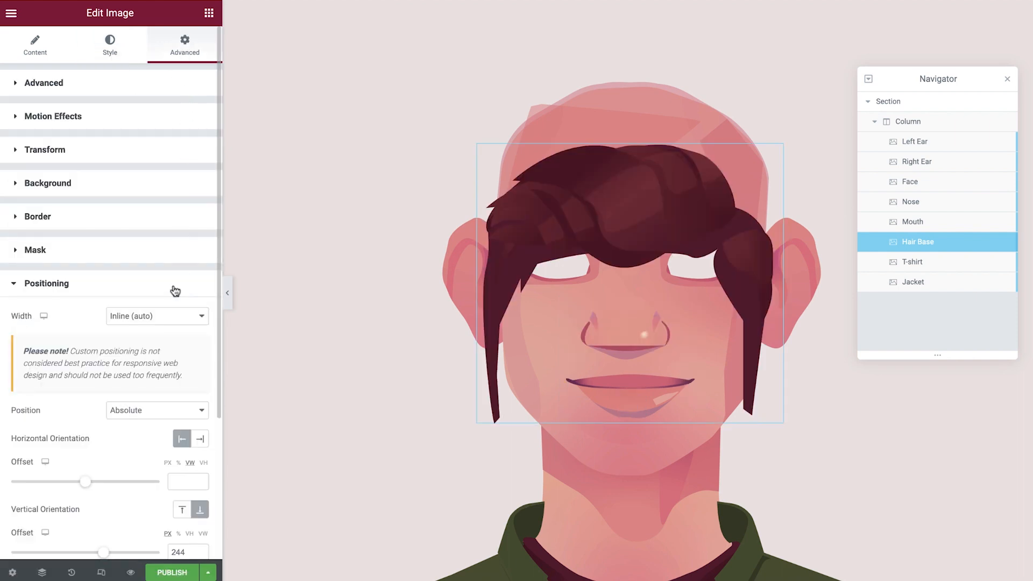
drag(102, 552, 107, 434)
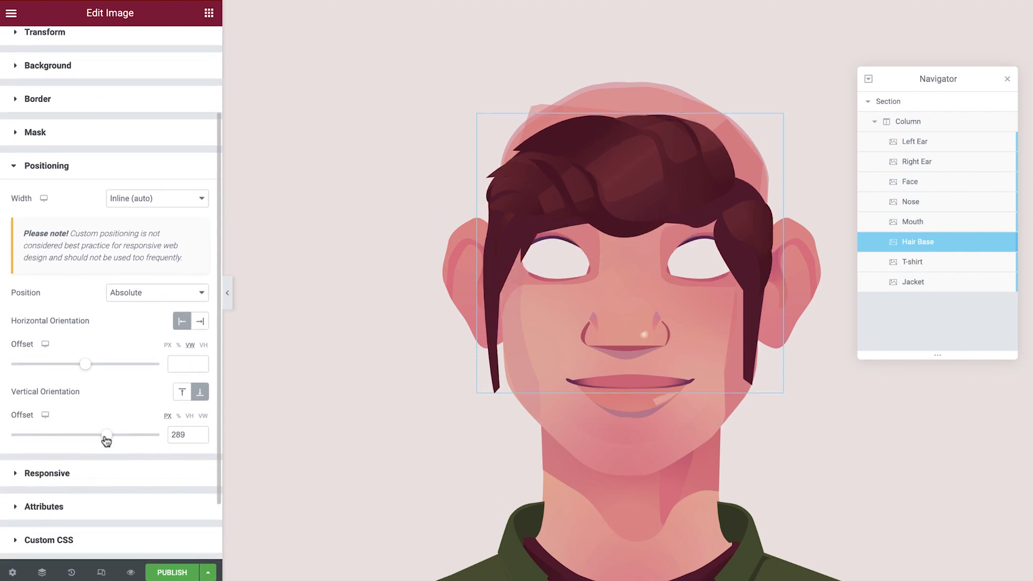
drag(108, 434, 117, 434)
text(20)
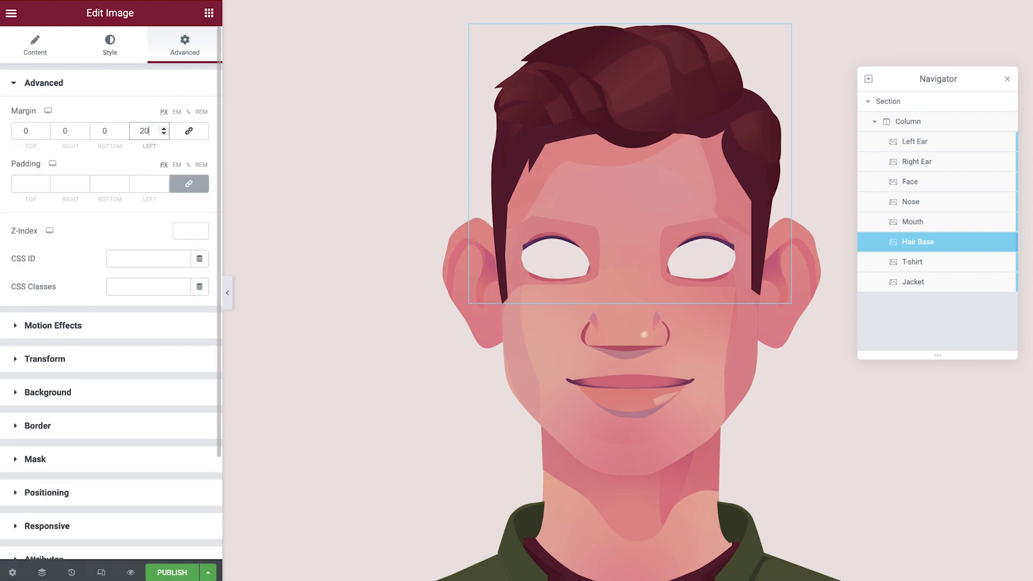
Turn off mouse effects for the Hair Base layer.
click(53, 116)
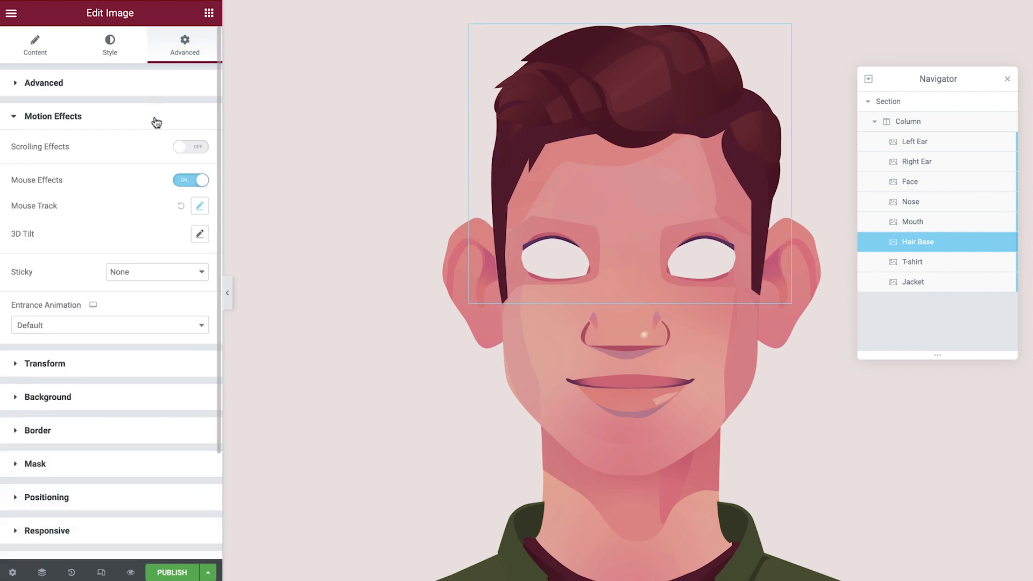
click(199, 205)
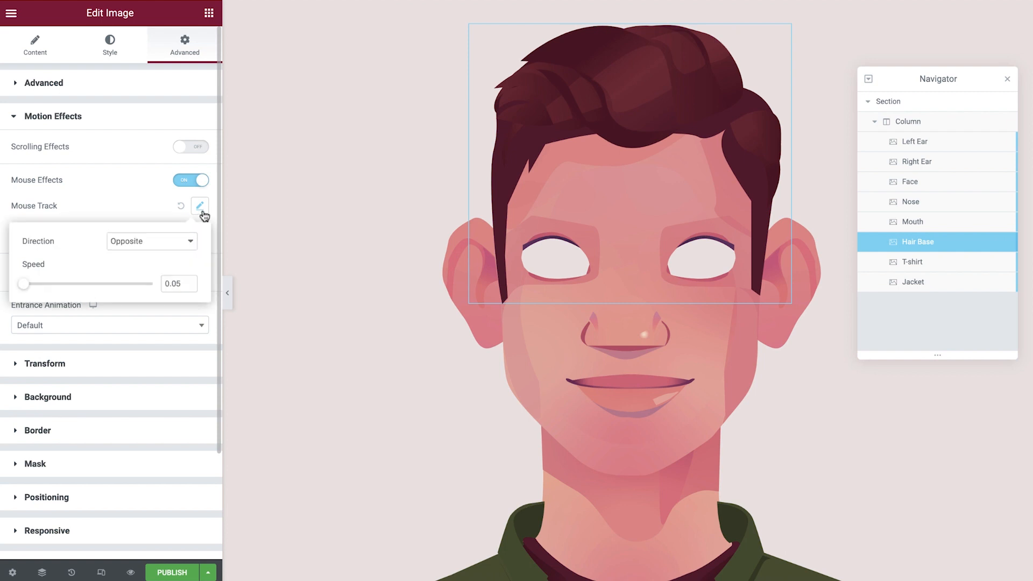
click(190, 180)
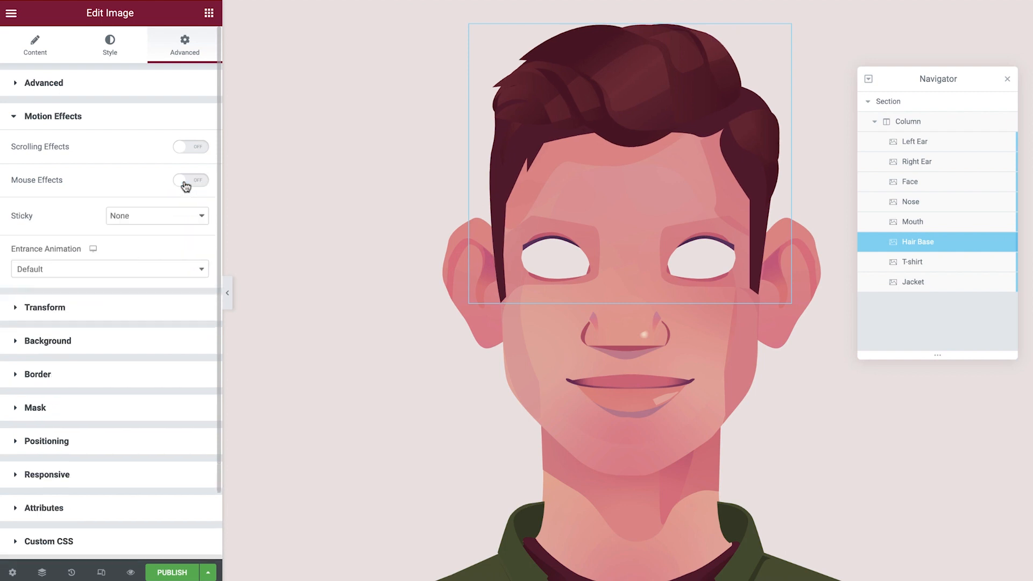
right_click(916, 242)
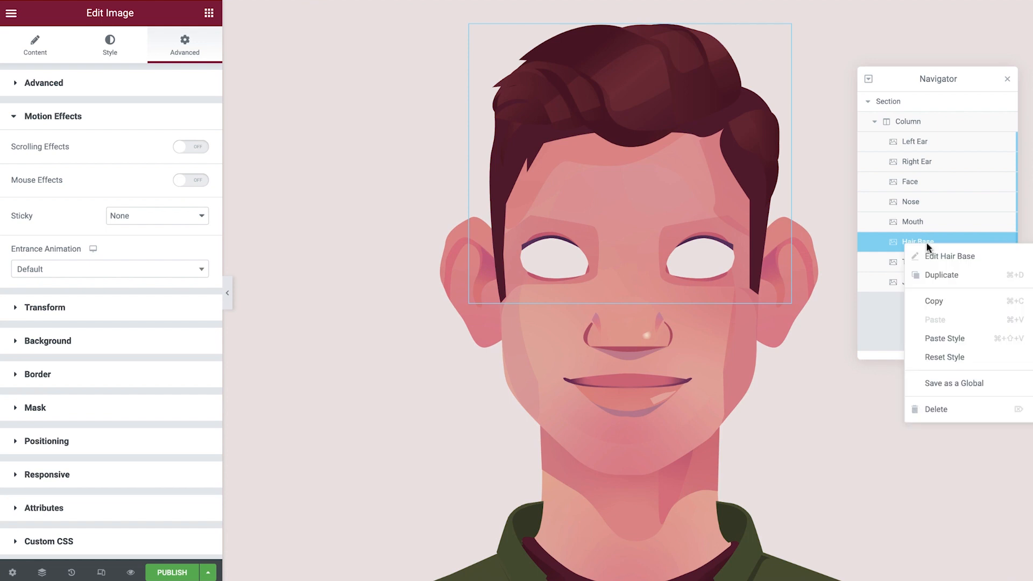
Duplicate Hair Base and replace its image with the middle hair piece.
click(951, 256)
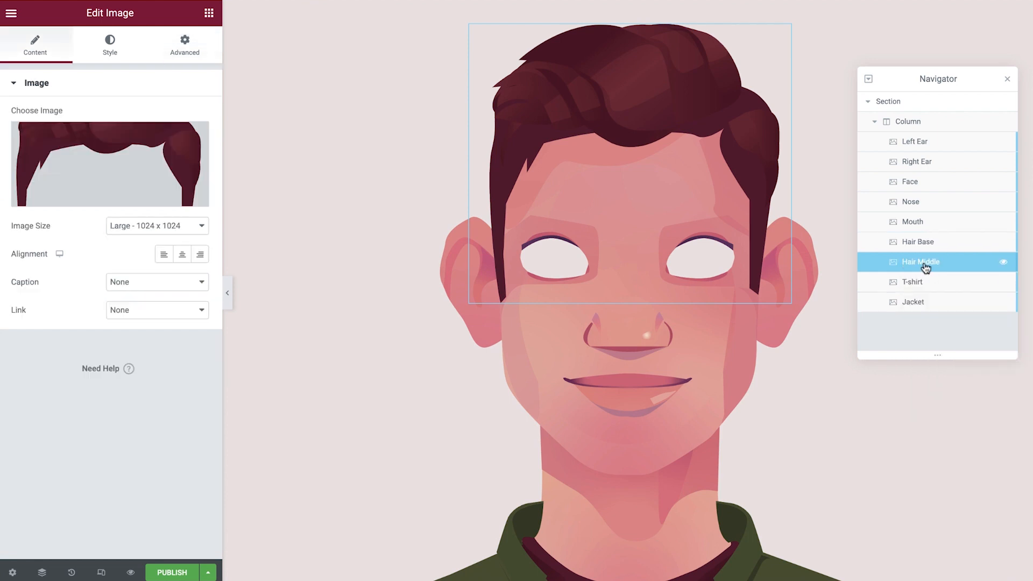
click(109, 163)
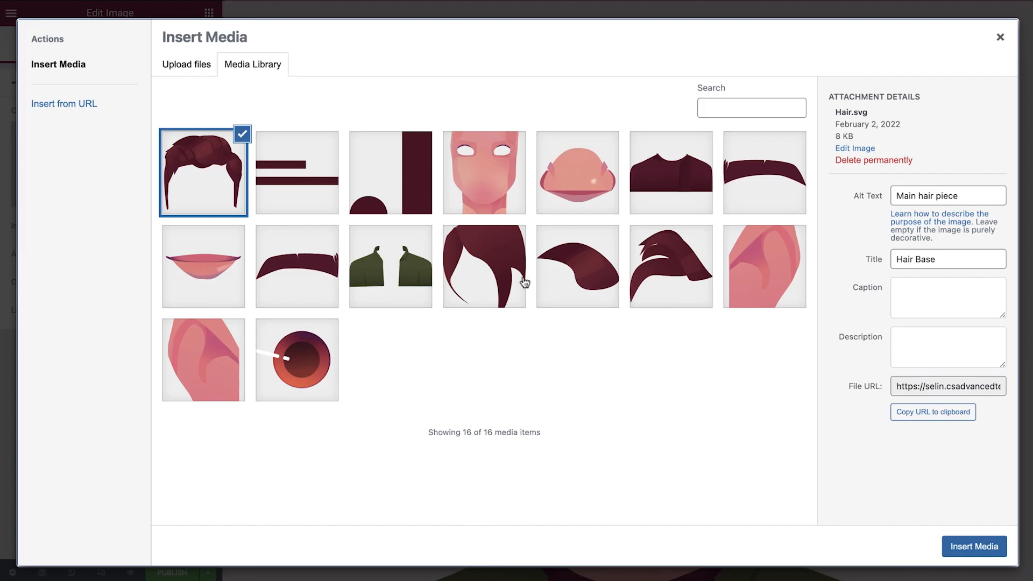
click(577, 266)
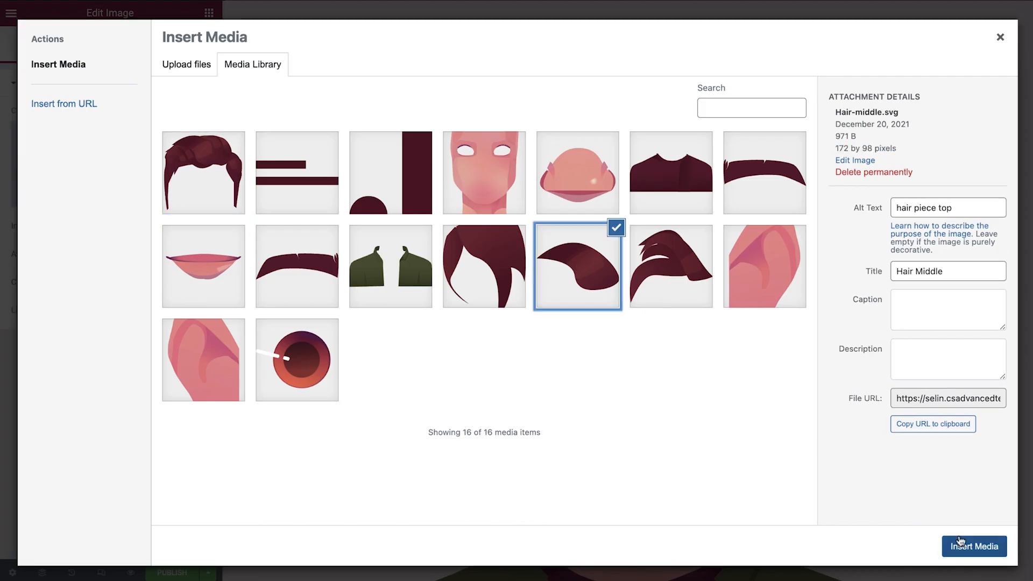
click(974, 546)
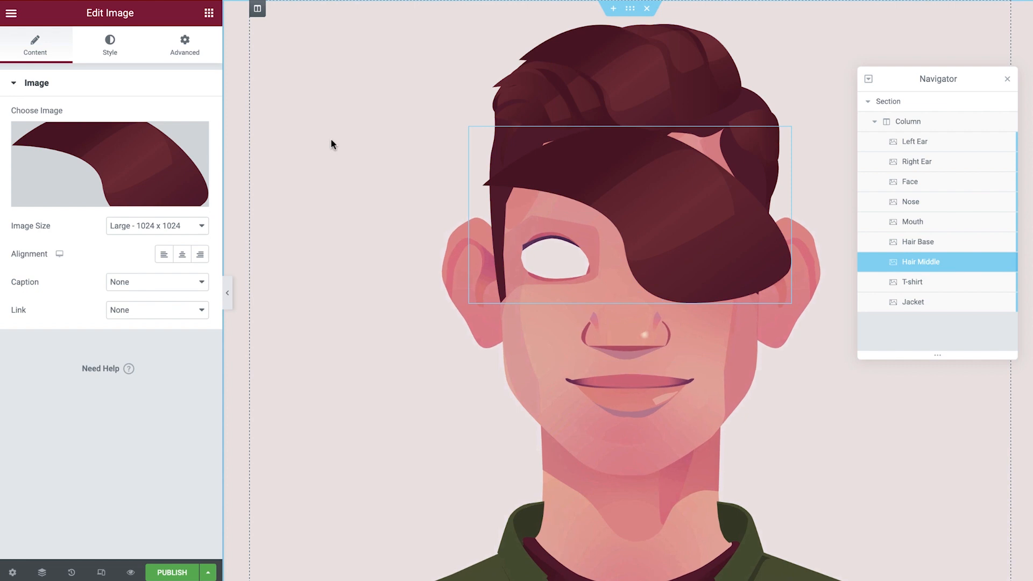
Set the Hair Middle width, offset and margin 61, and switch mouse effects on.
click(109, 44)
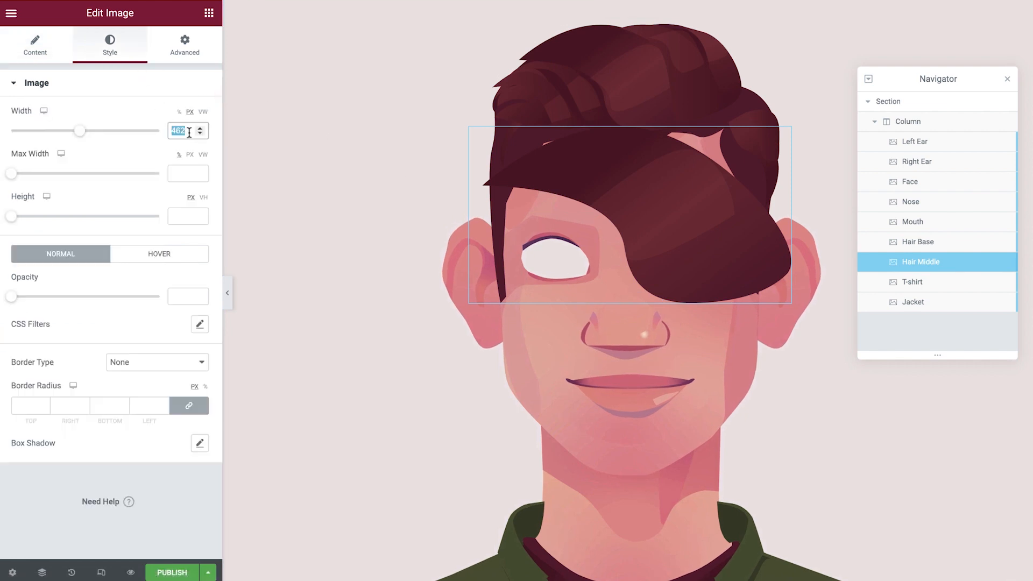
click(184, 45)
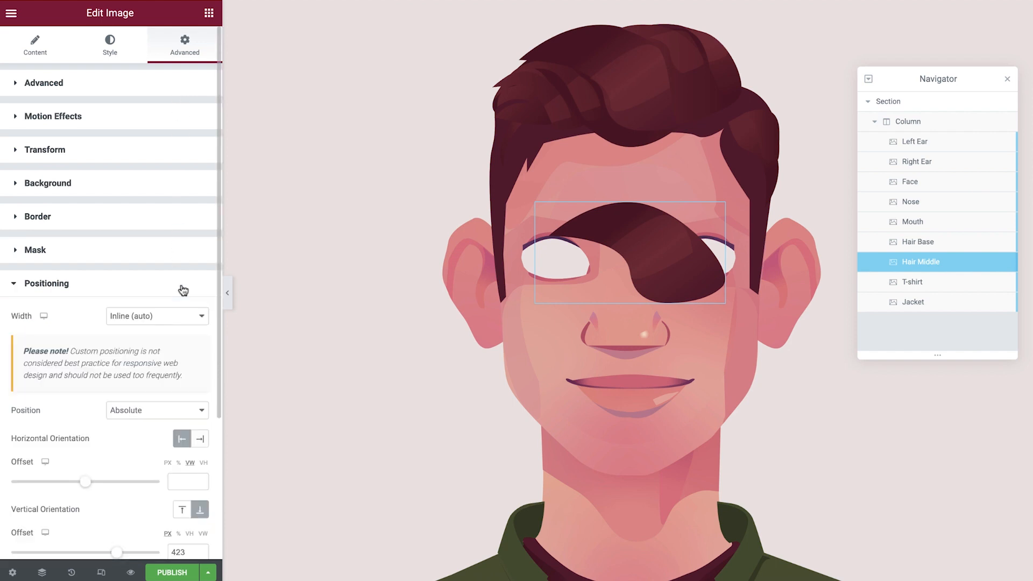
scroll(down, 3)
text(689)
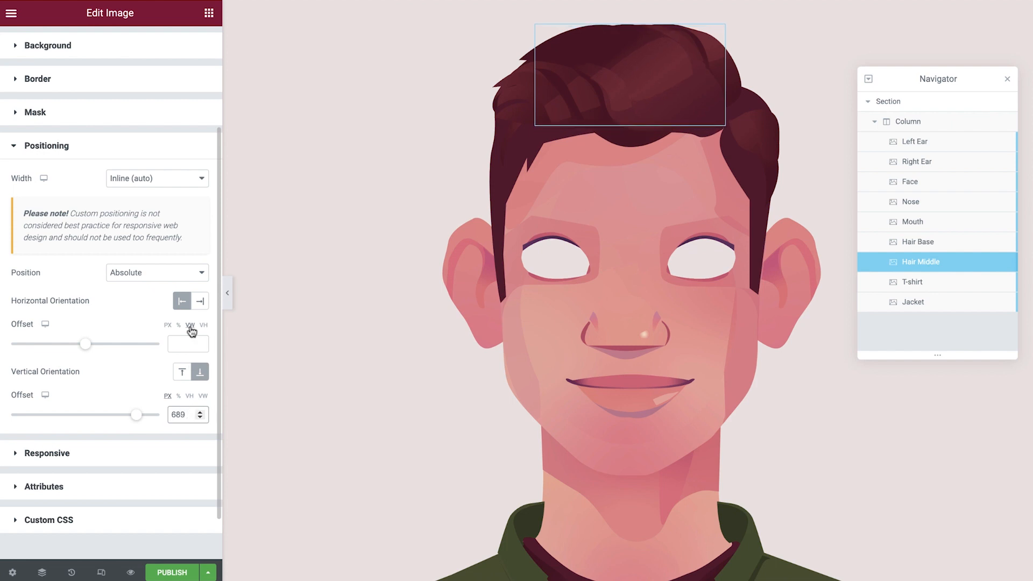
click(185, 44)
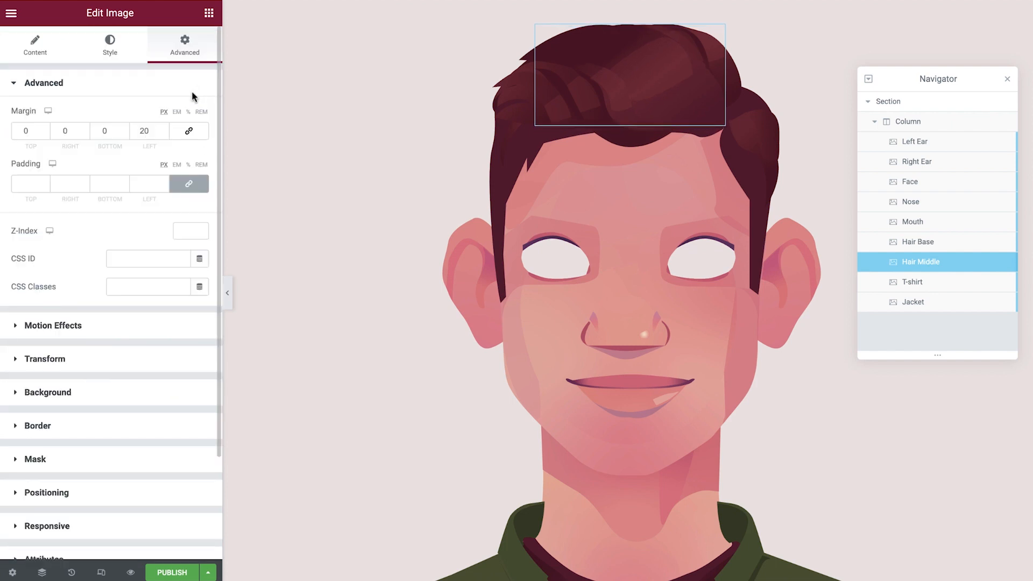
text(61)
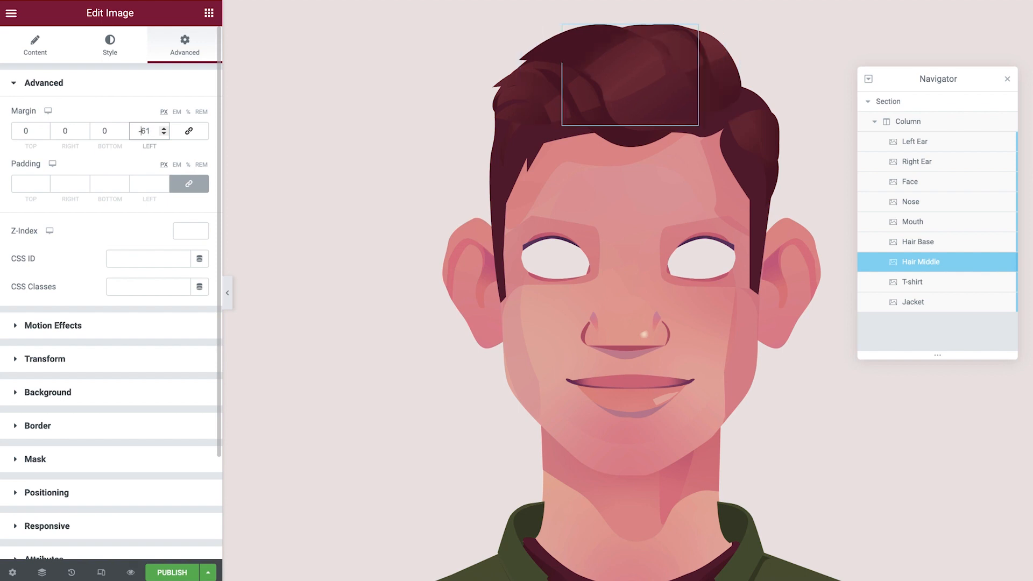
click(43, 82)
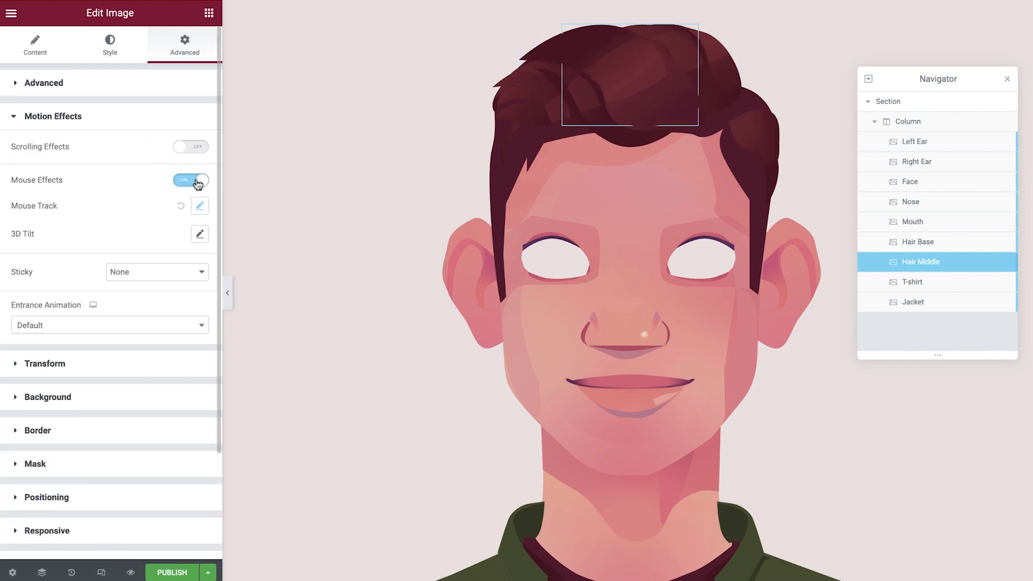
click(200, 206)
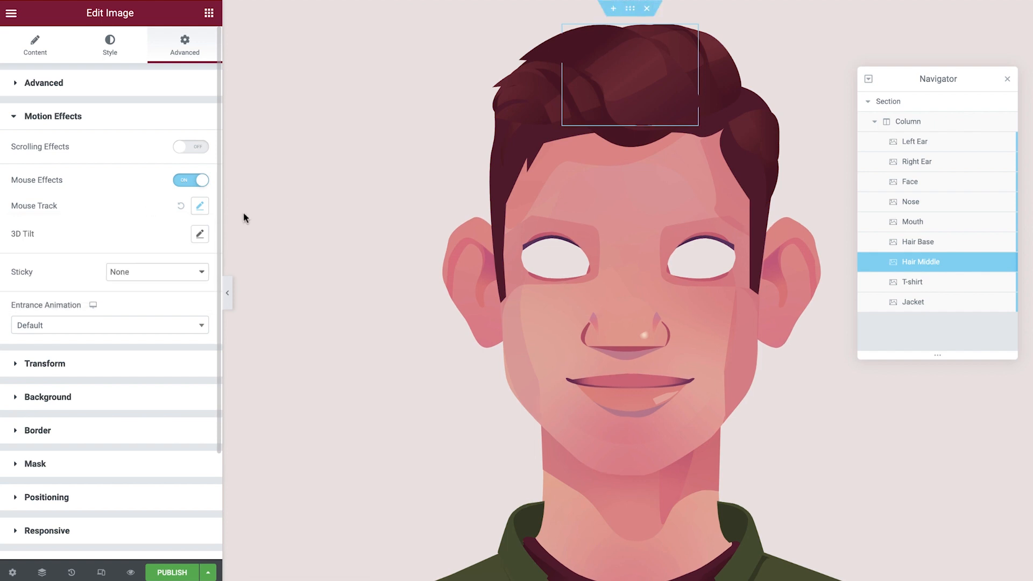
Duplicate Hair Middle and insert the left hair piece image.
right_click(919, 261)
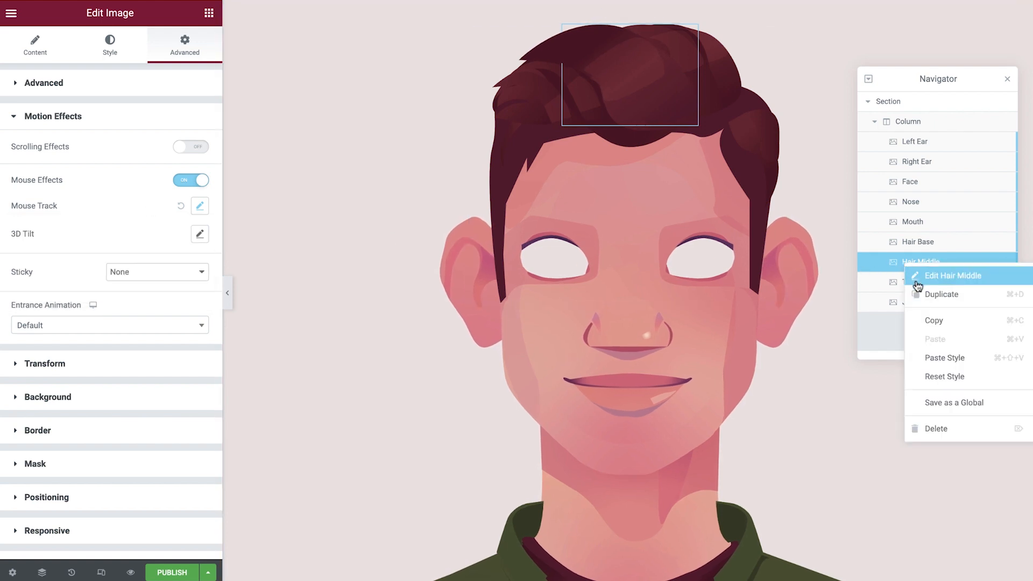
click(952, 276)
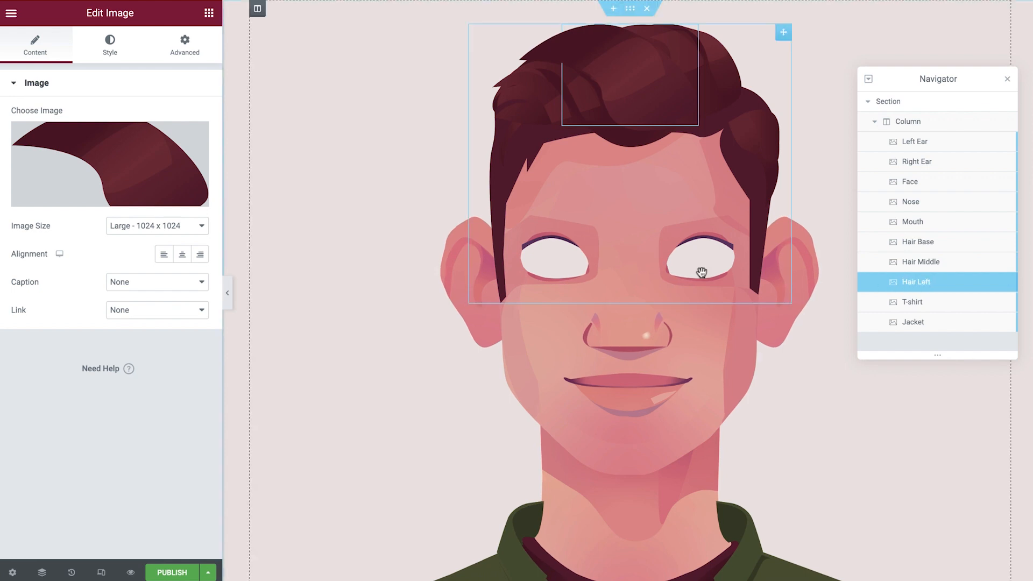
click(110, 164)
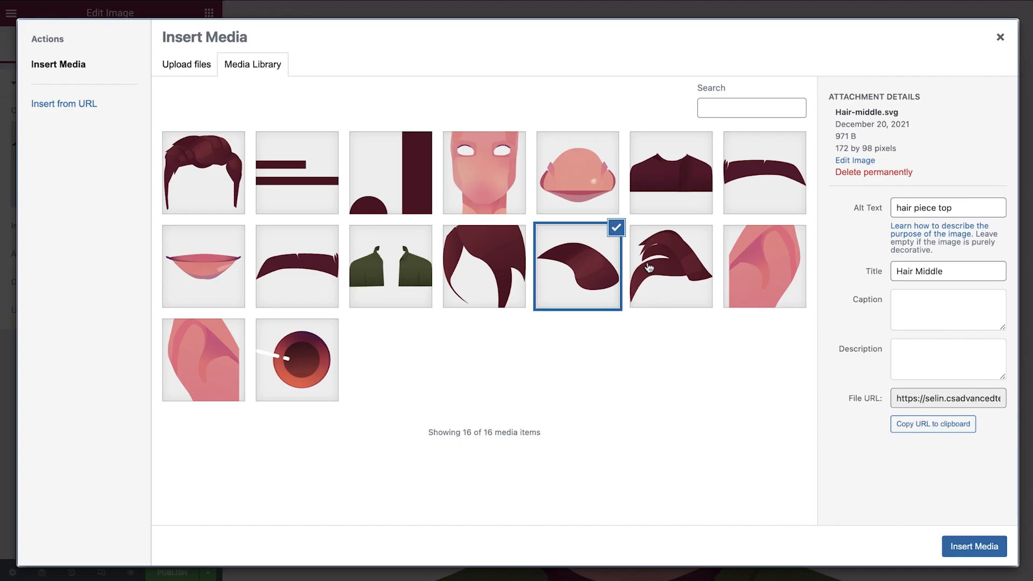
click(669, 265)
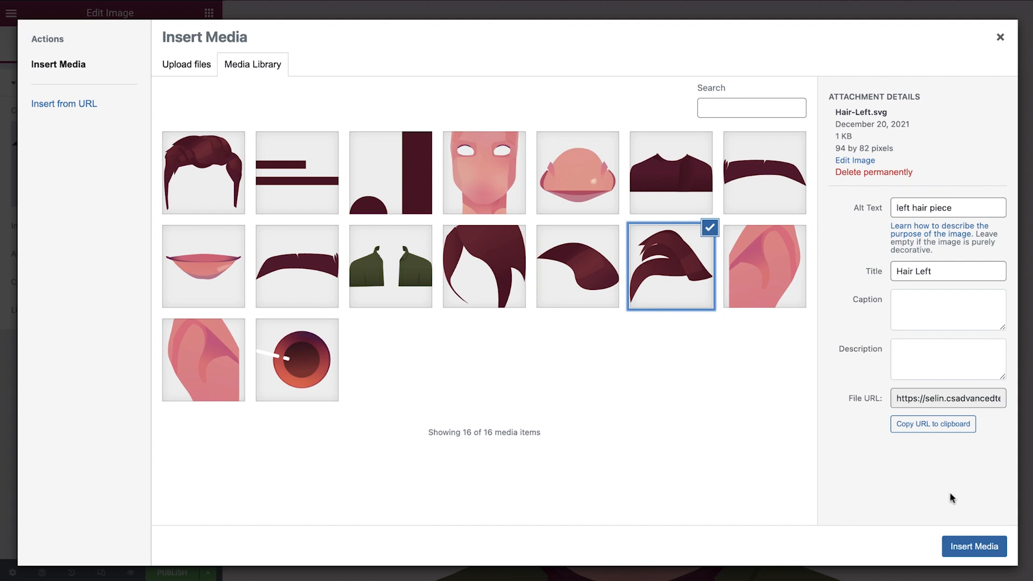
click(974, 546)
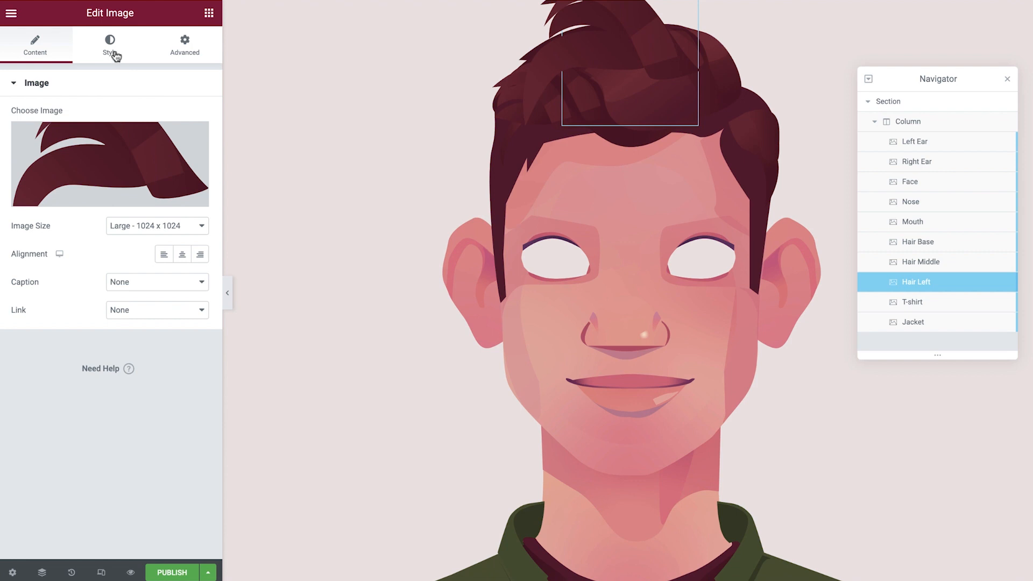
Set the left hair piece width and margin 30 to shift it left.
click(109, 47)
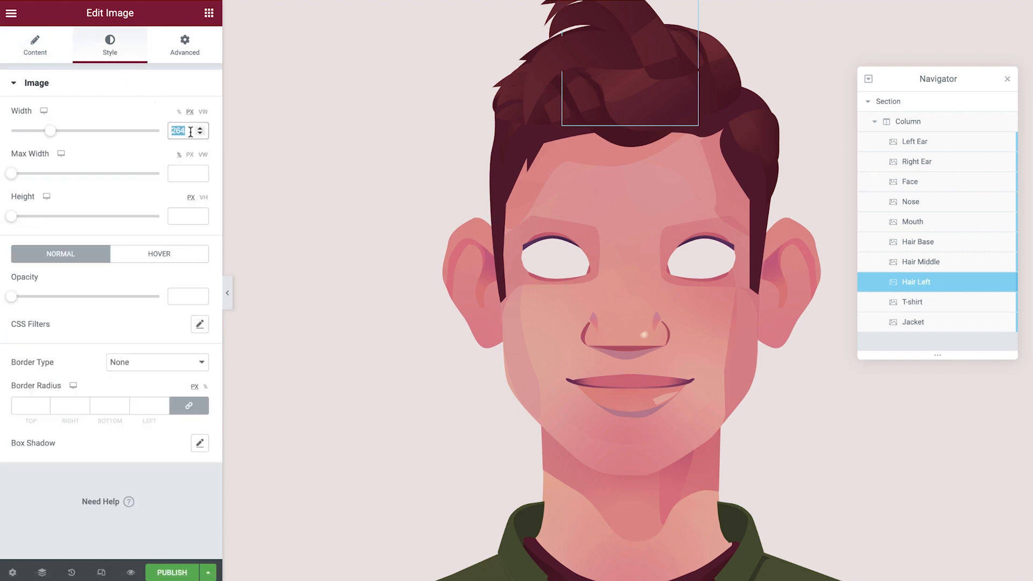
click(185, 45)
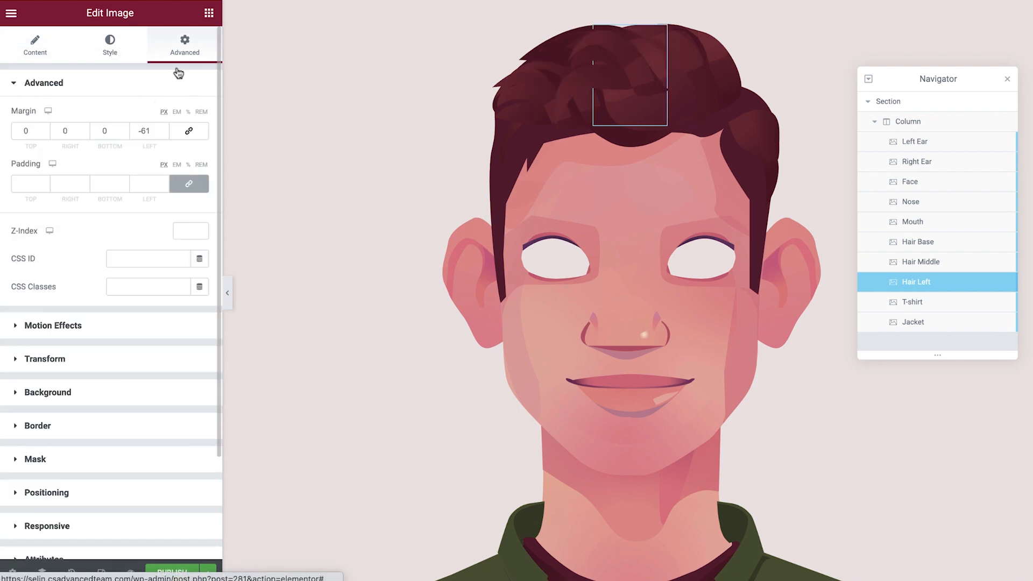
text(030)
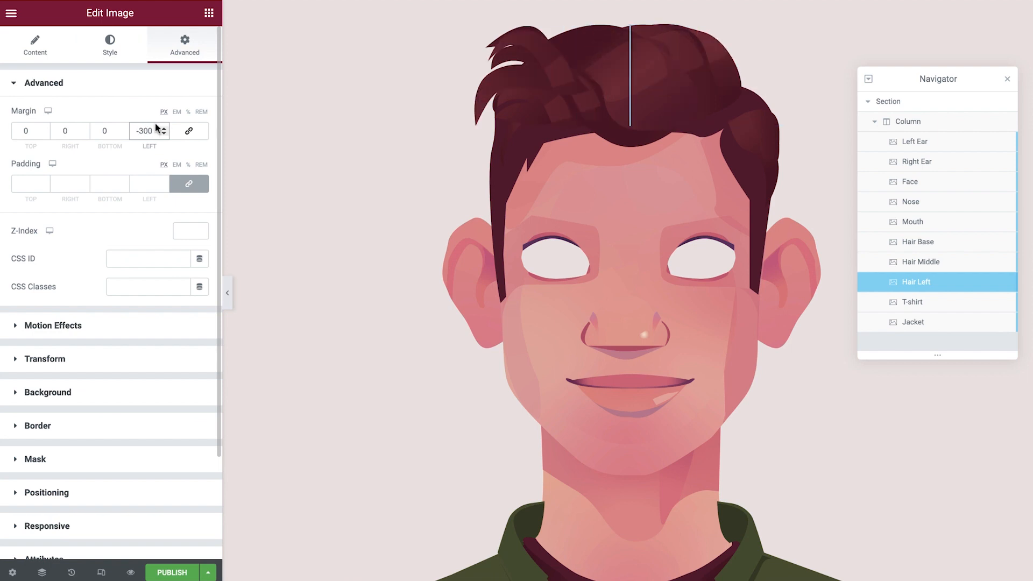
click(43, 83)
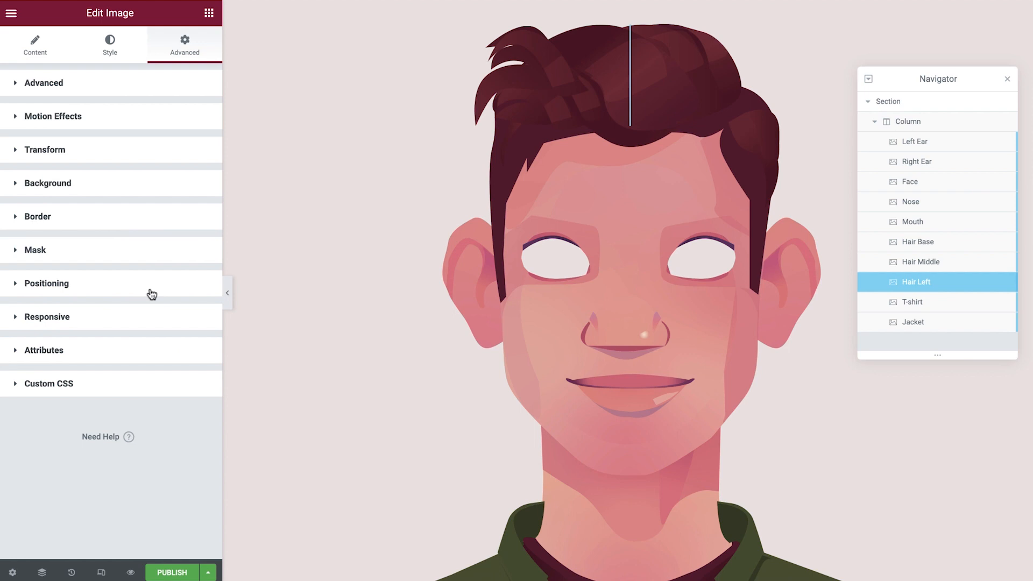
click(46, 282)
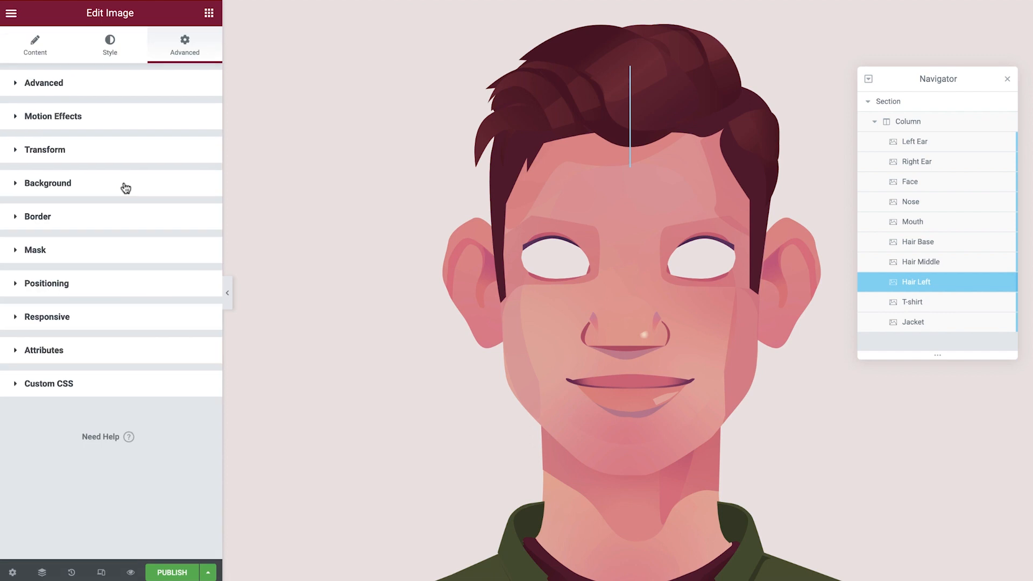
Enable direct mouse tracking on Hair Left at speed 0.05.
click(53, 116)
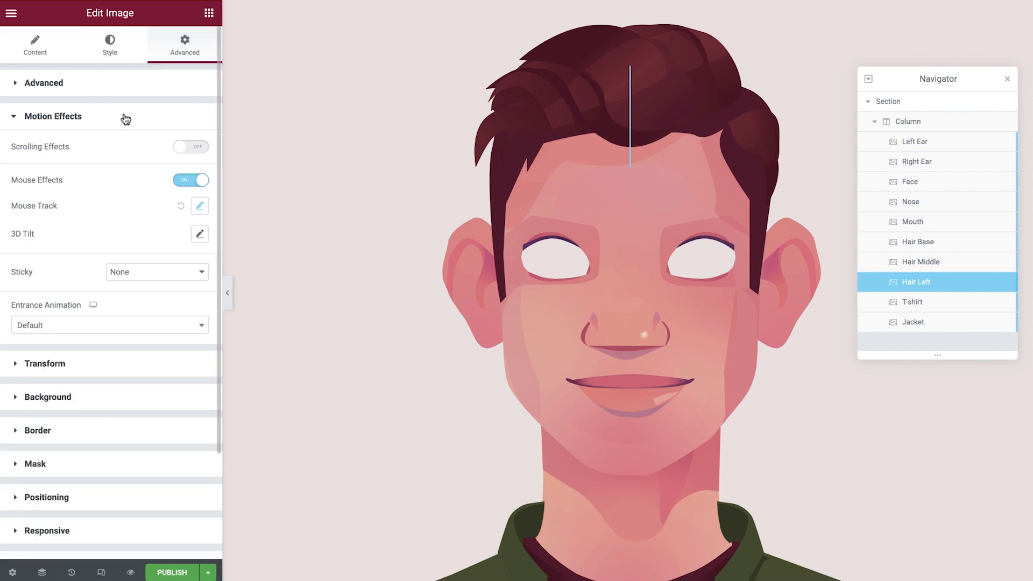
click(199, 206)
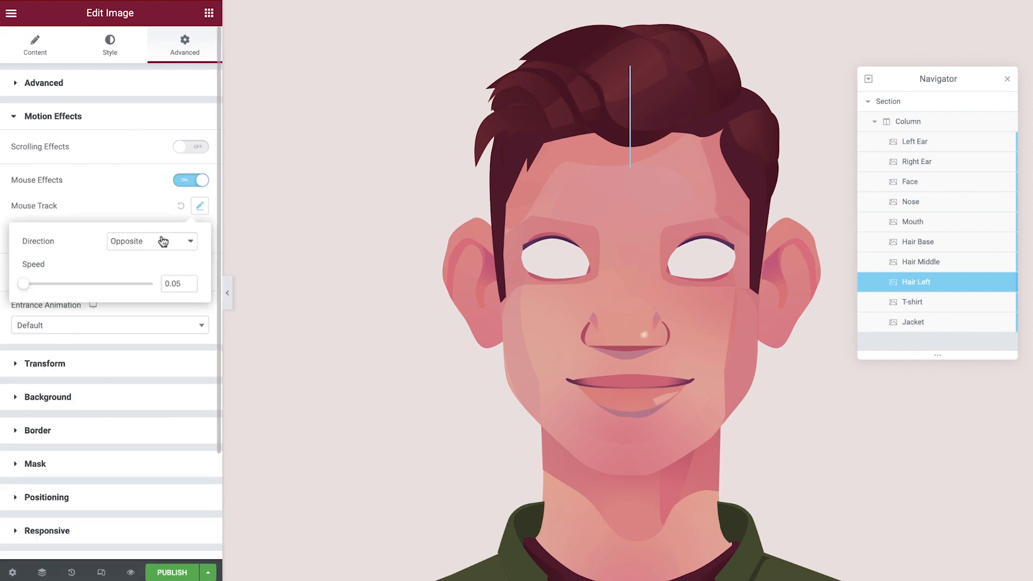
click(150, 240)
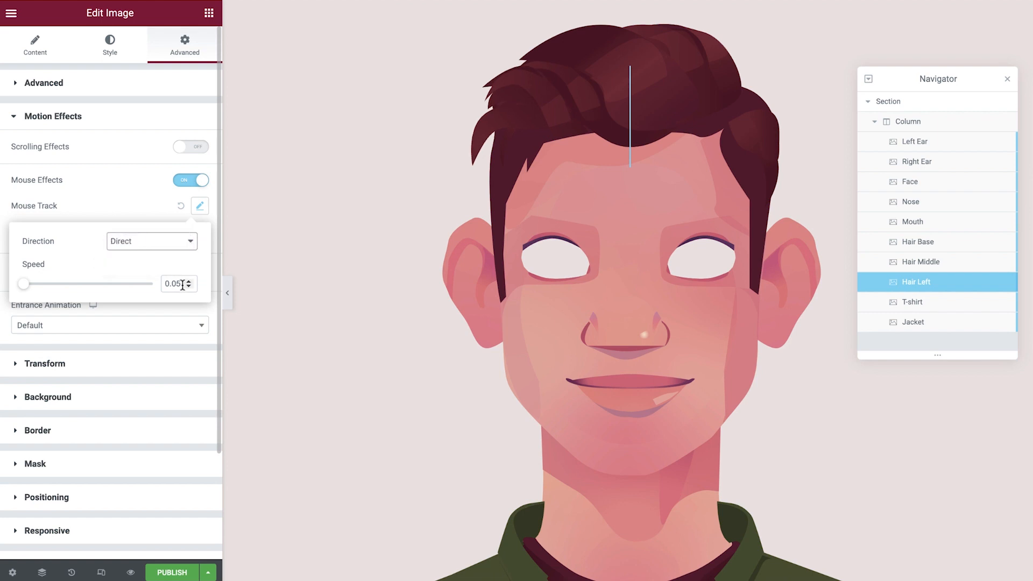
click(190, 279)
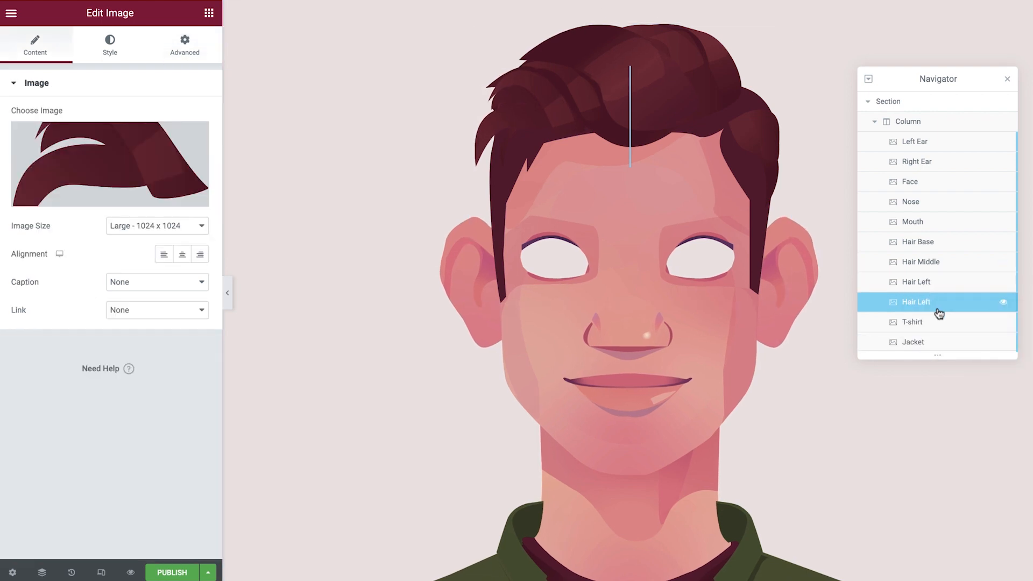
Rename the duplicated layer to Hair Right and insert the right hair image.
double_click(920, 302)
text(Righ)
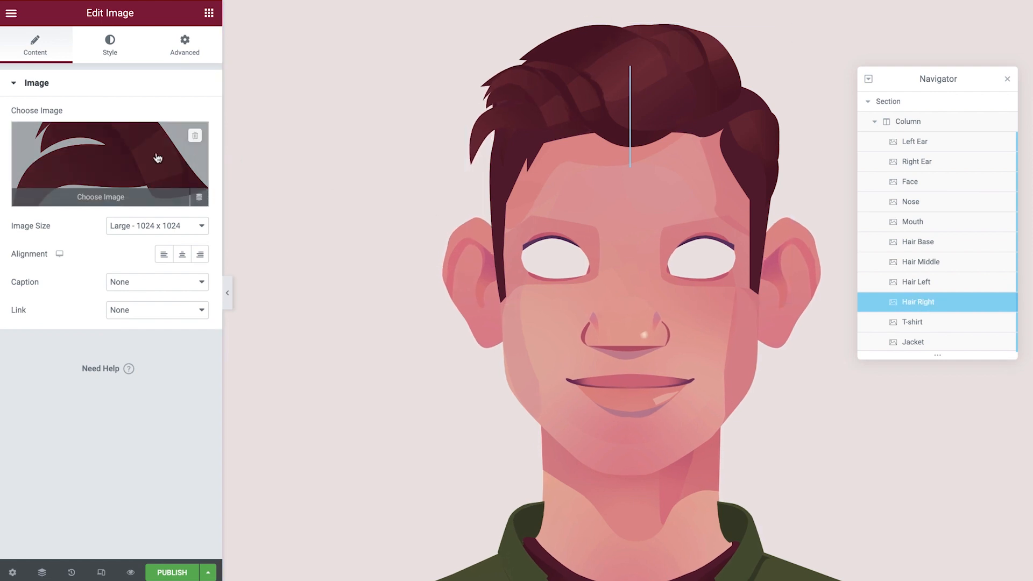
click(101, 164)
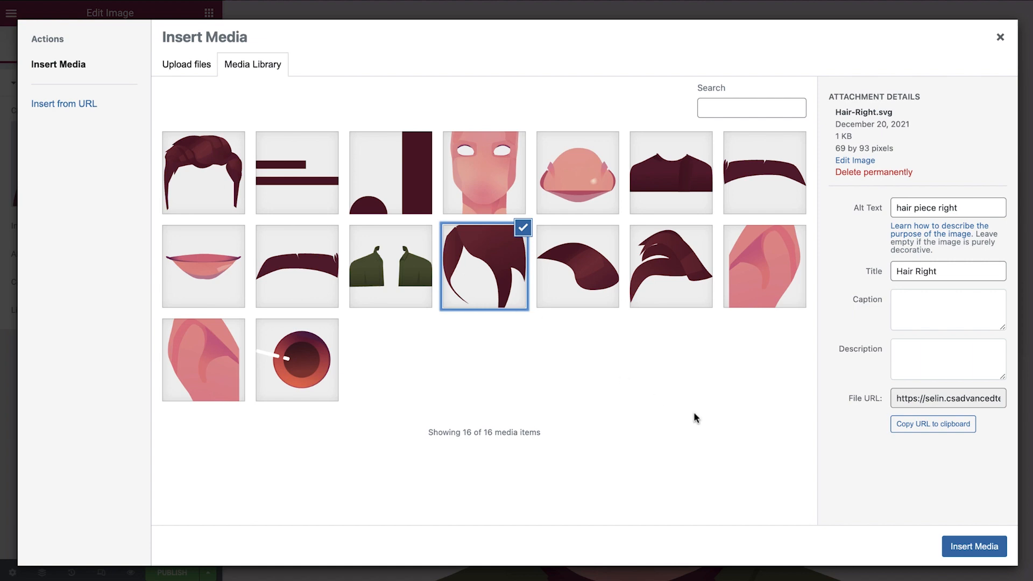
click(974, 546)
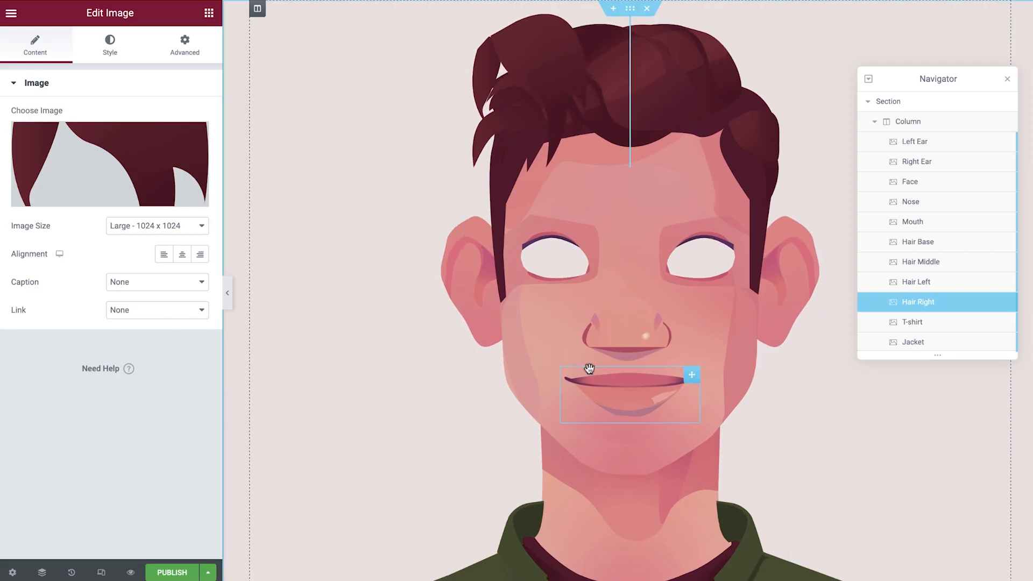
Set Hair Right margins right -373, left 0, bottom offset 565, with mouse tracking.
click(110, 45)
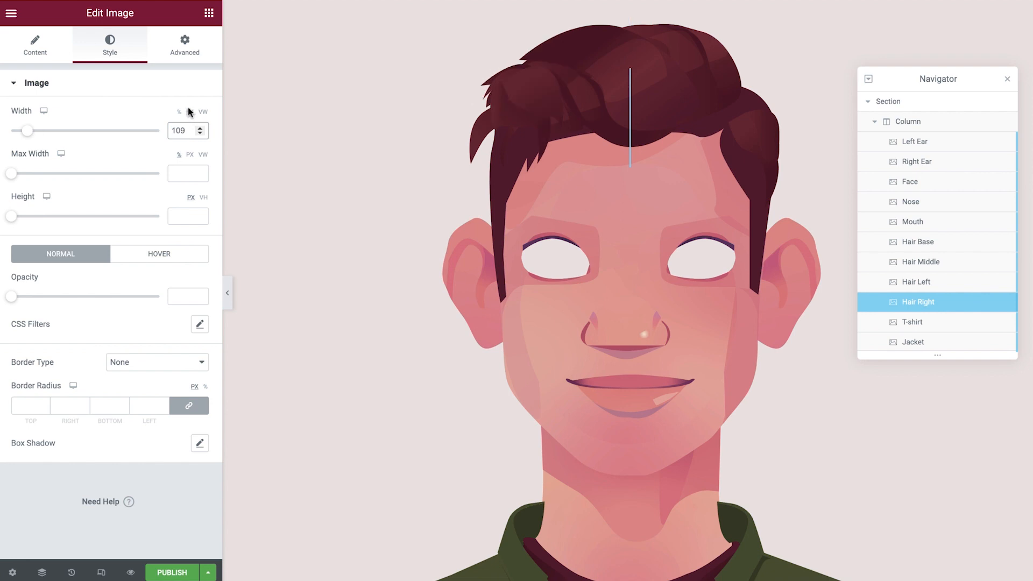
click(184, 44)
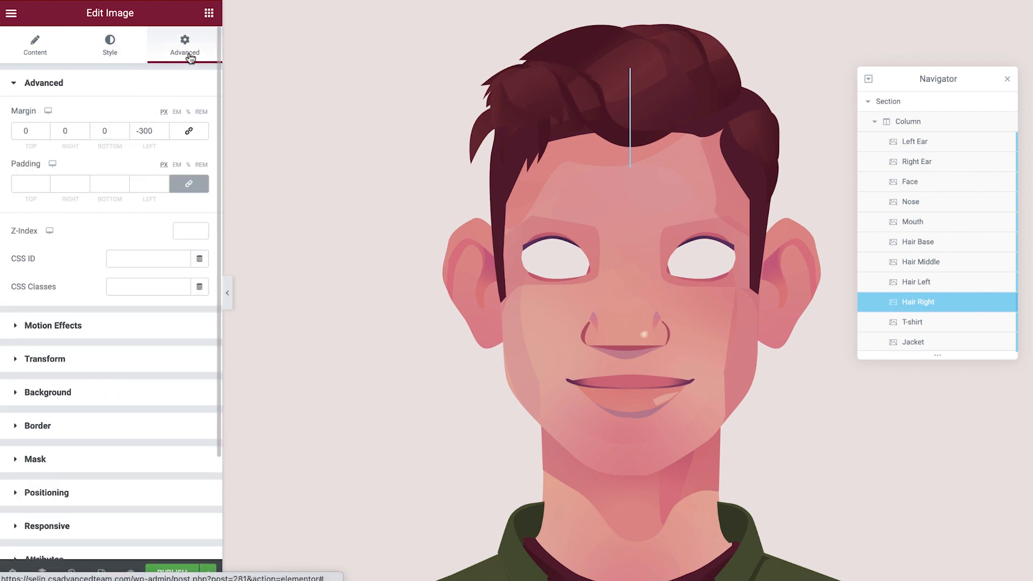
text(0)
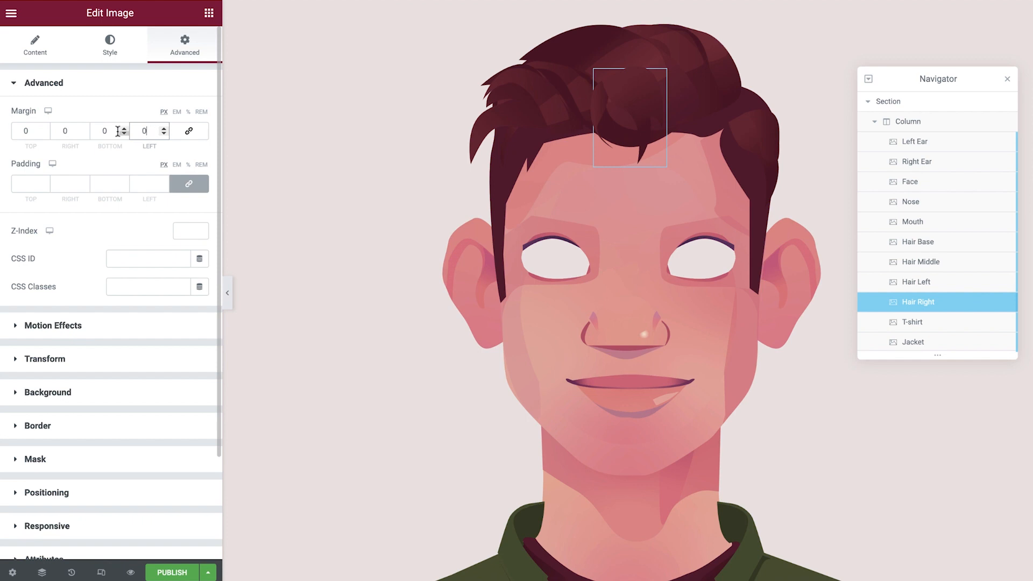
text(-373)
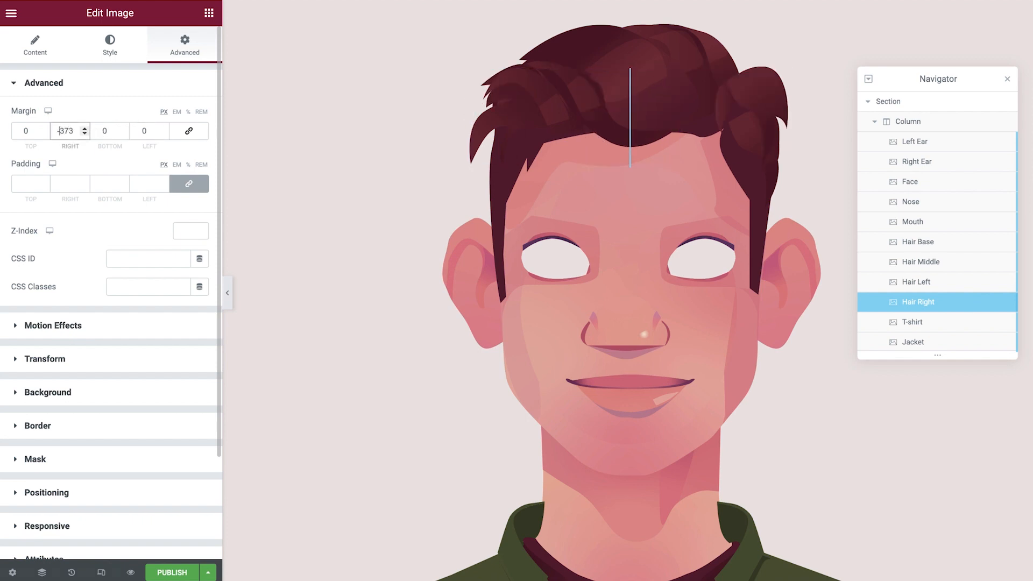
click(44, 83)
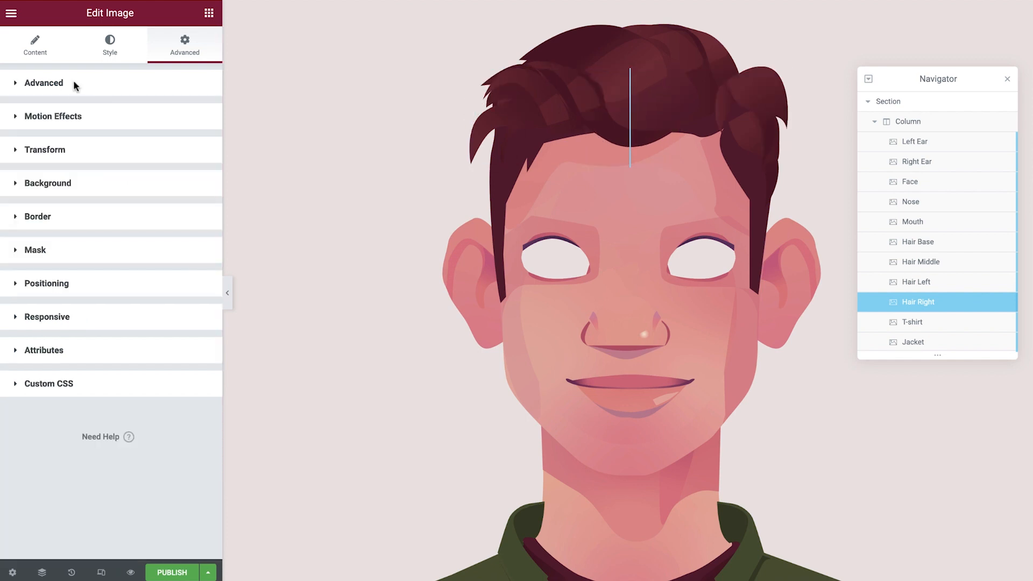
click(47, 283)
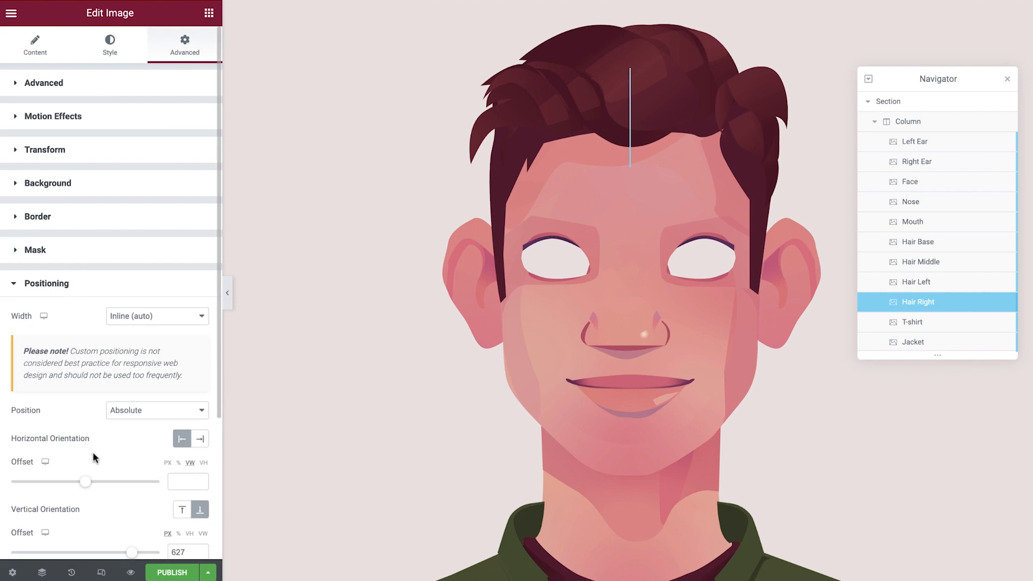
scroll(down, 3)
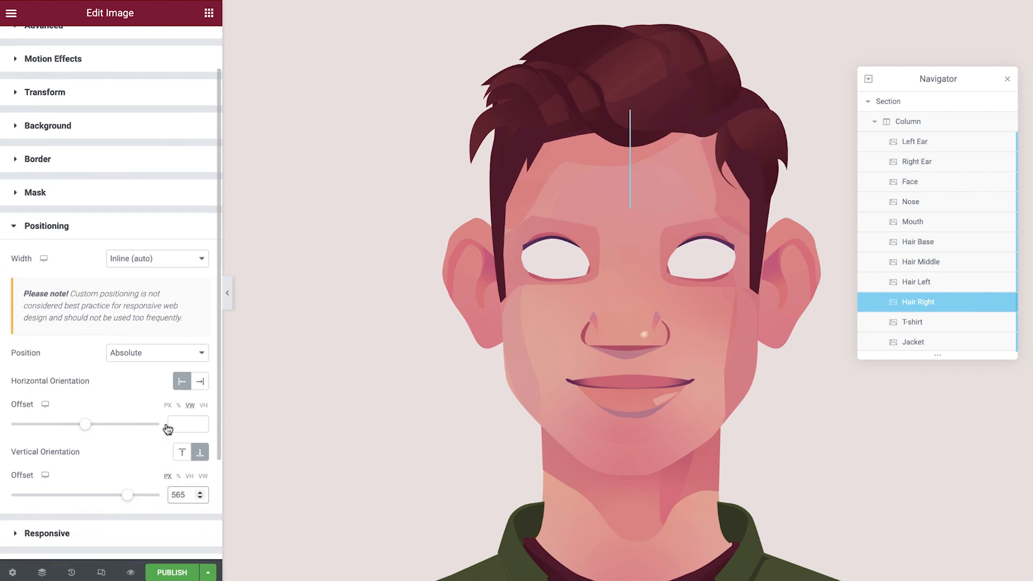
click(46, 226)
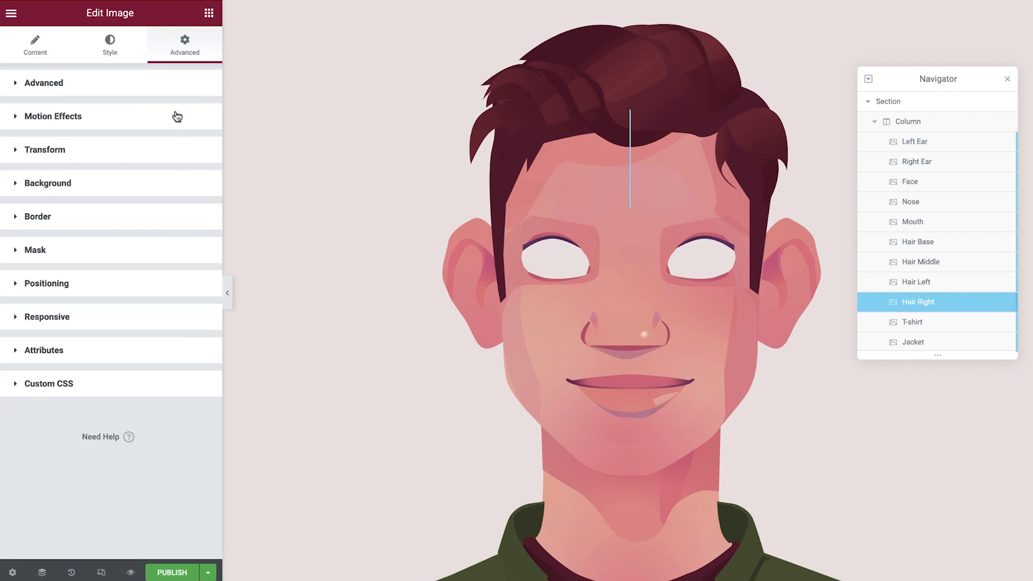
click(53, 116)
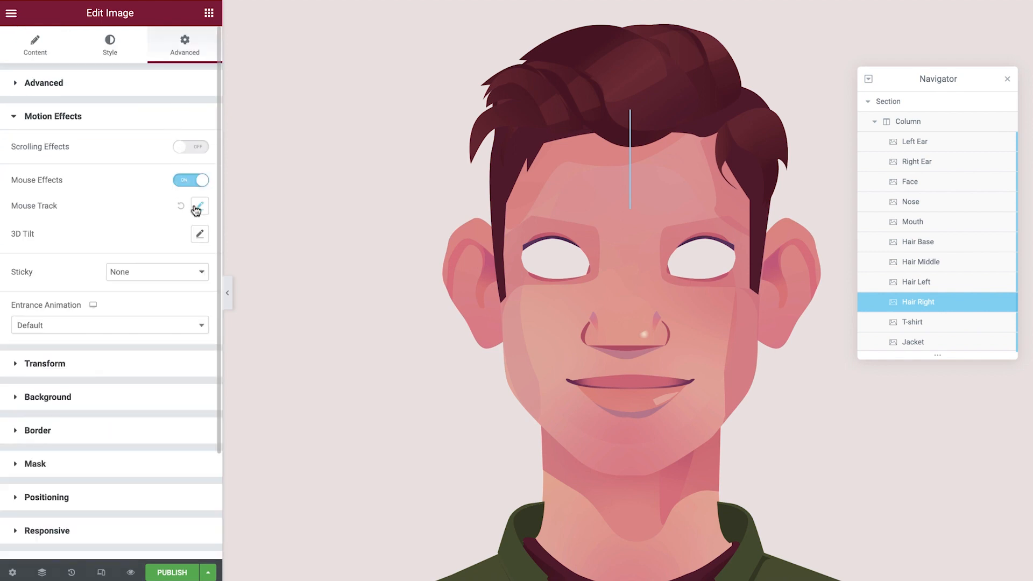
click(200, 206)
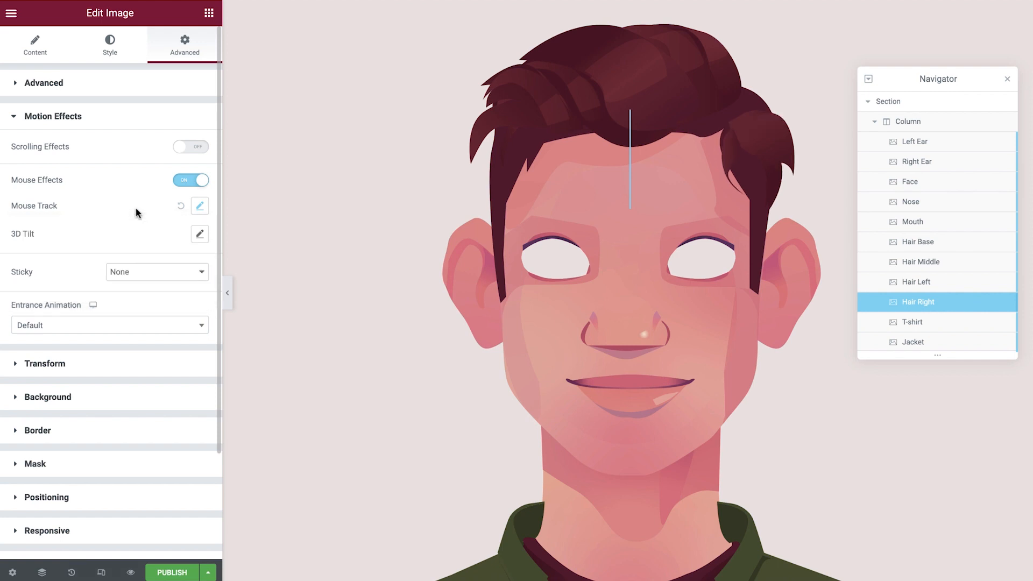
Duplicate Hair Right, rename it Right Eyebrow, and insert the eyebrow image.
right_click(918, 301)
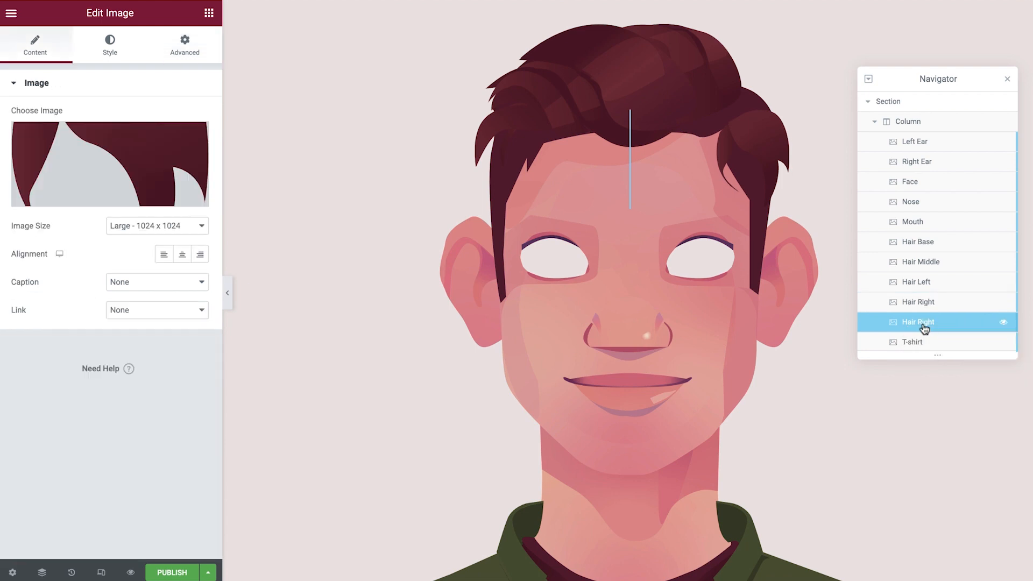
double_click(918, 322)
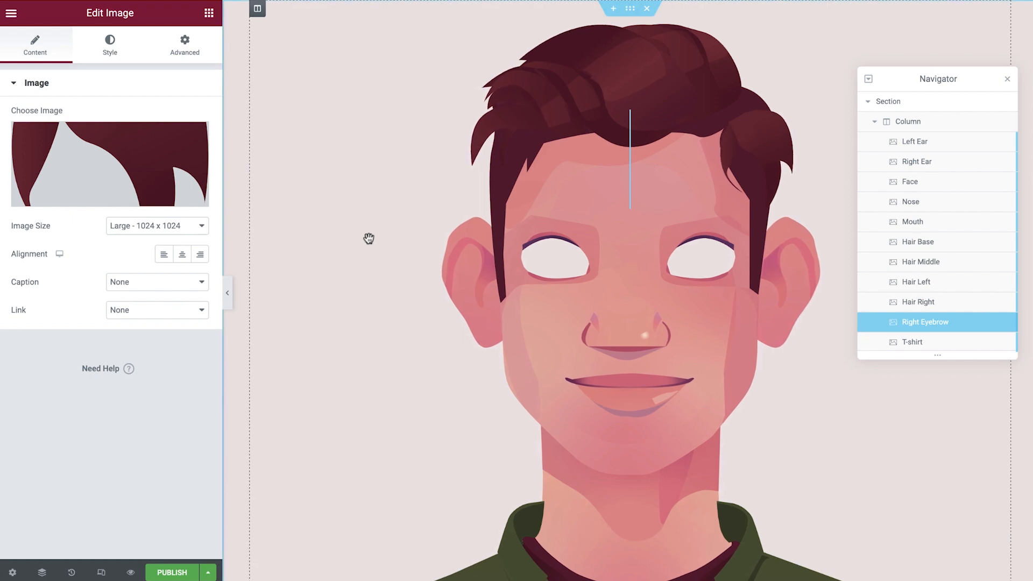
click(110, 163)
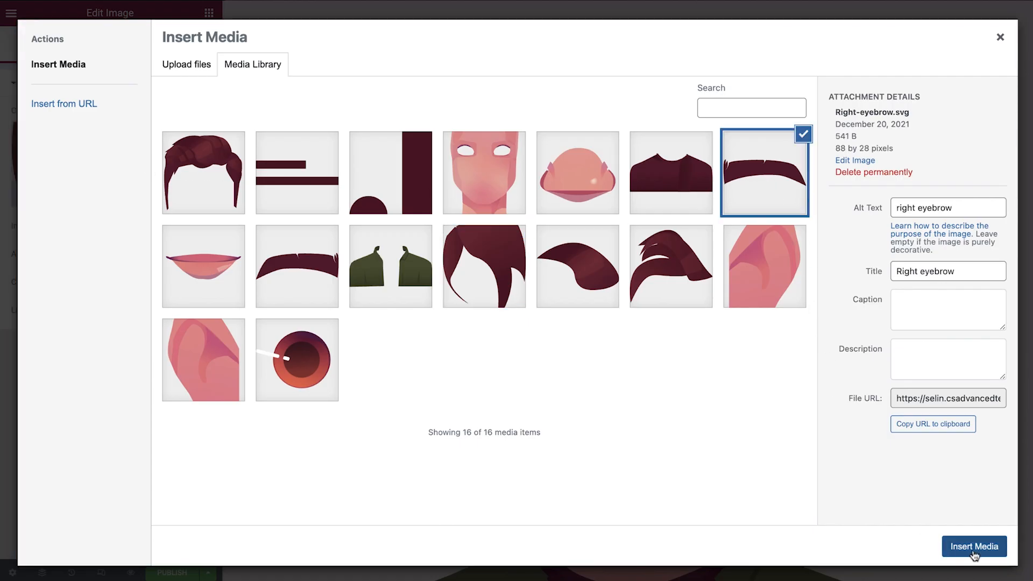
click(973, 546)
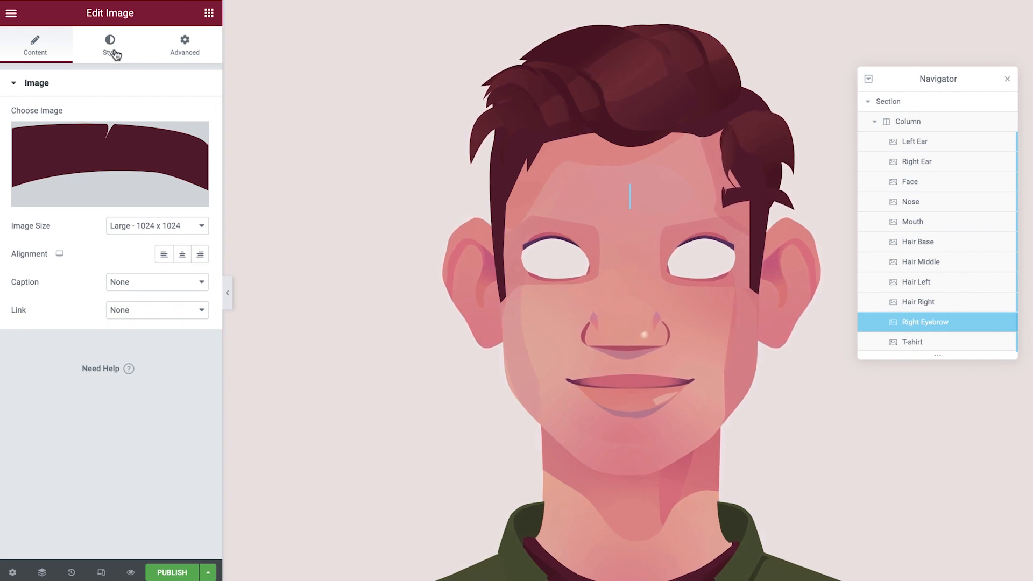
Size the Right Eyebrow and drag its bottom offset to 538.
click(110, 46)
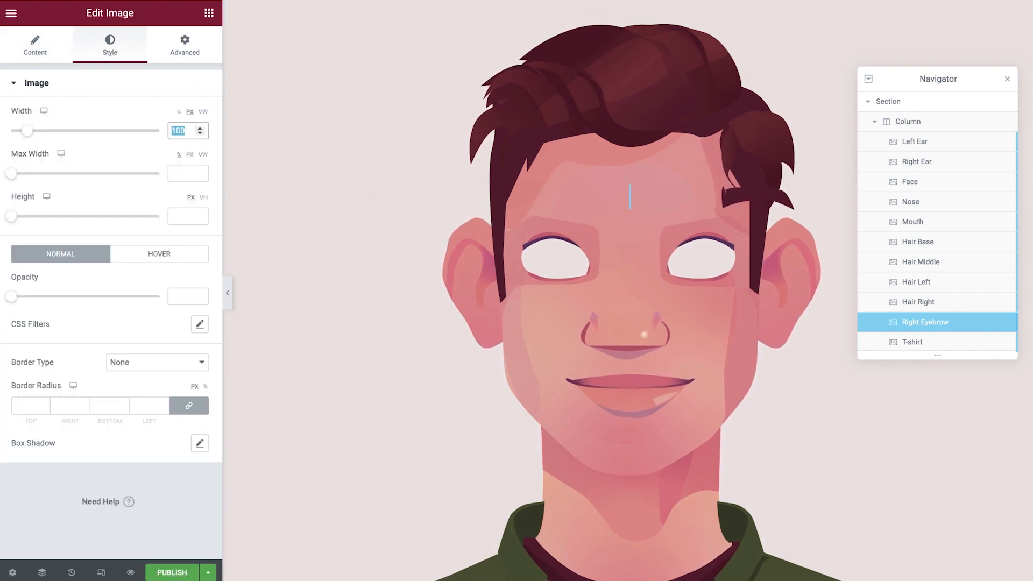
click(184, 44)
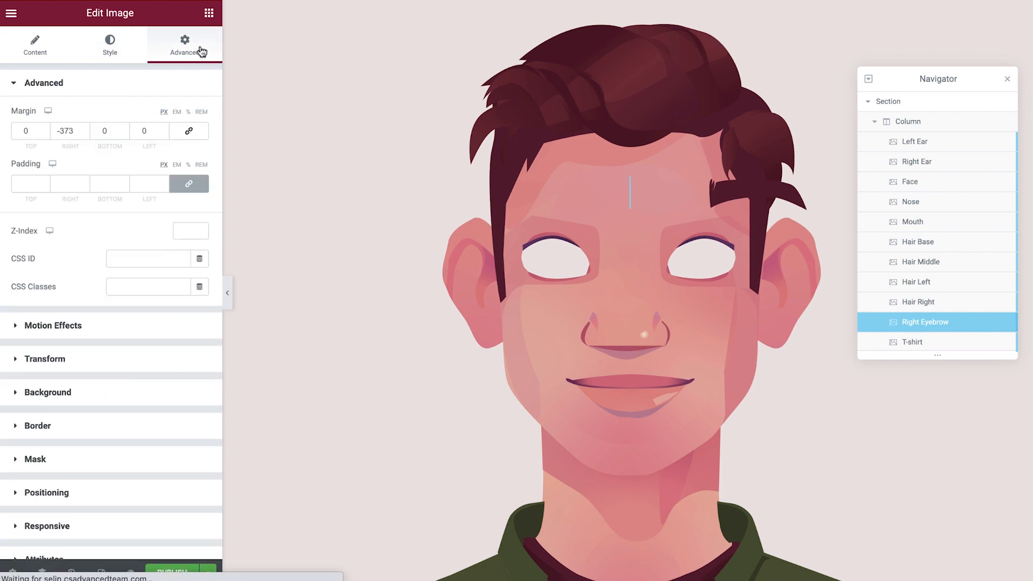
click(65, 132)
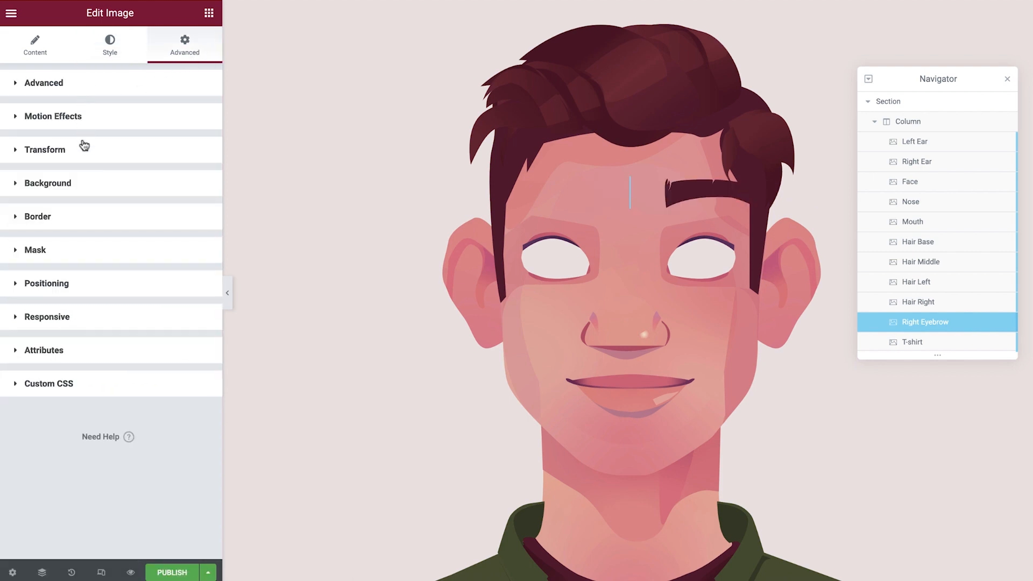
click(46, 284)
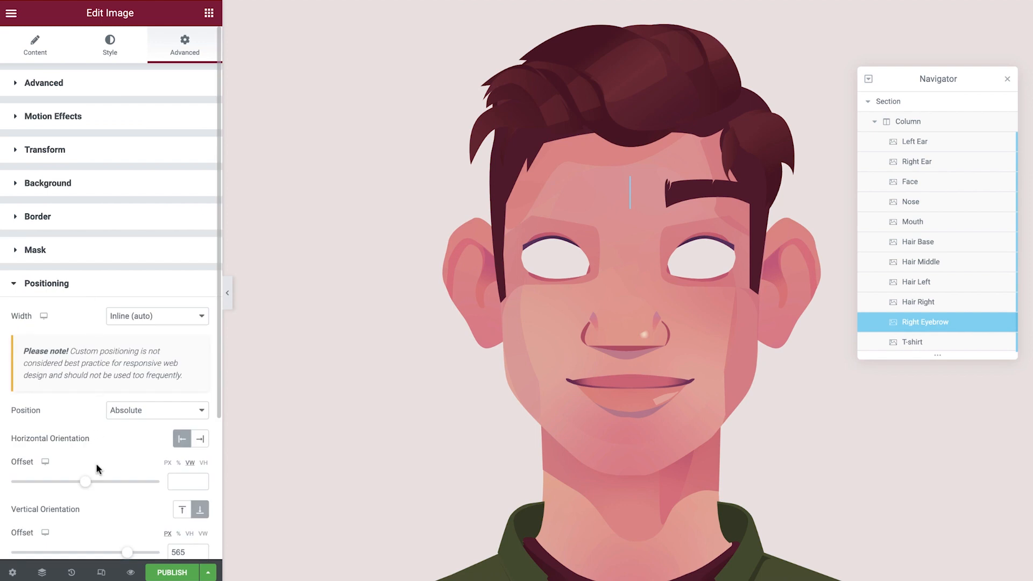
drag(128, 552, 125, 466)
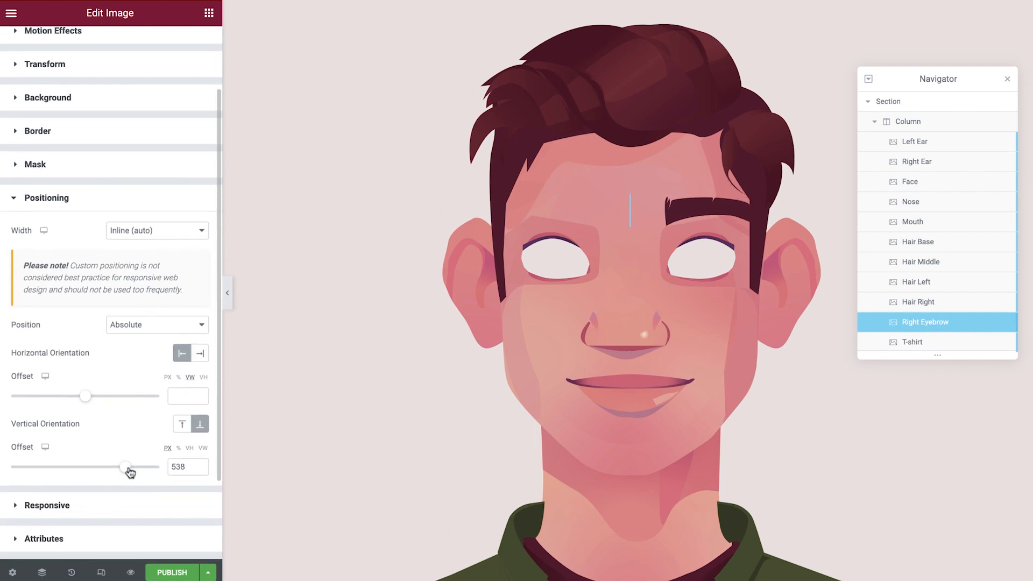
drag(125, 466, 125, 466)
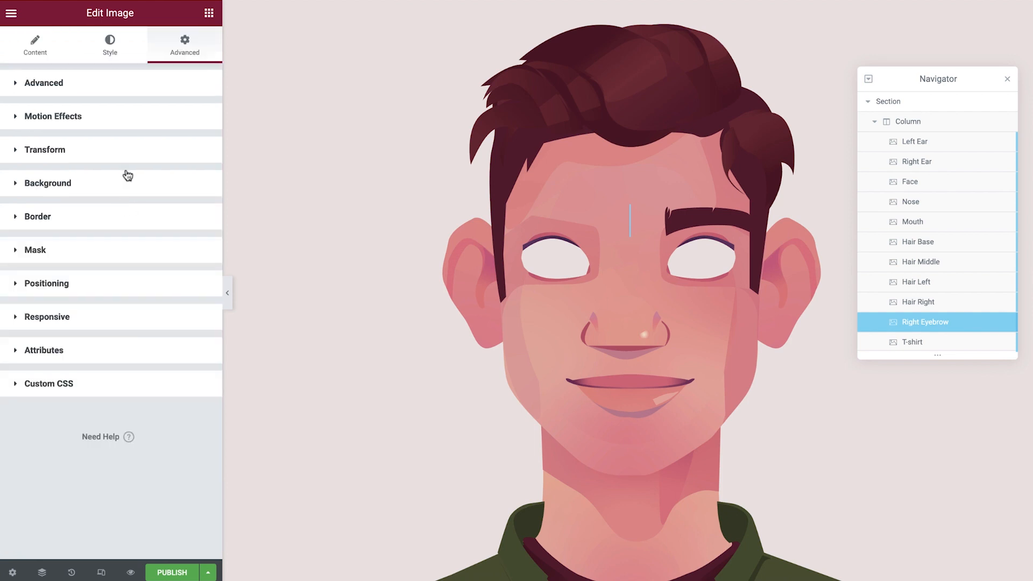
Set the Right Eyebrow's mouse tracking to Direct at speed 0.2.
click(53, 116)
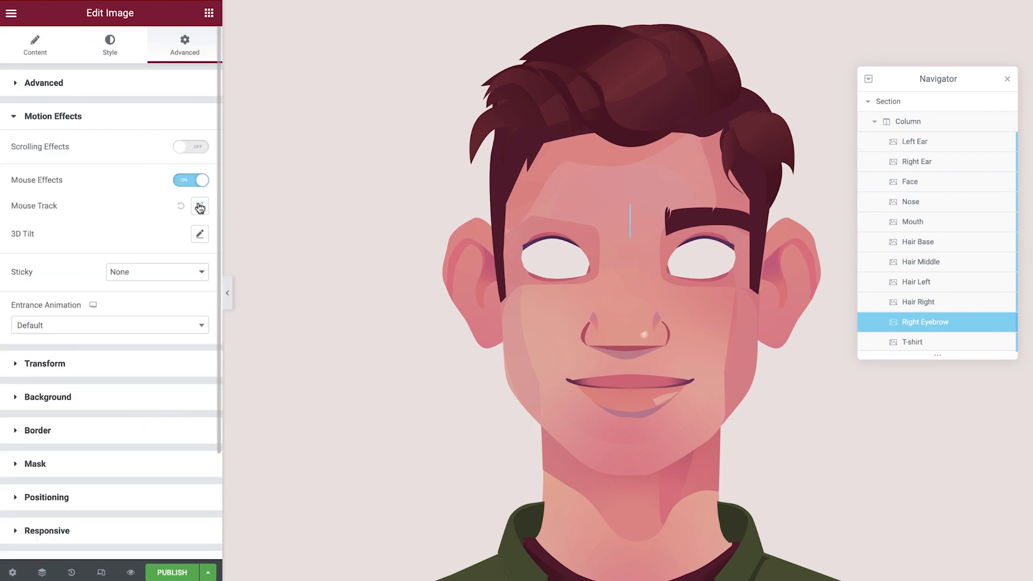
click(200, 205)
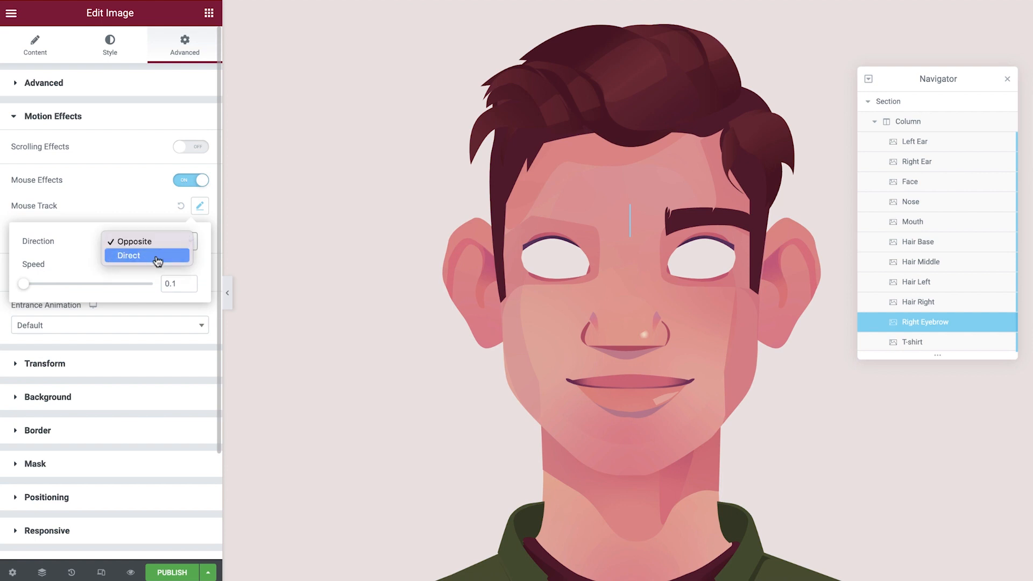
click(128, 256)
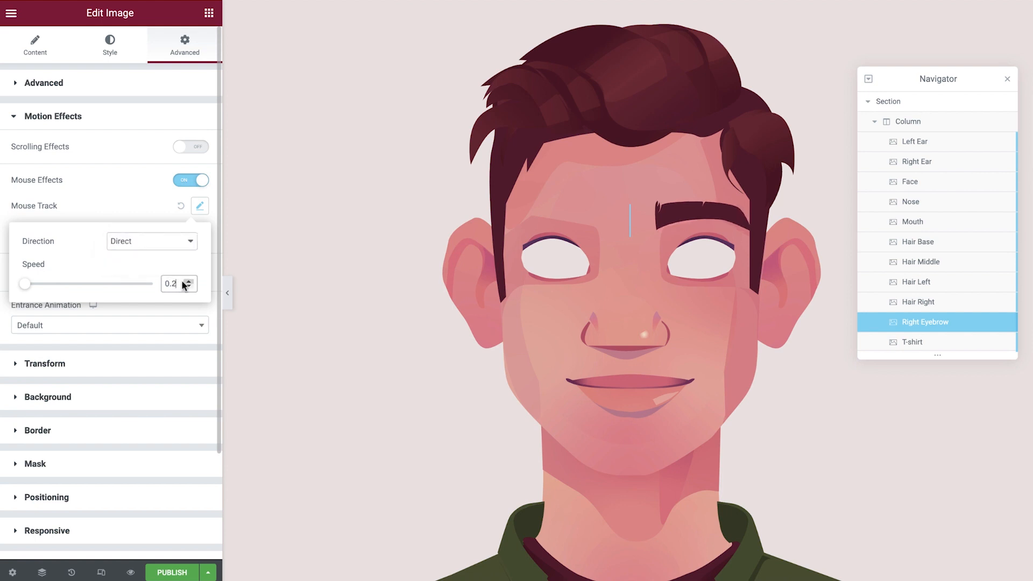
right_click(930, 321)
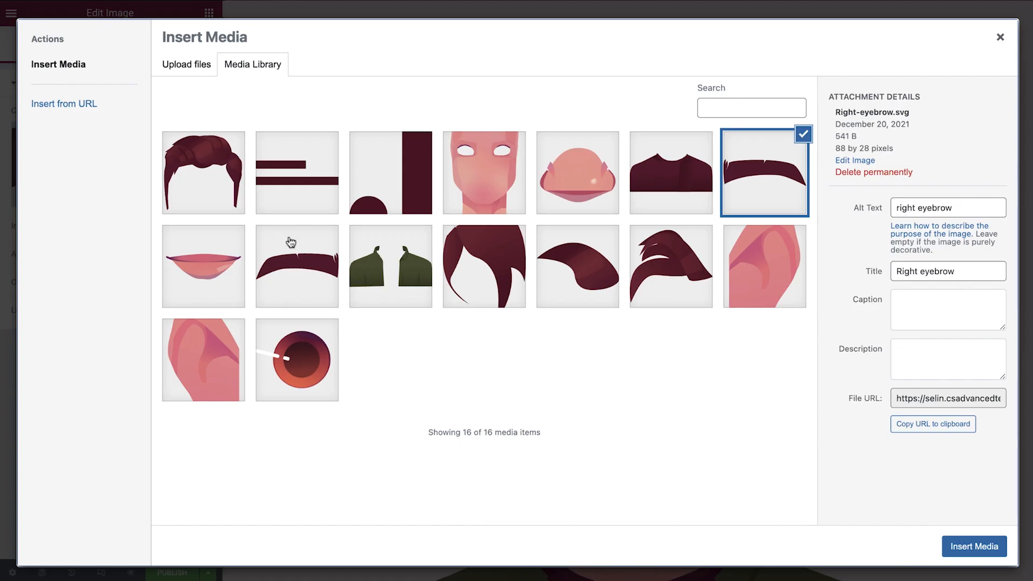
Insert the left eyebrow image and set its left margin to -224.
click(296, 265)
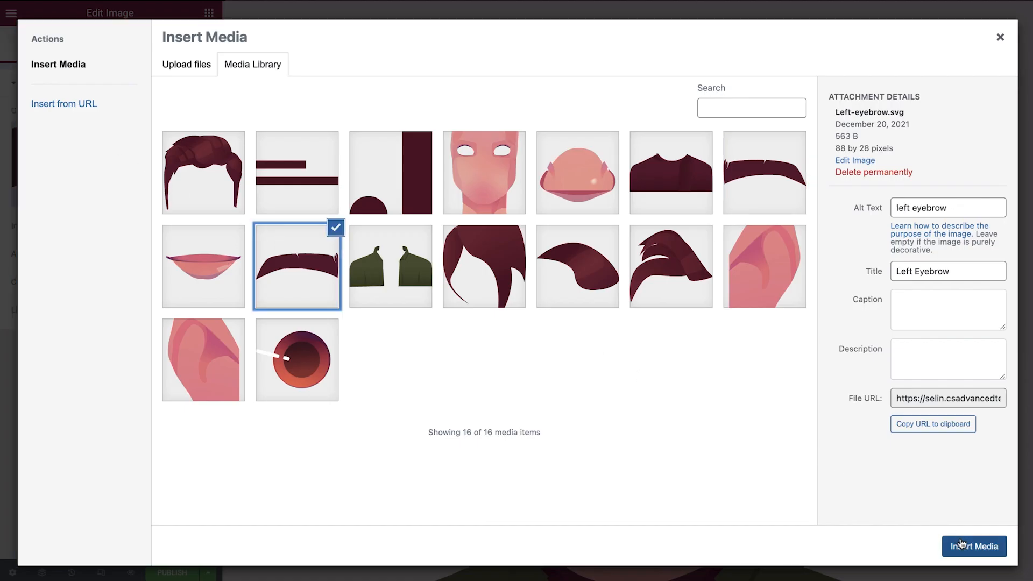
click(974, 546)
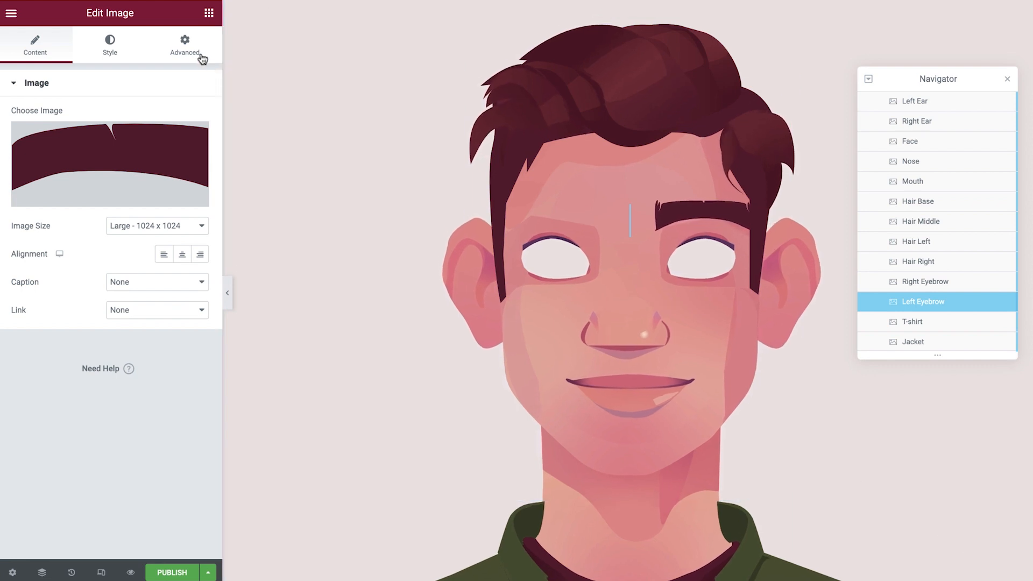
click(185, 44)
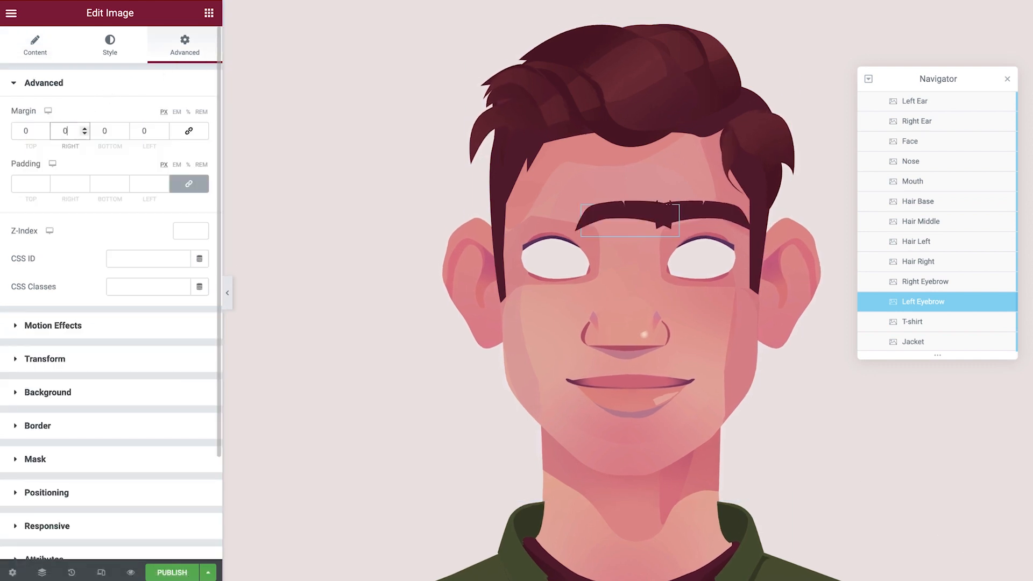
text(224)
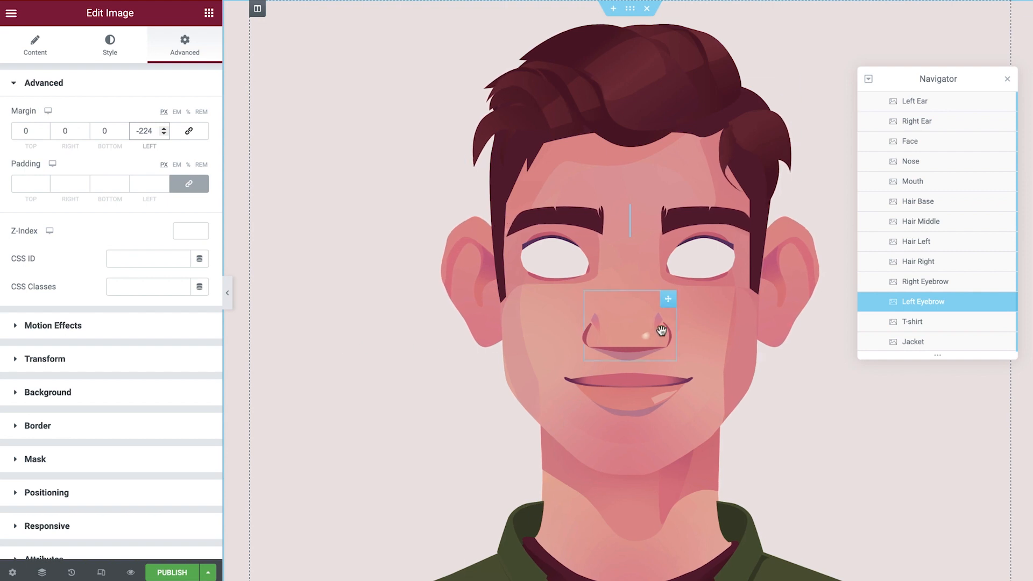
Duplicate Left Eyebrow and insert the eye graphic.
right_click(922, 301)
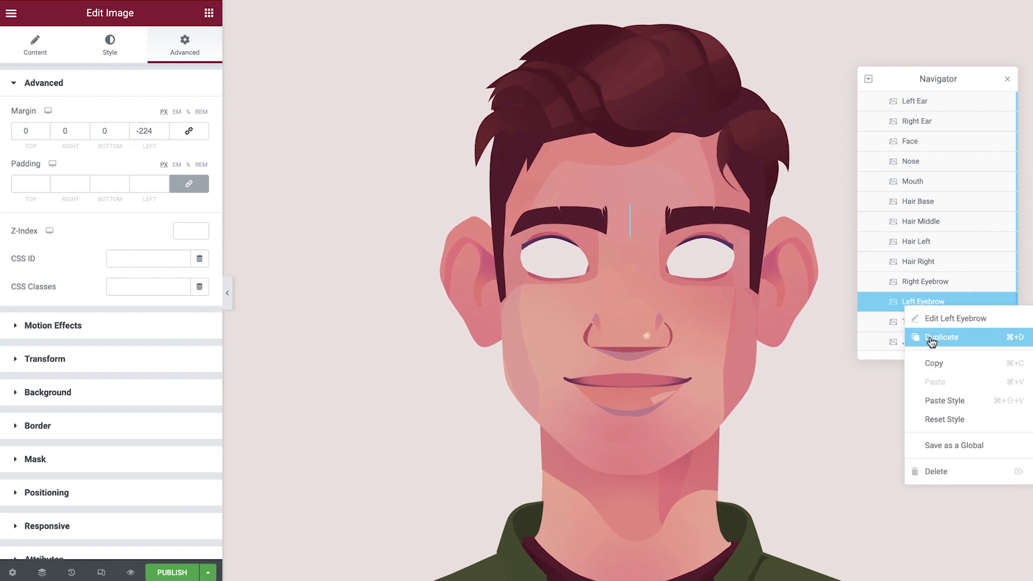
click(943, 337)
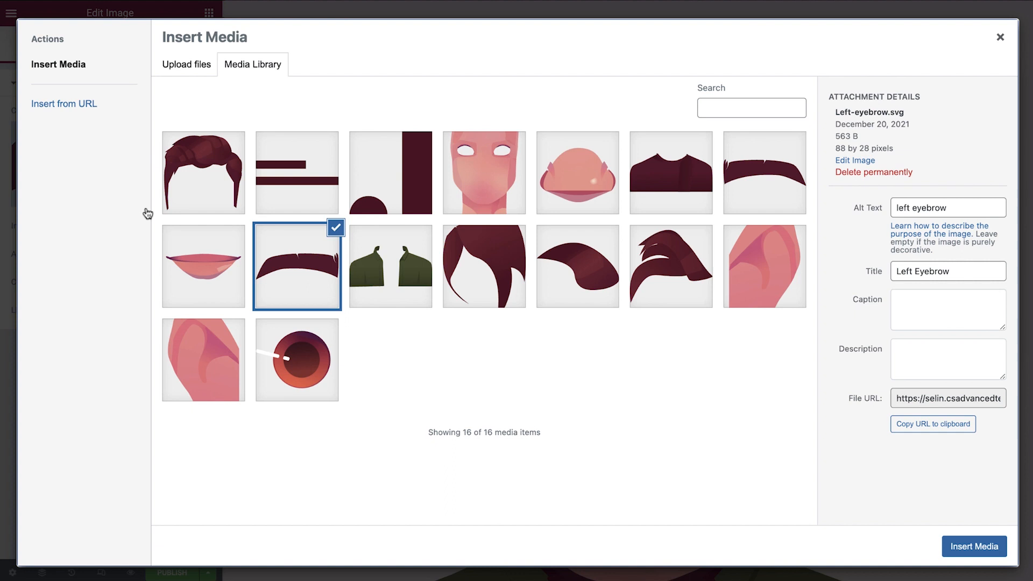
click(296, 359)
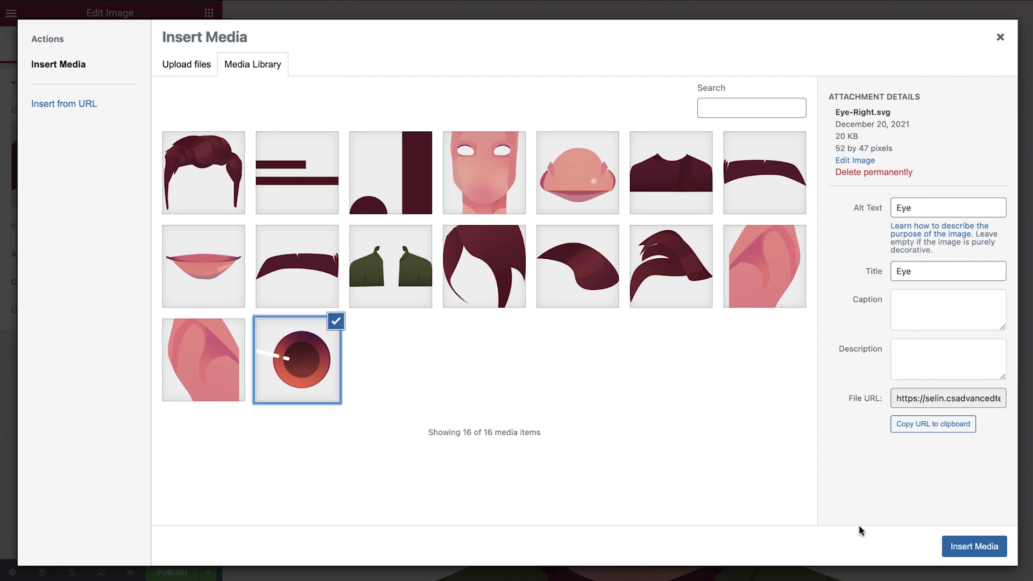
click(974, 546)
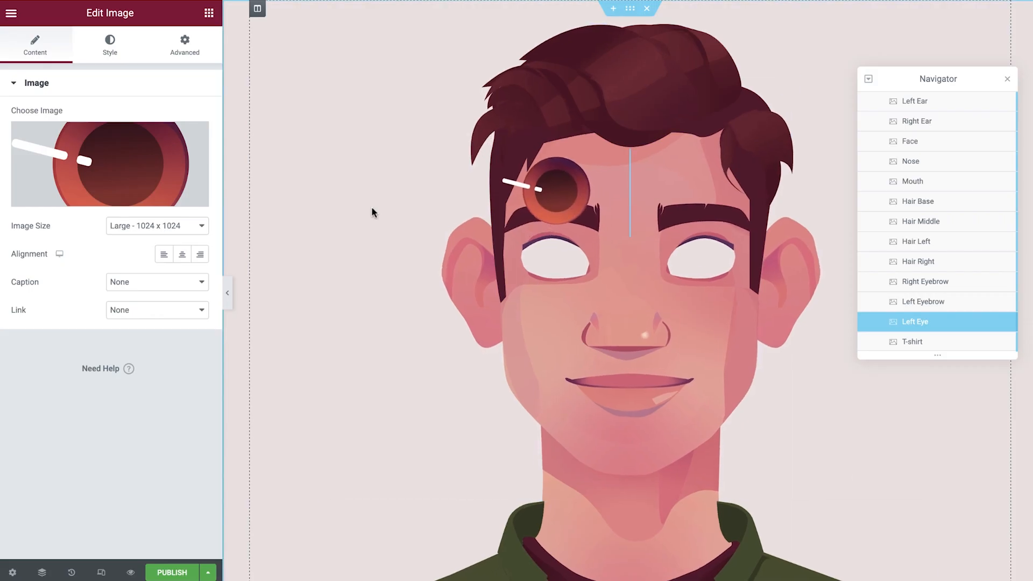
Set eye width 89, lower it into the left opening, and margin -230.
click(109, 45)
text(89)
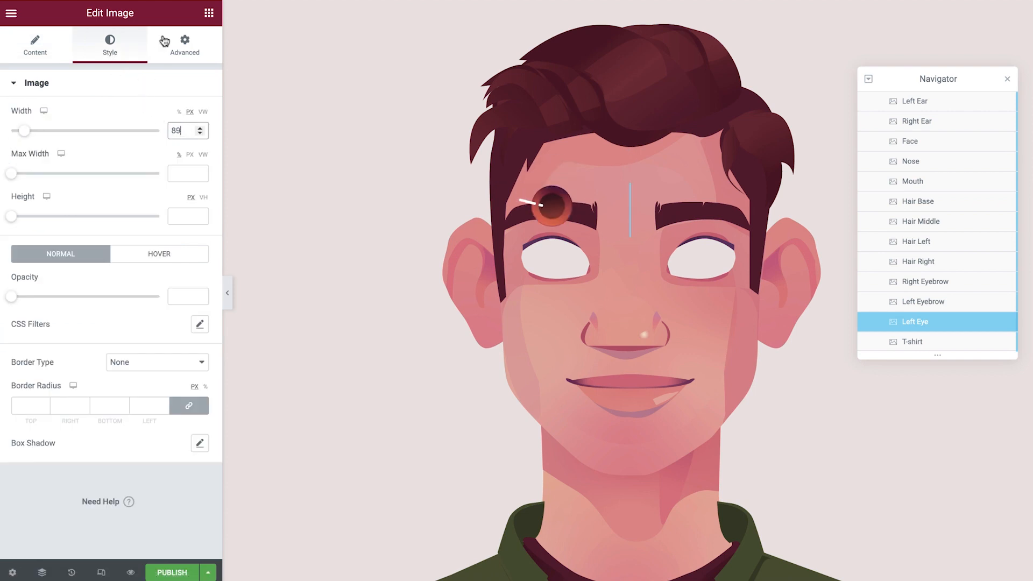
click(185, 44)
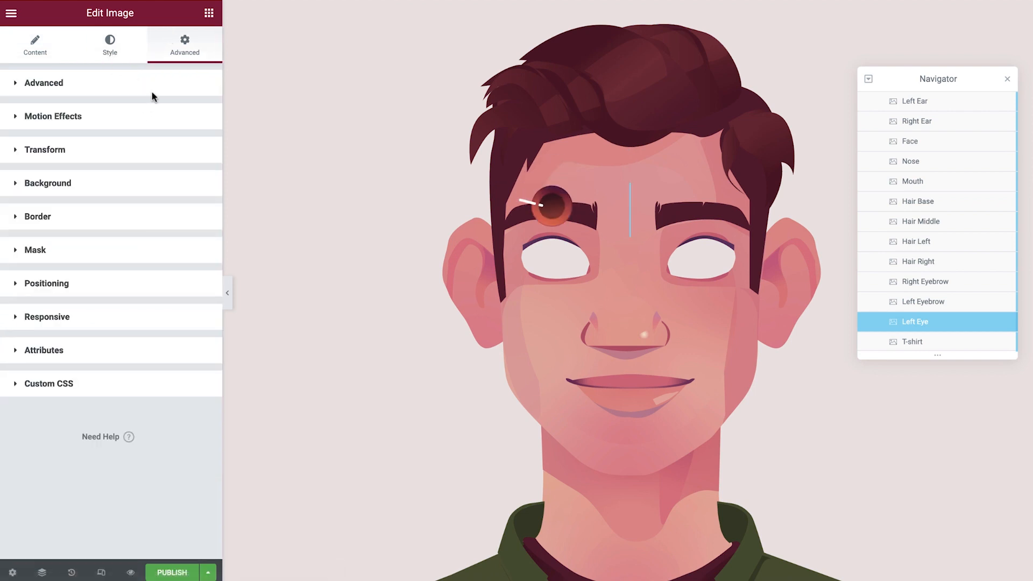
click(46, 283)
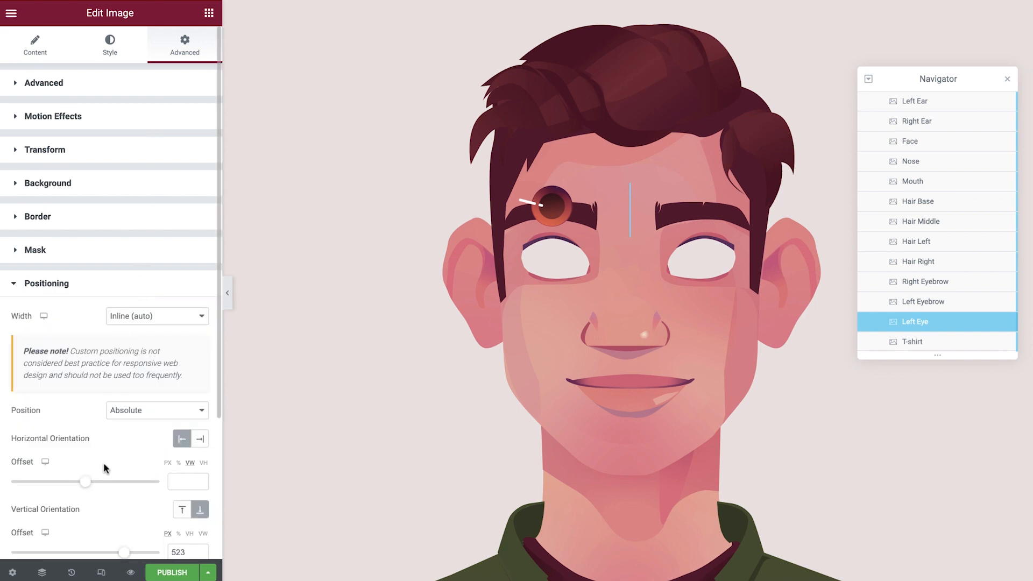
drag(126, 552, 118, 487)
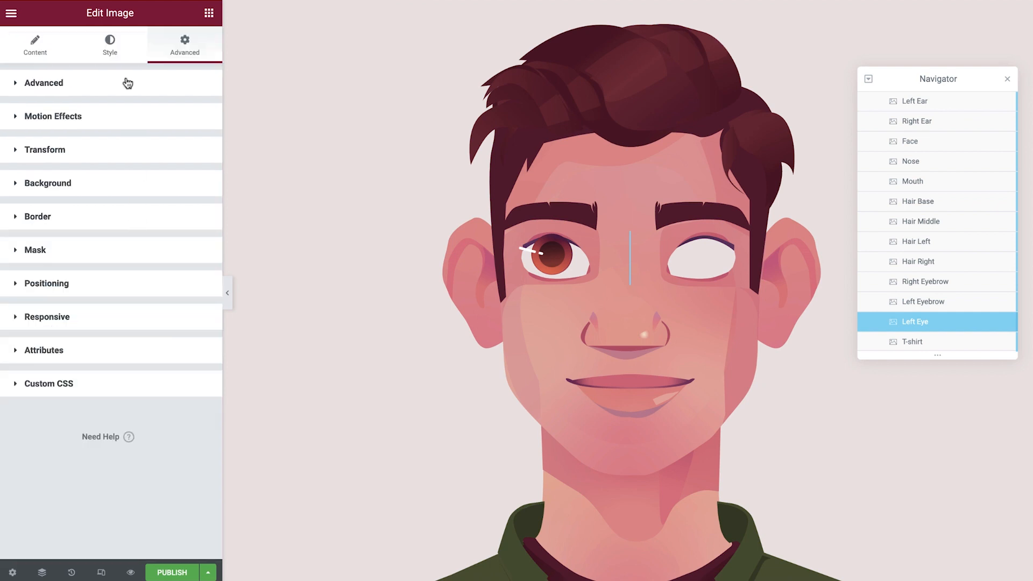
click(43, 82)
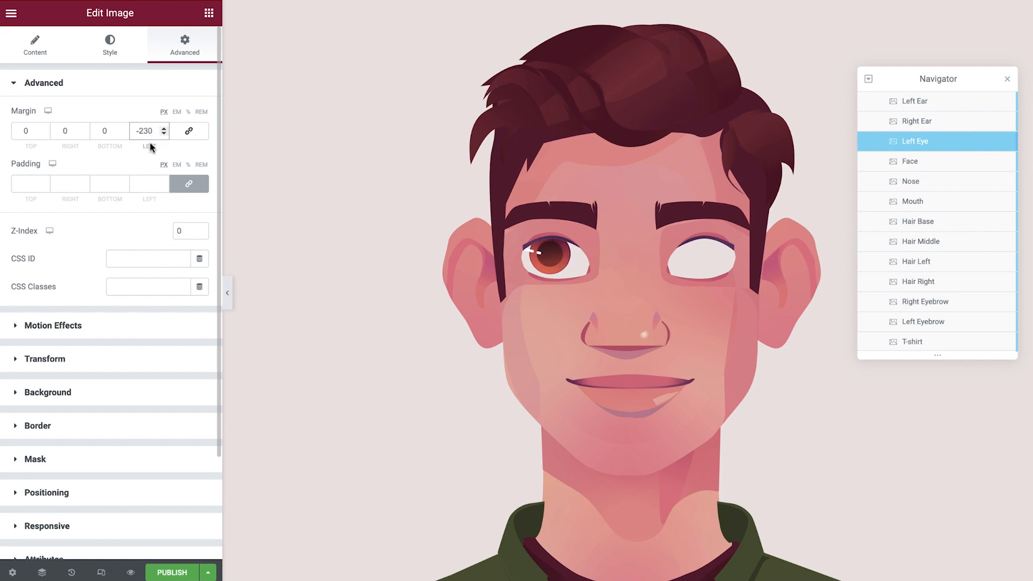
Enable mouse track (Direct, speed 0.2) and 3D tilt (Direct, speed 4) on Left Eye.
click(53, 325)
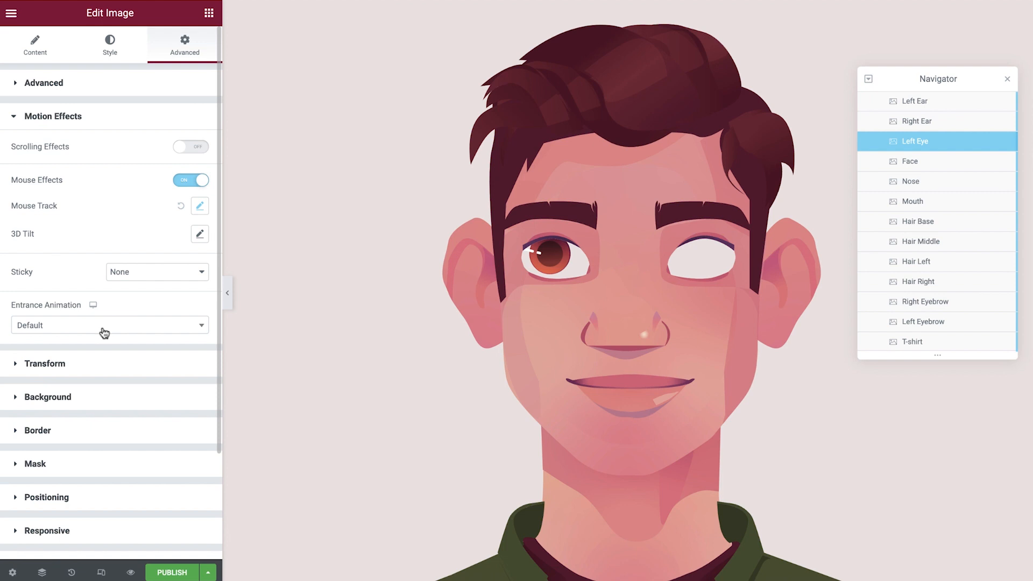
click(199, 205)
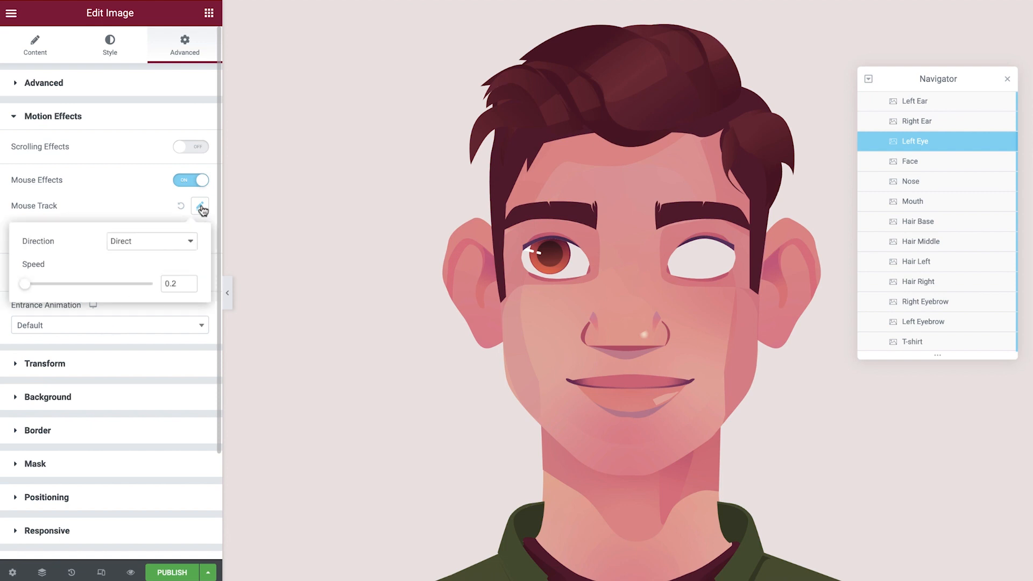
click(189, 280)
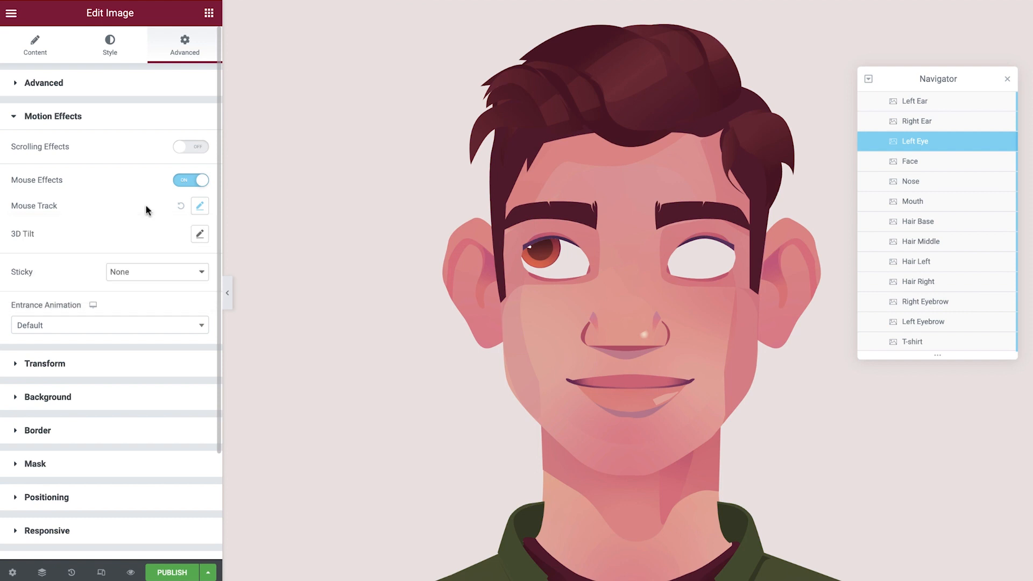
mouse_move(200, 239)
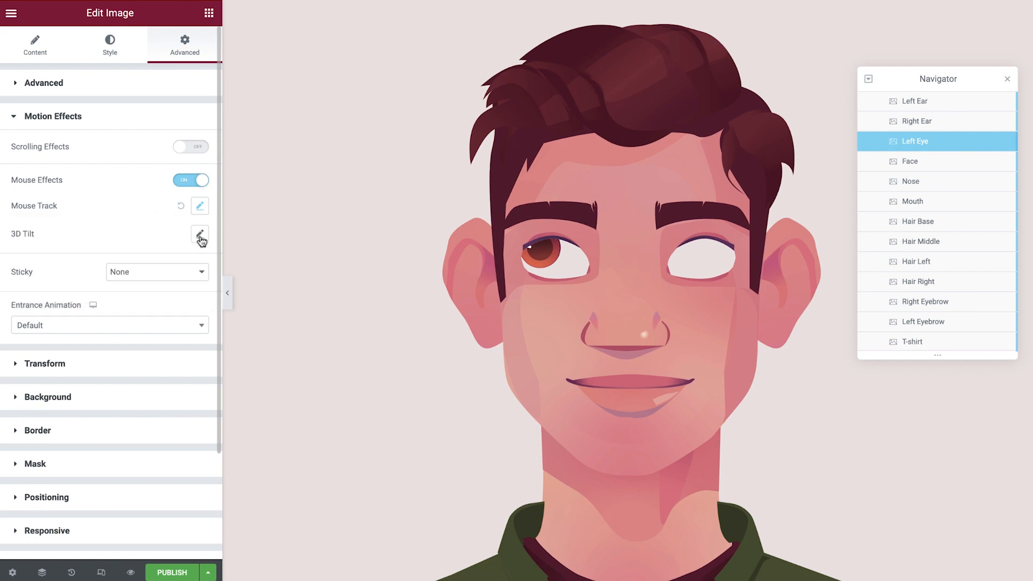
click(200, 235)
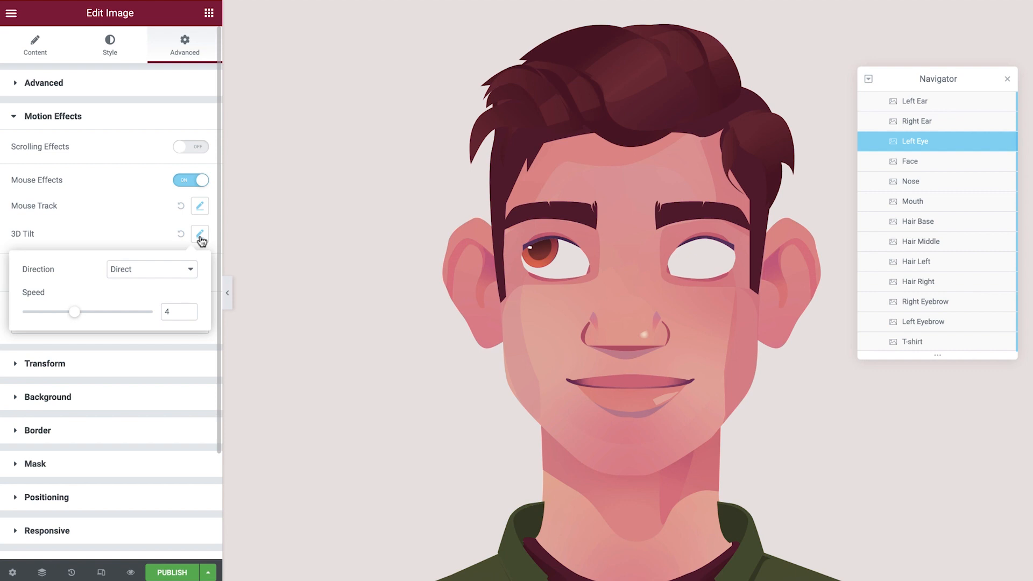
click(200, 234)
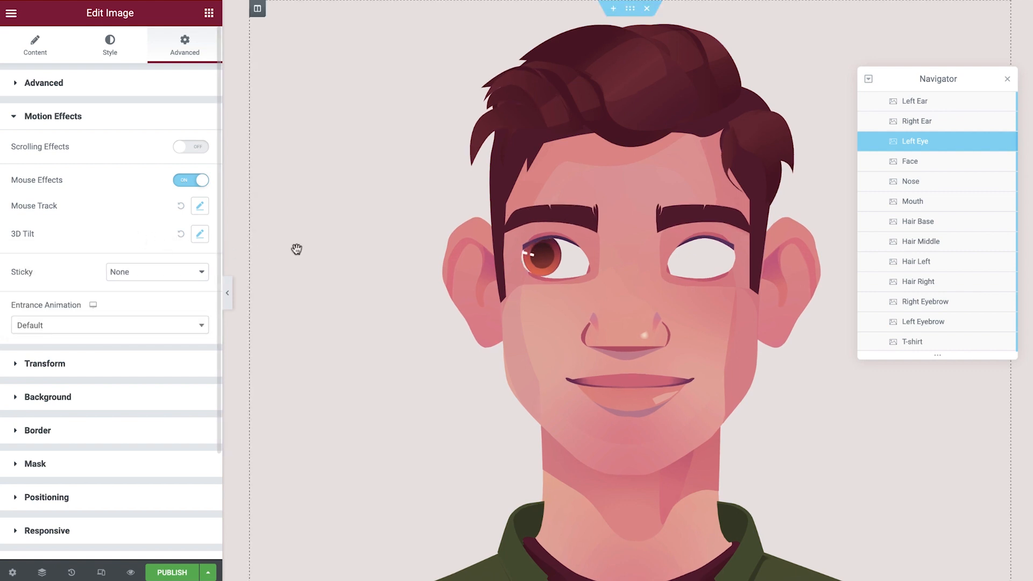
Duplicate Left Eye as Right Eye with right margin -190, then close Navigator.
right_click(915, 141)
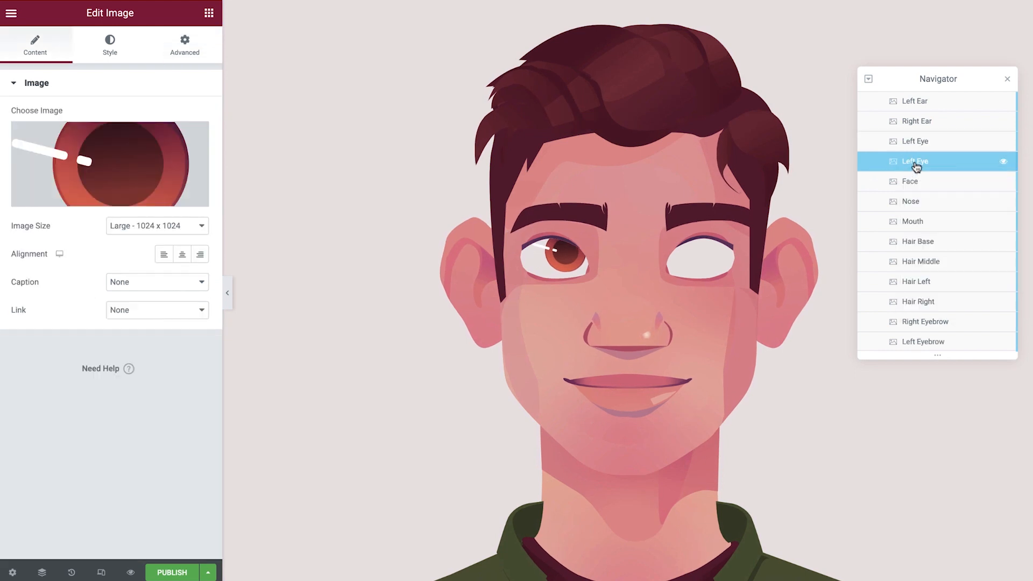
click(916, 161)
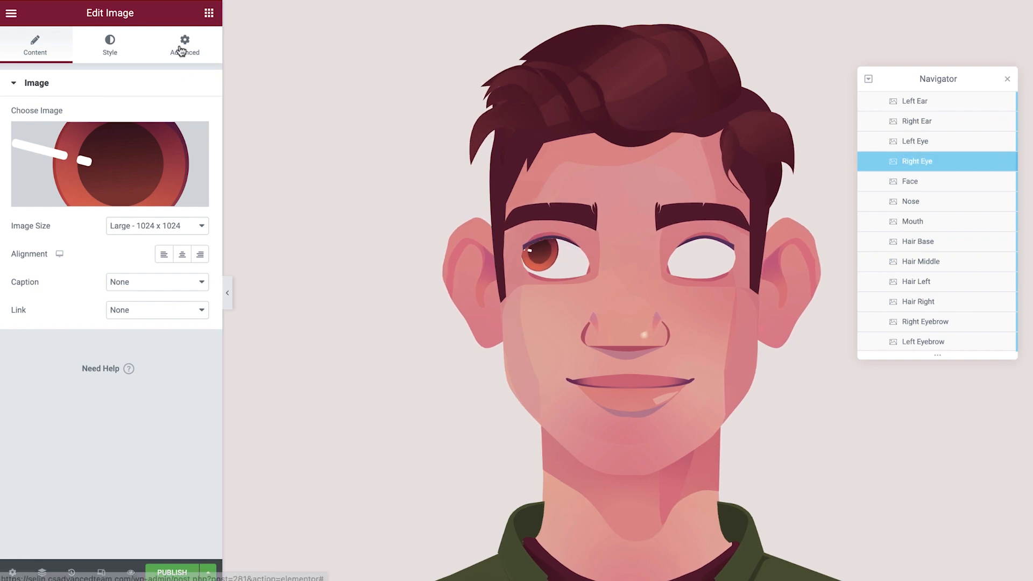
click(185, 45)
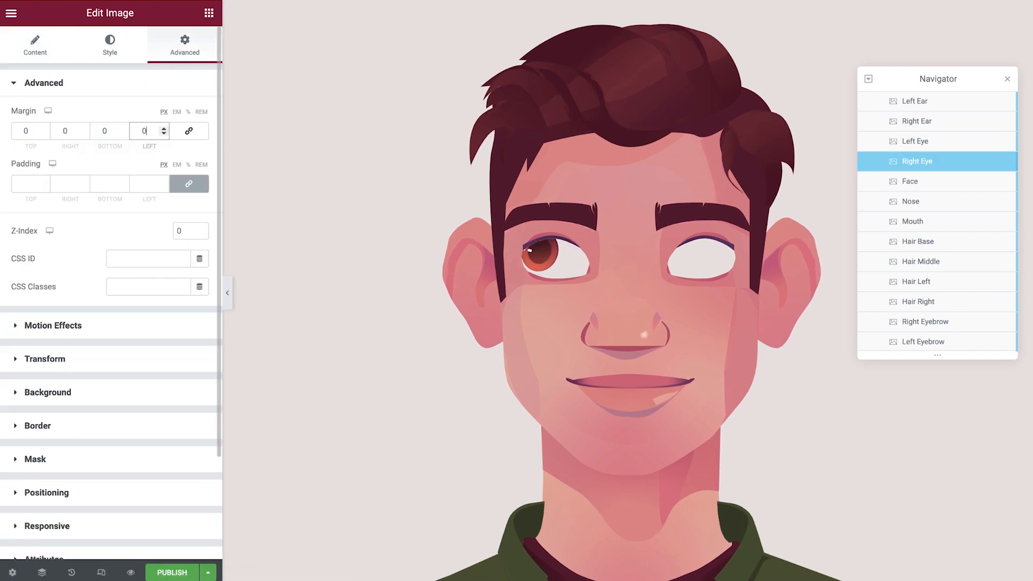
text(190)
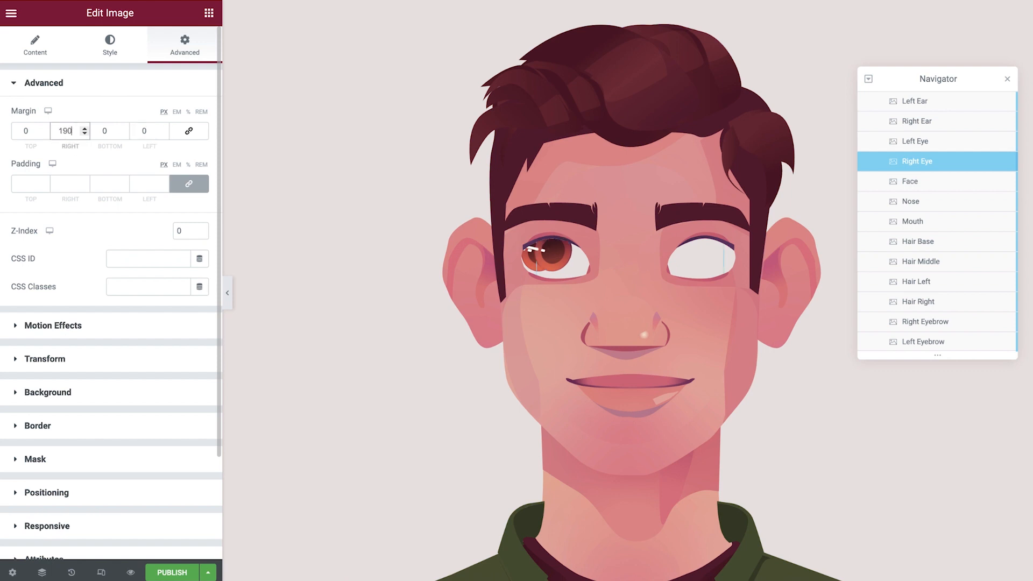
text(-190)
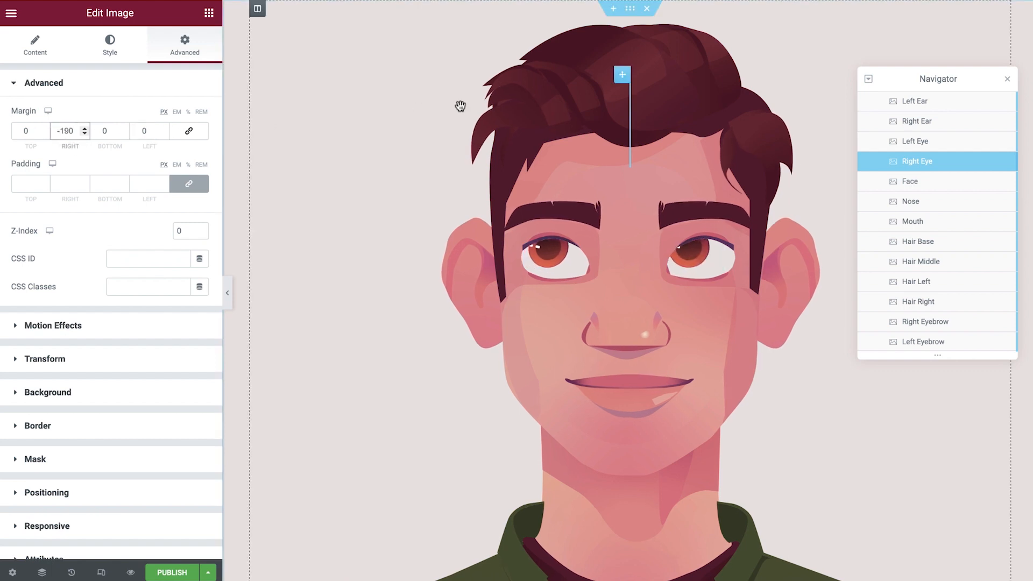
click(1006, 79)
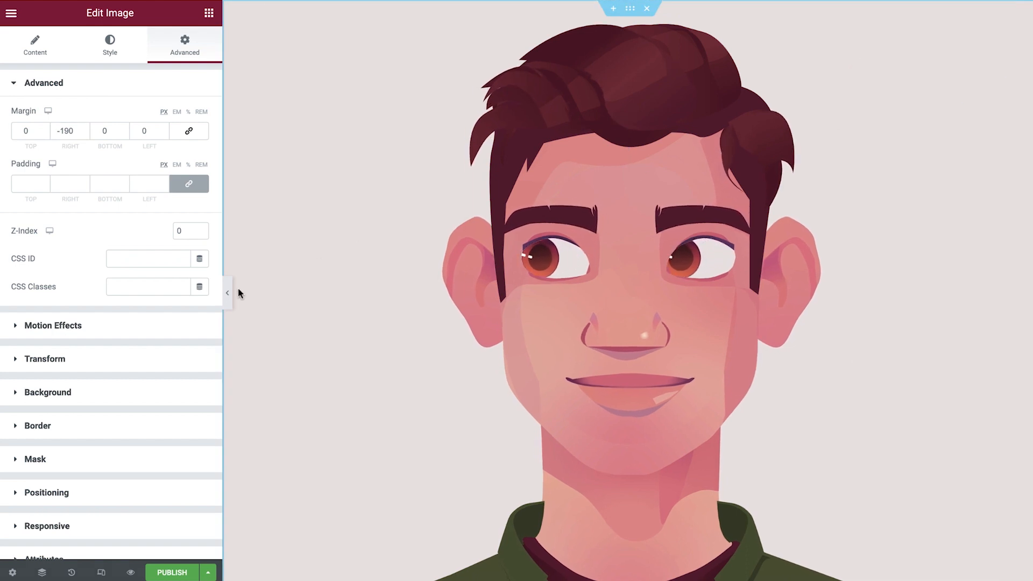
click(228, 293)
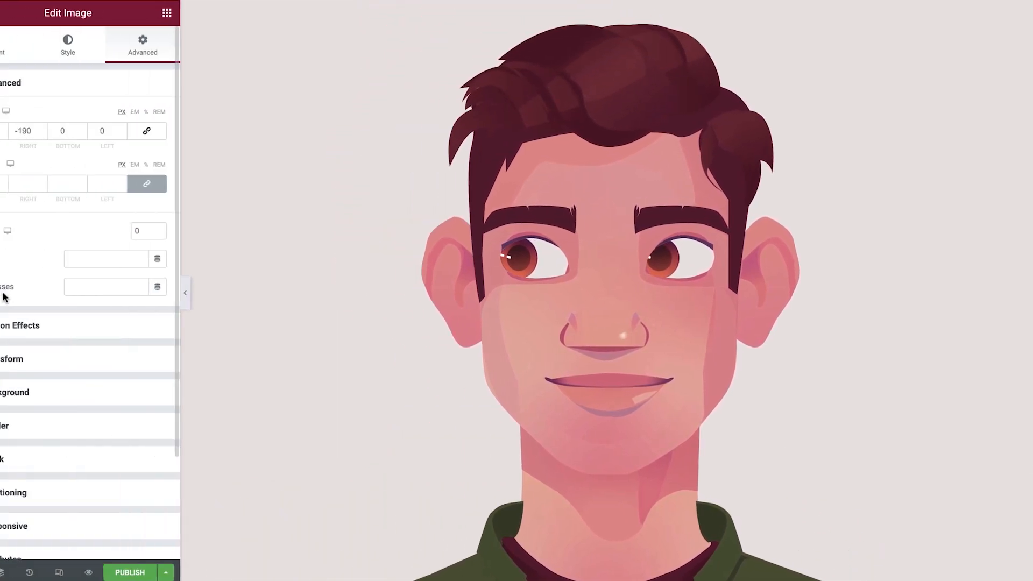
Set the character section's Overflow to Hidden, then collapse the panel to preview the face.
click(628, 8)
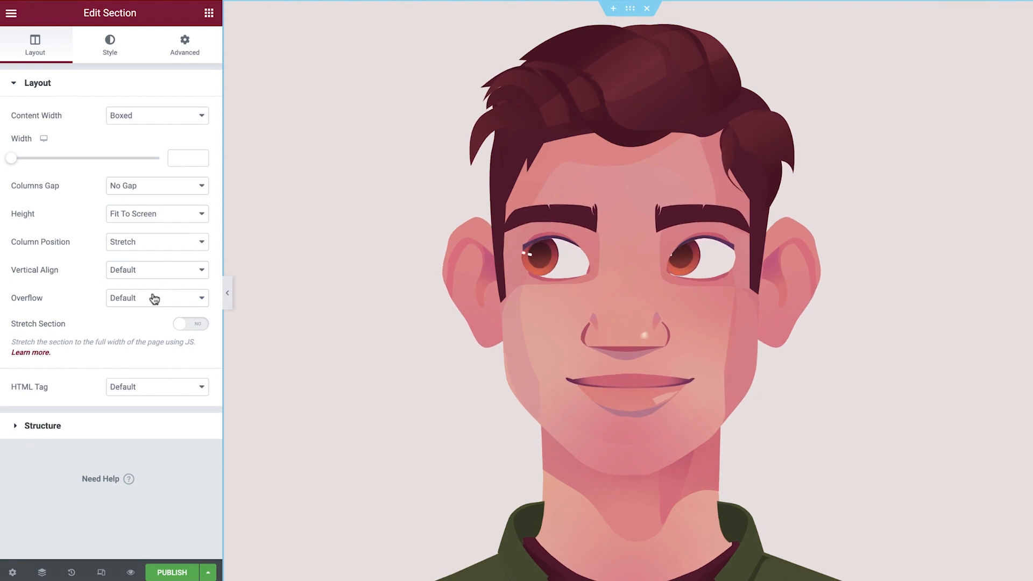
click(156, 298)
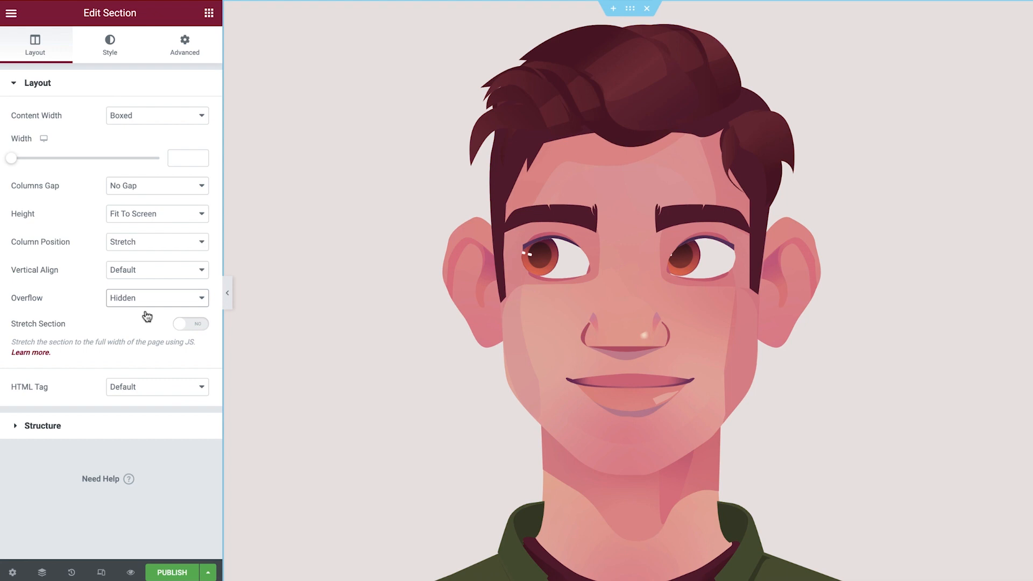
mouse_move(223, 295)
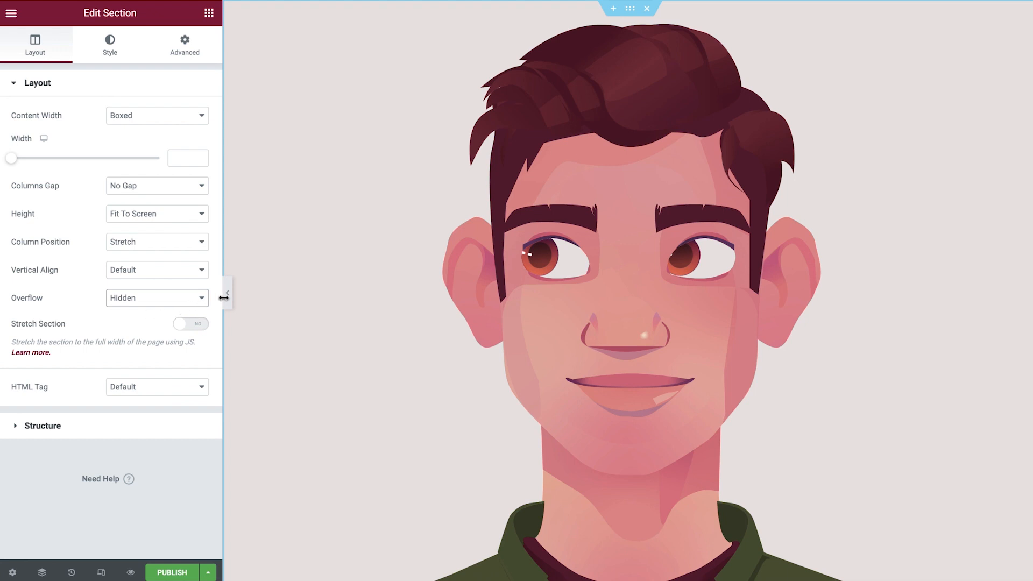
click(226, 294)
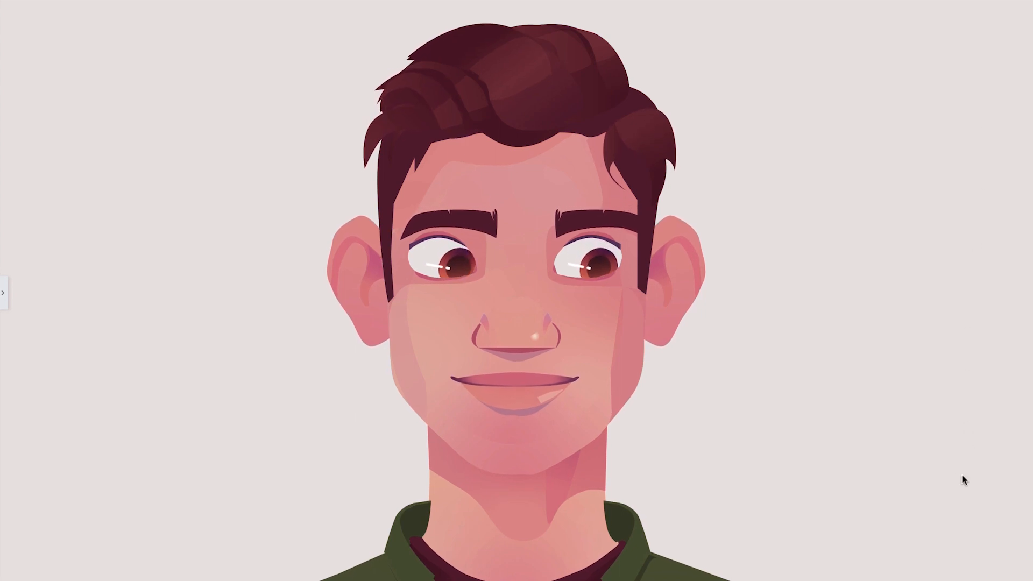